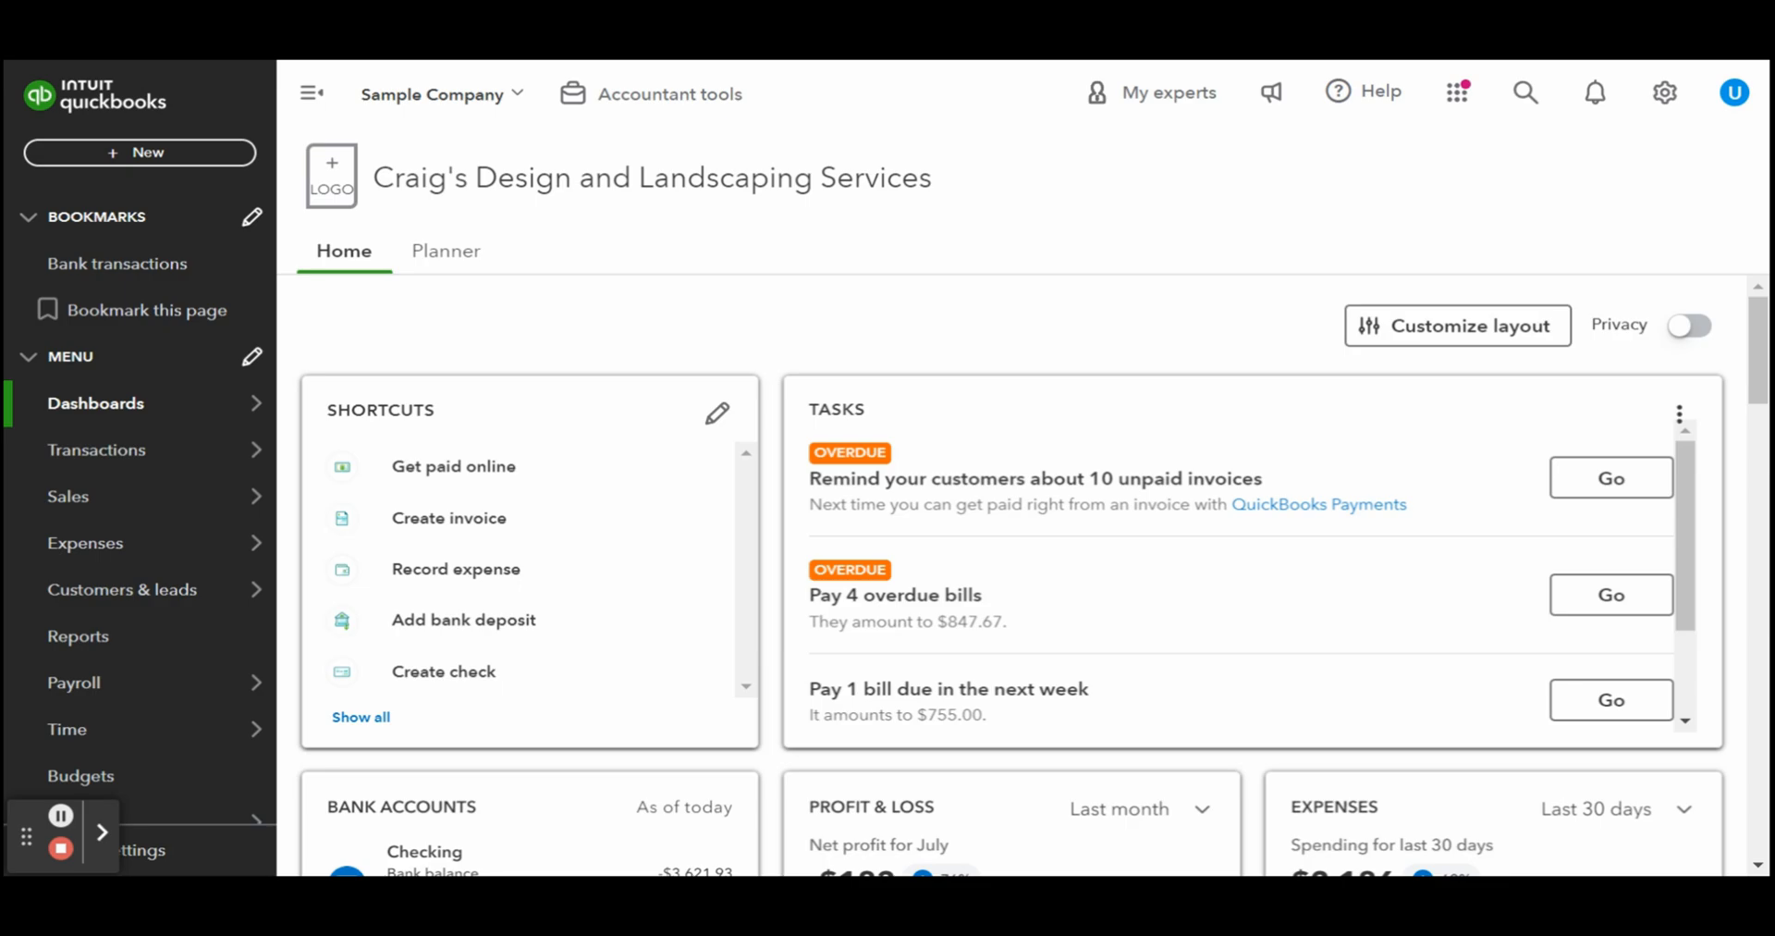
pyautogui.moveTo(440, 218)
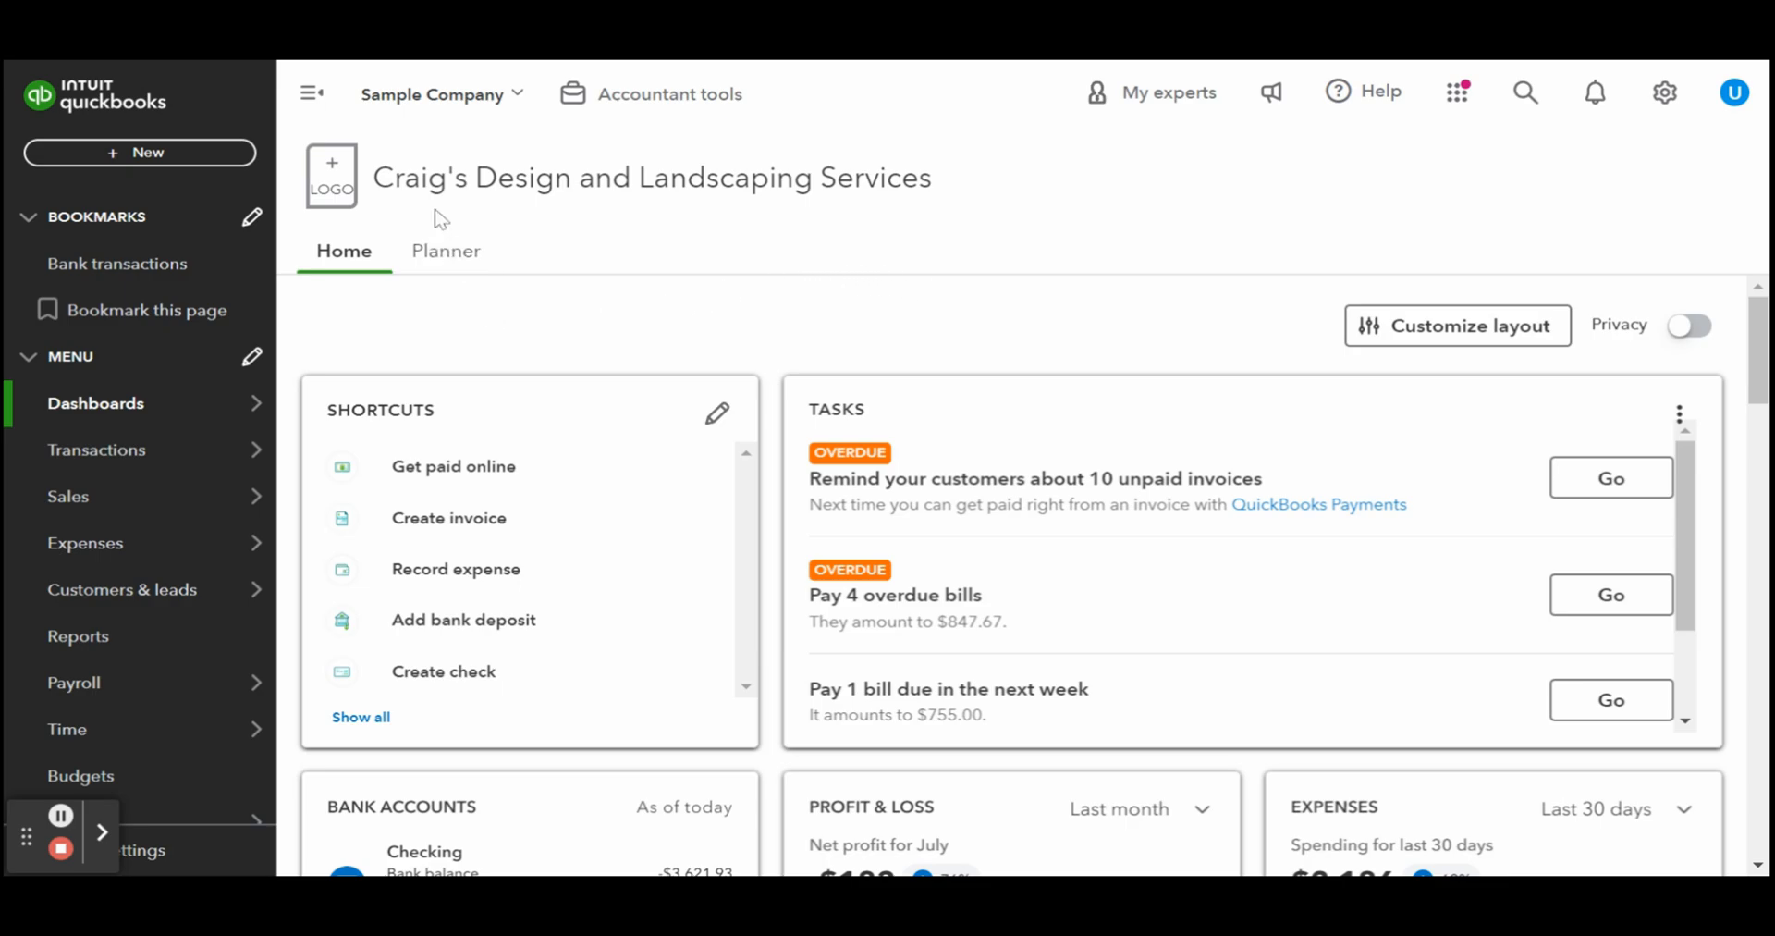
pyautogui.moveTo(430, 178)
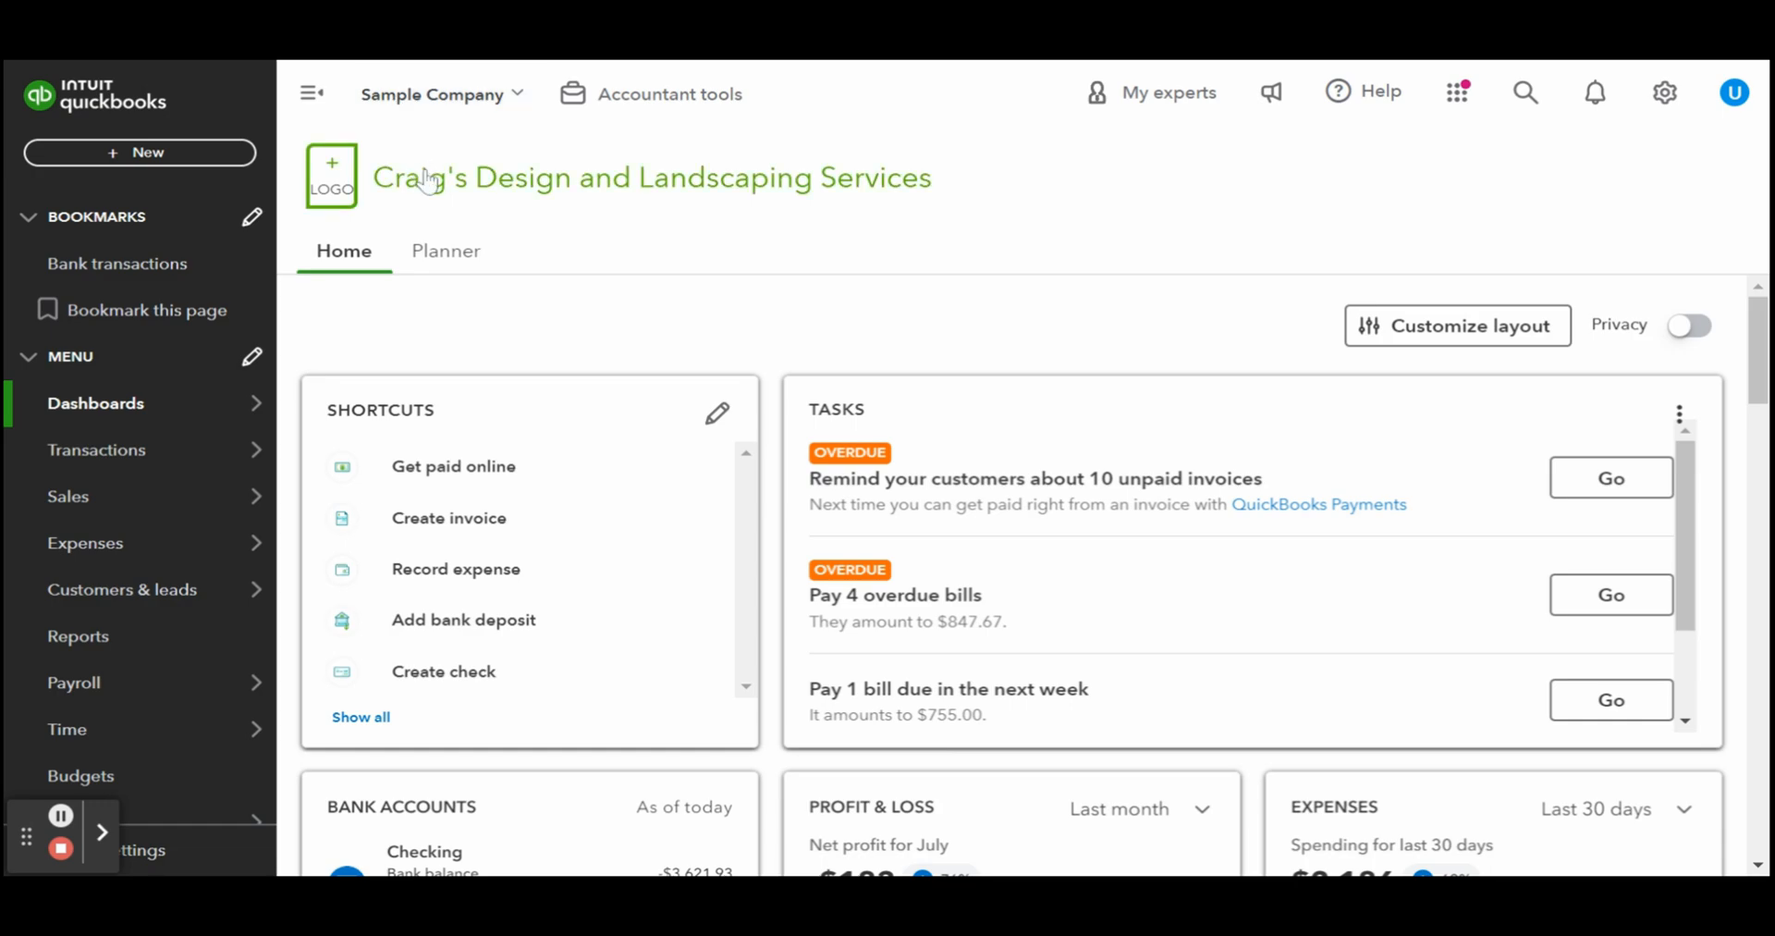
pyautogui.moveTo(374, 314)
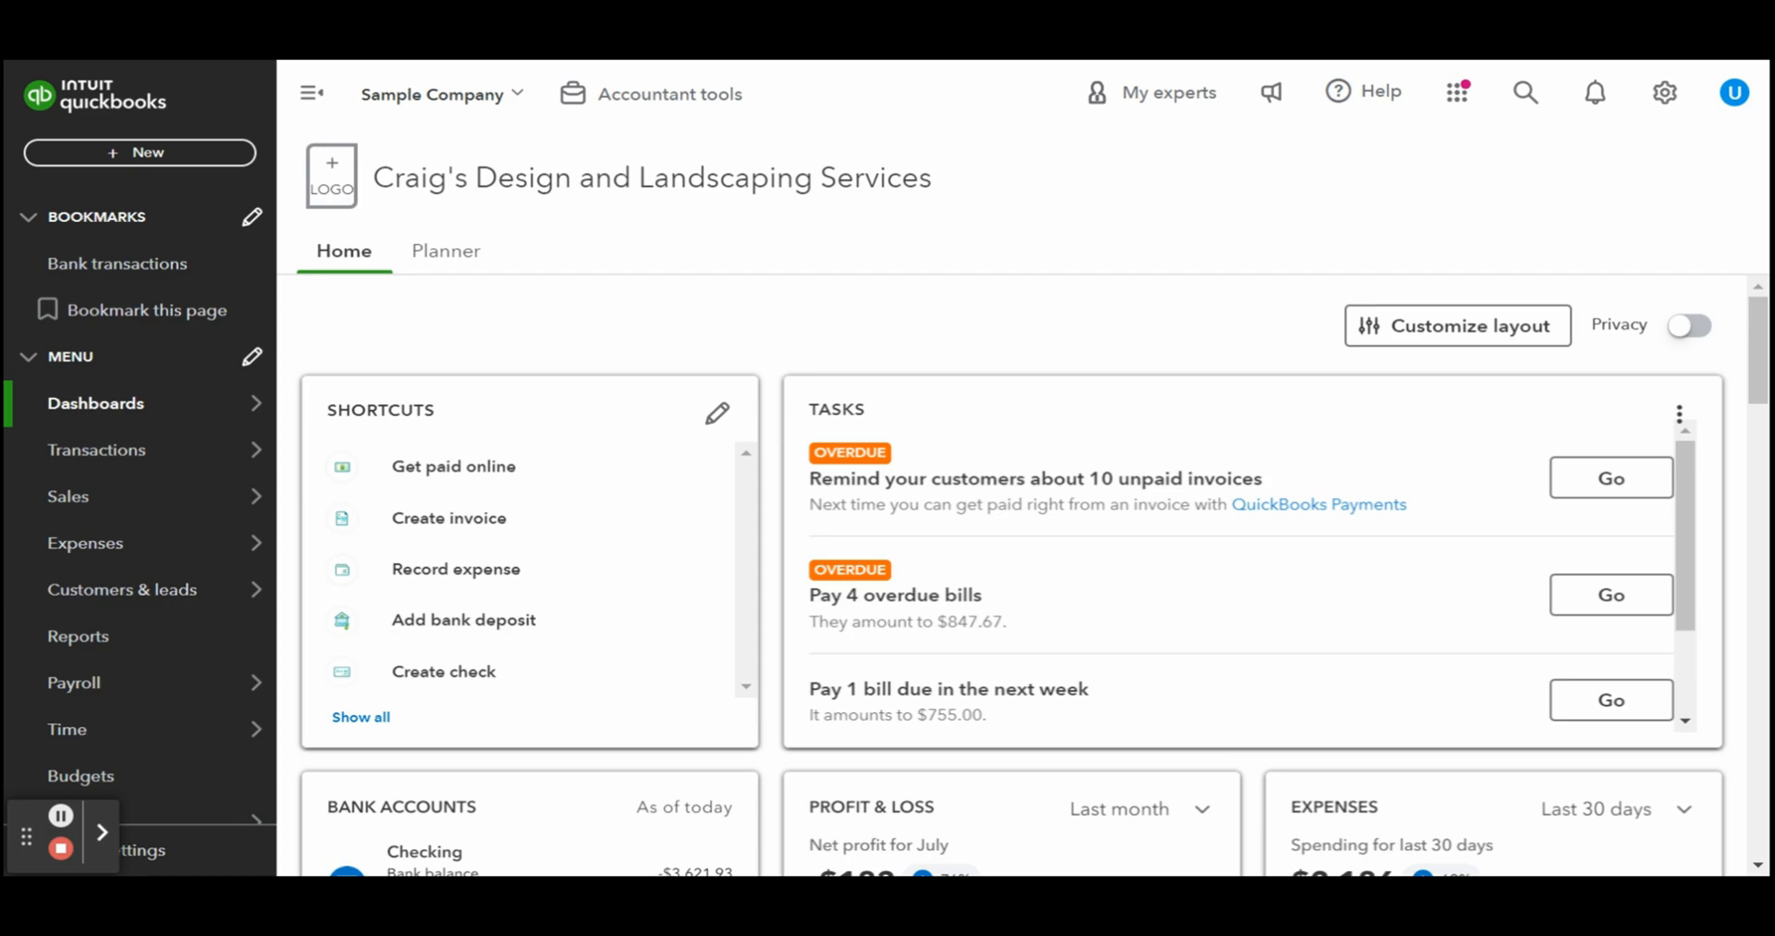
pyautogui.moveTo(140, 154)
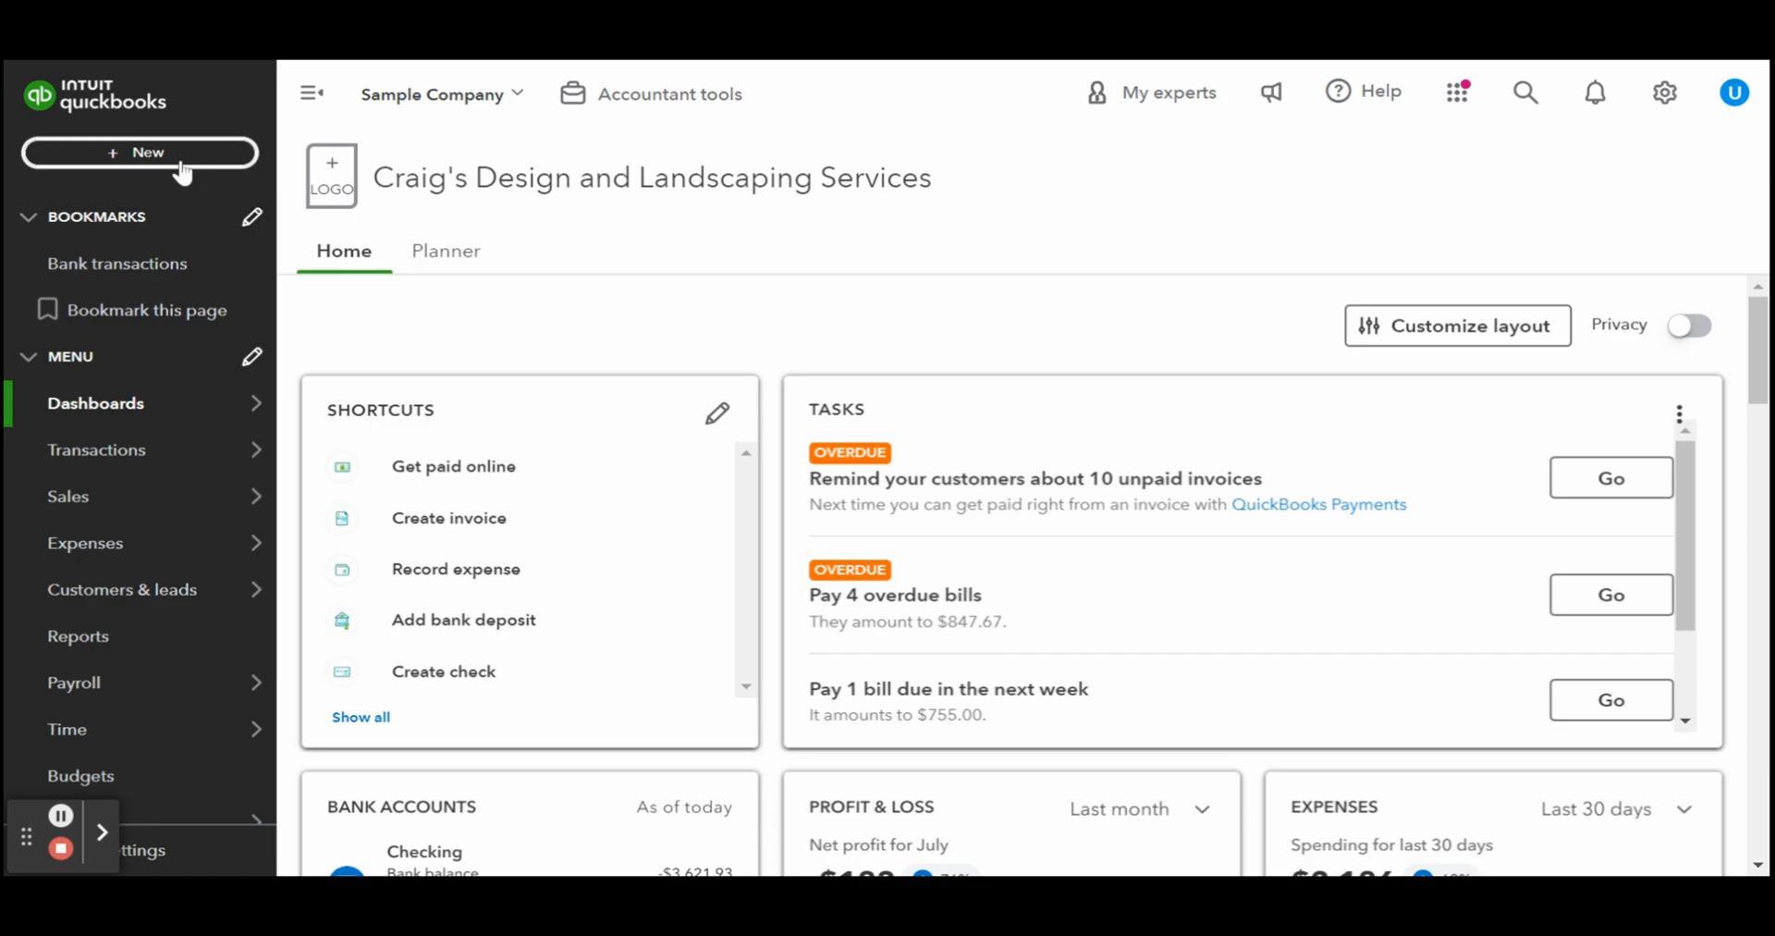
# Step: Bring up the + New list of transaction types to start a sales receipt
pyautogui.click(138, 151)
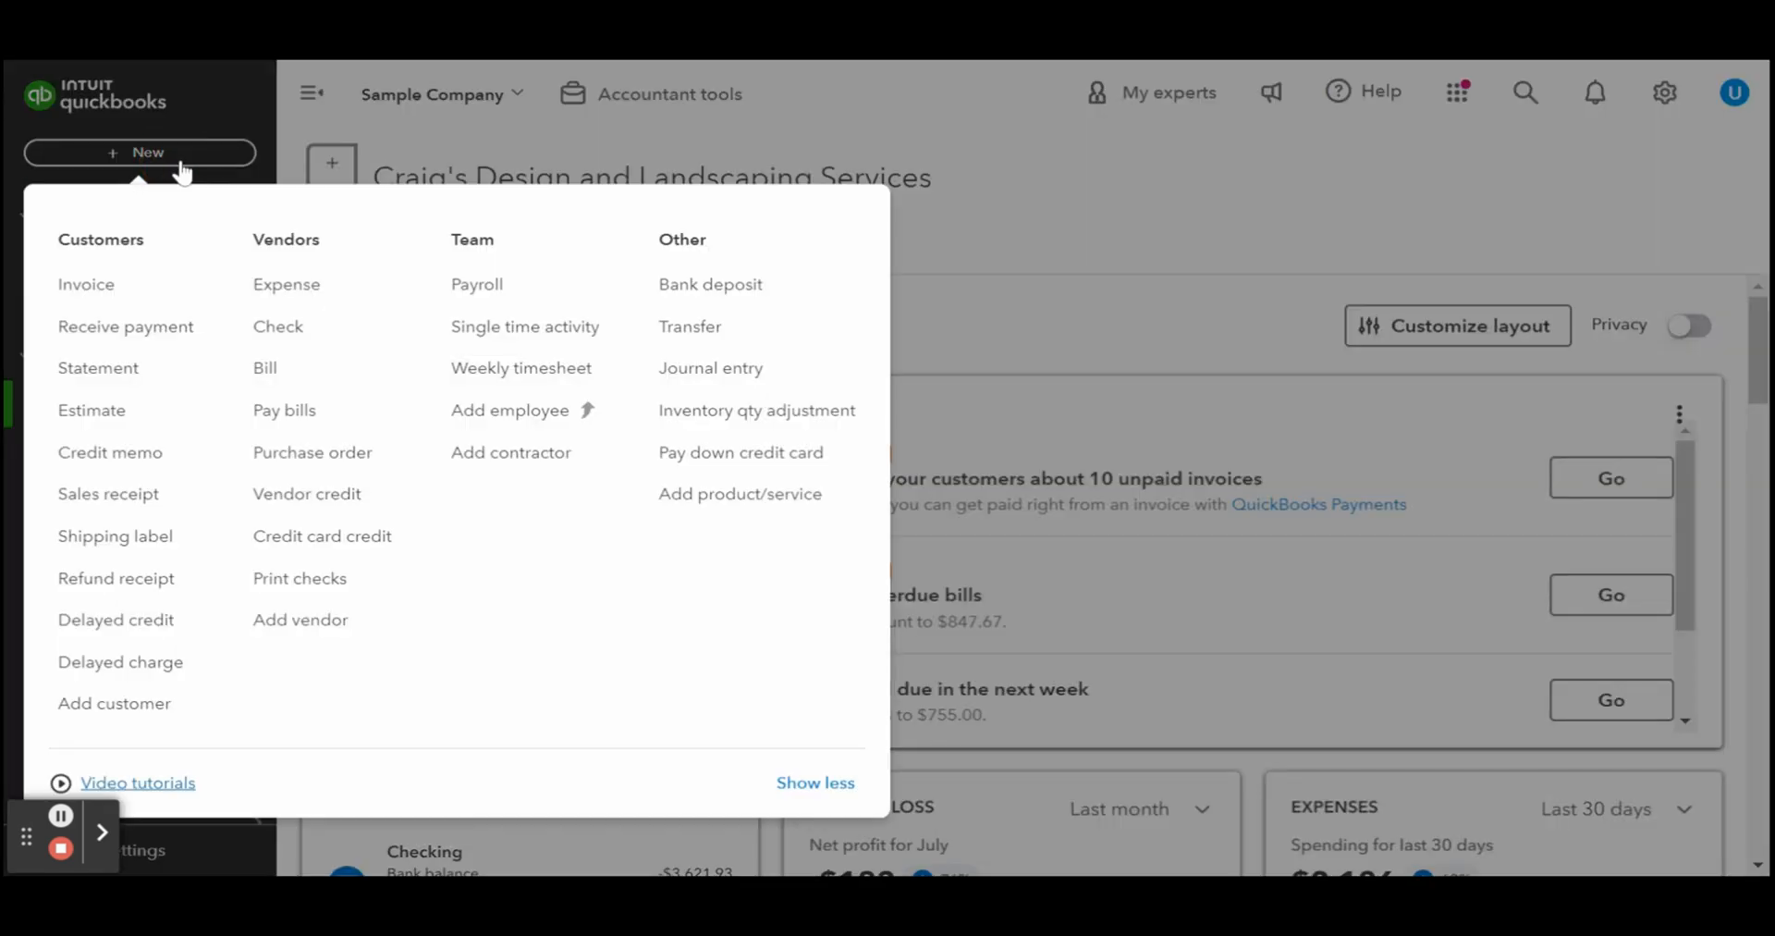
pyautogui.moveTo(171, 262)
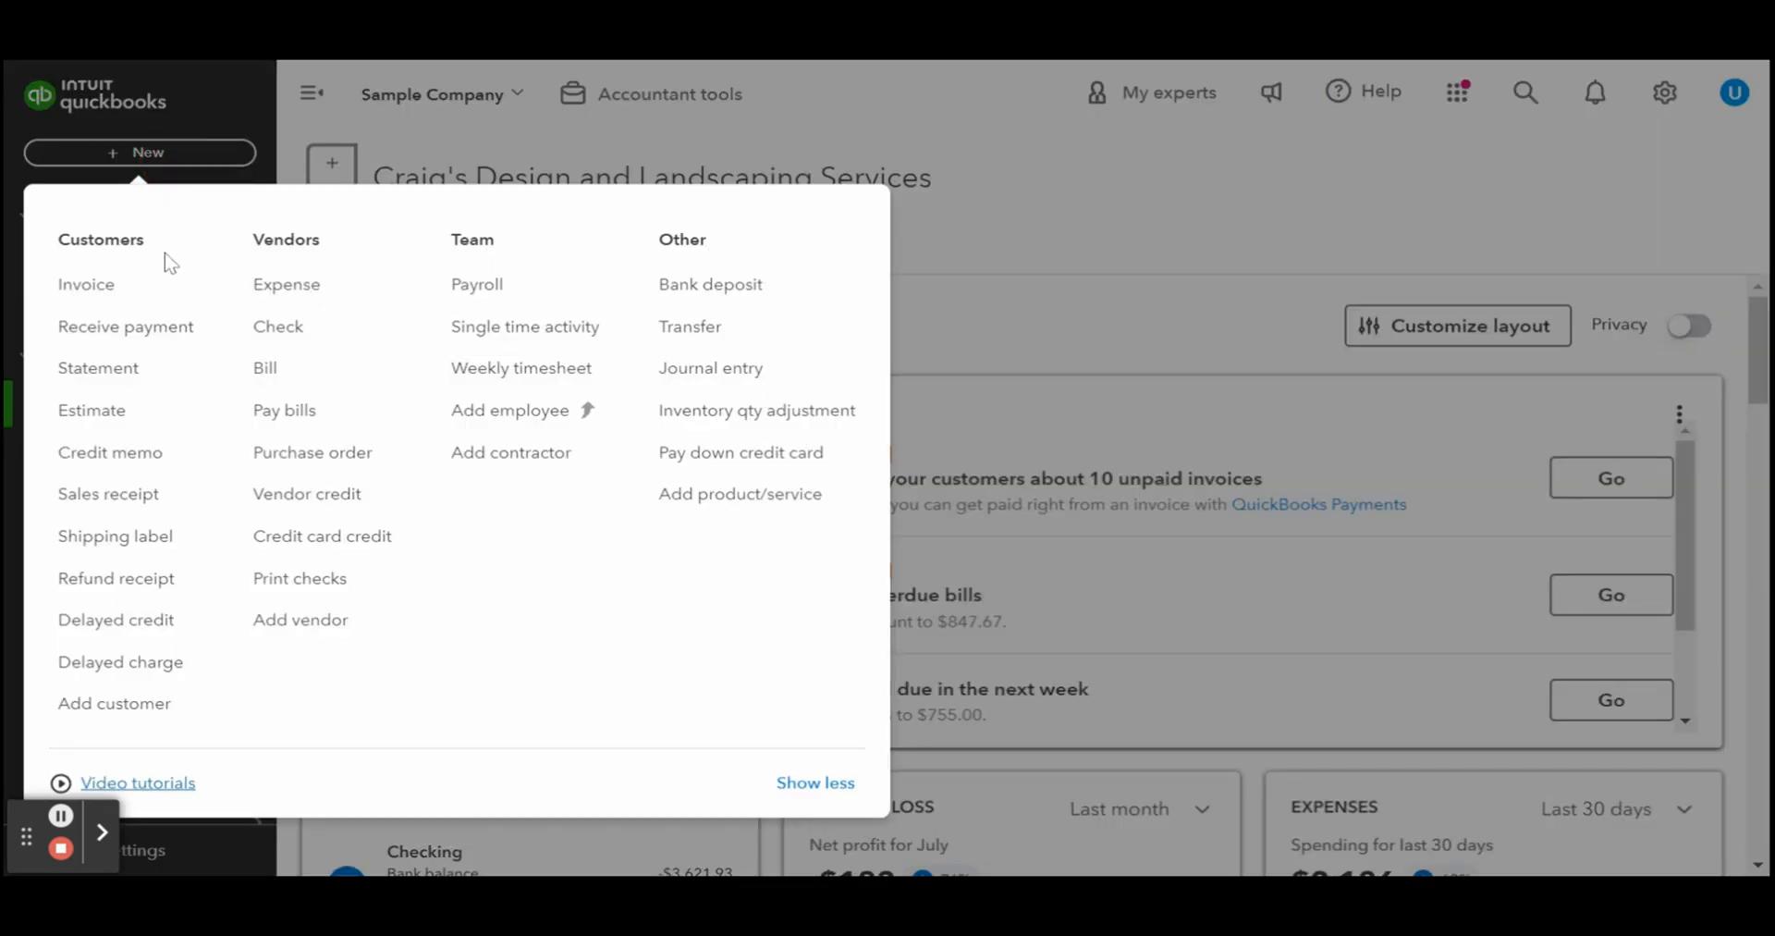
pyautogui.moveTo(108, 492)
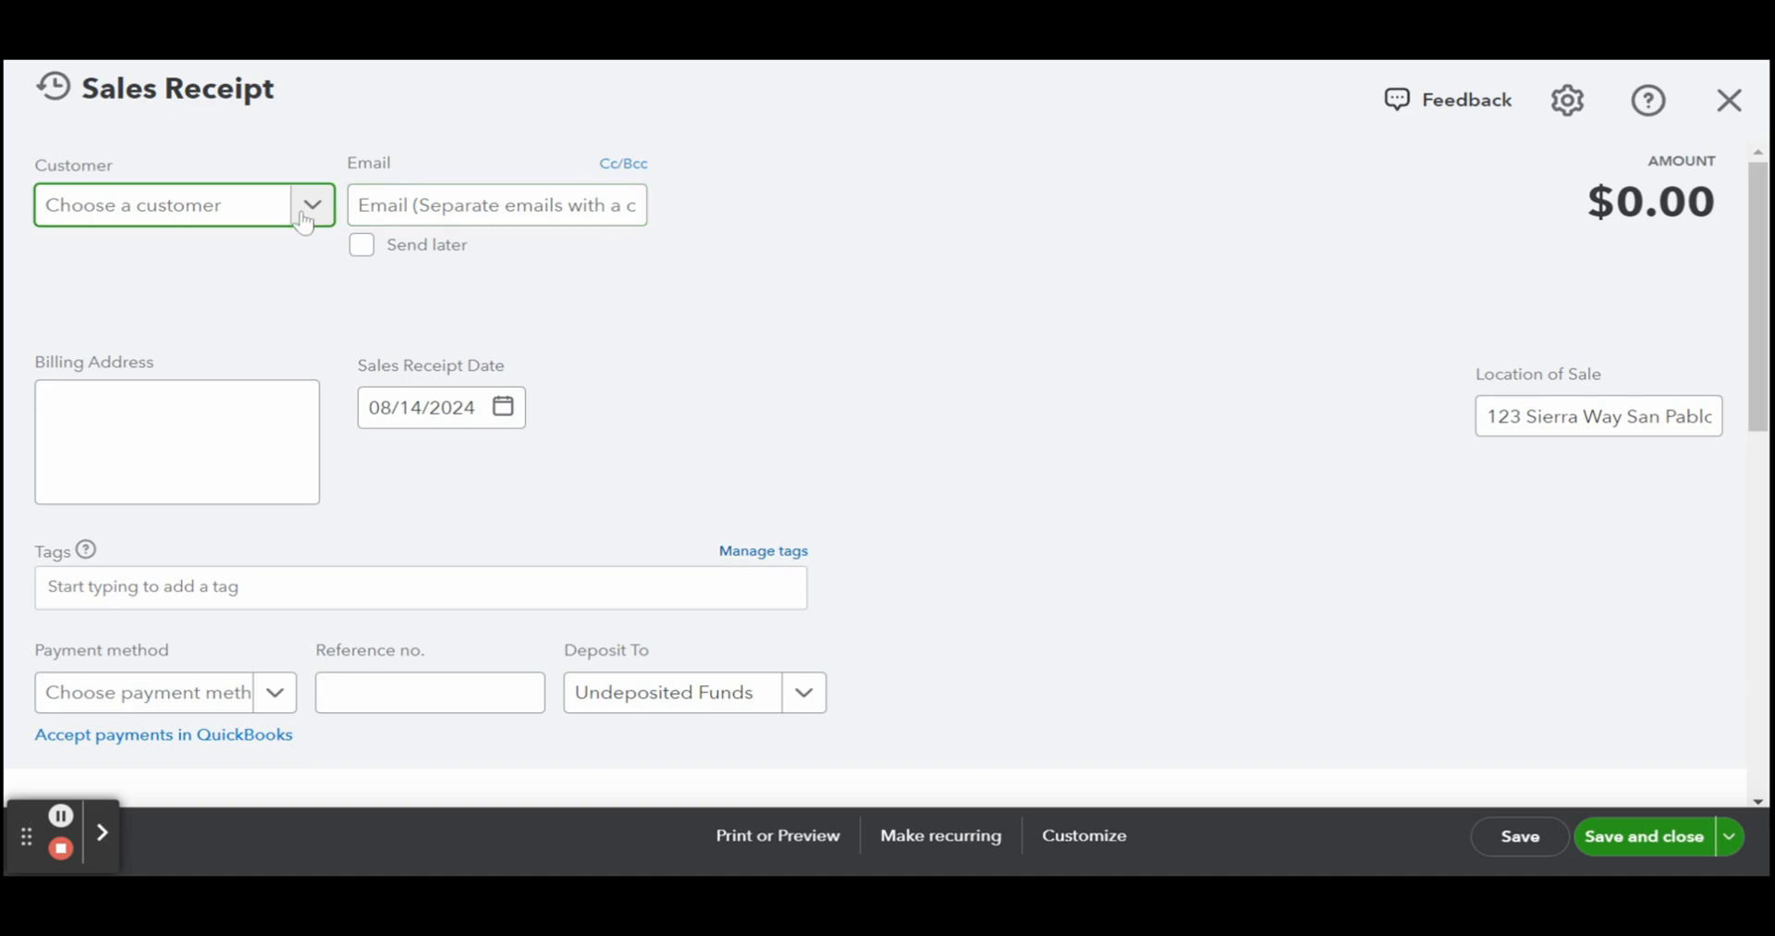
# Step: Make Cool Cars the receipt customer with its Half Moon Bay address, keeping the date 08/14/2024
pyautogui.click(311, 206)
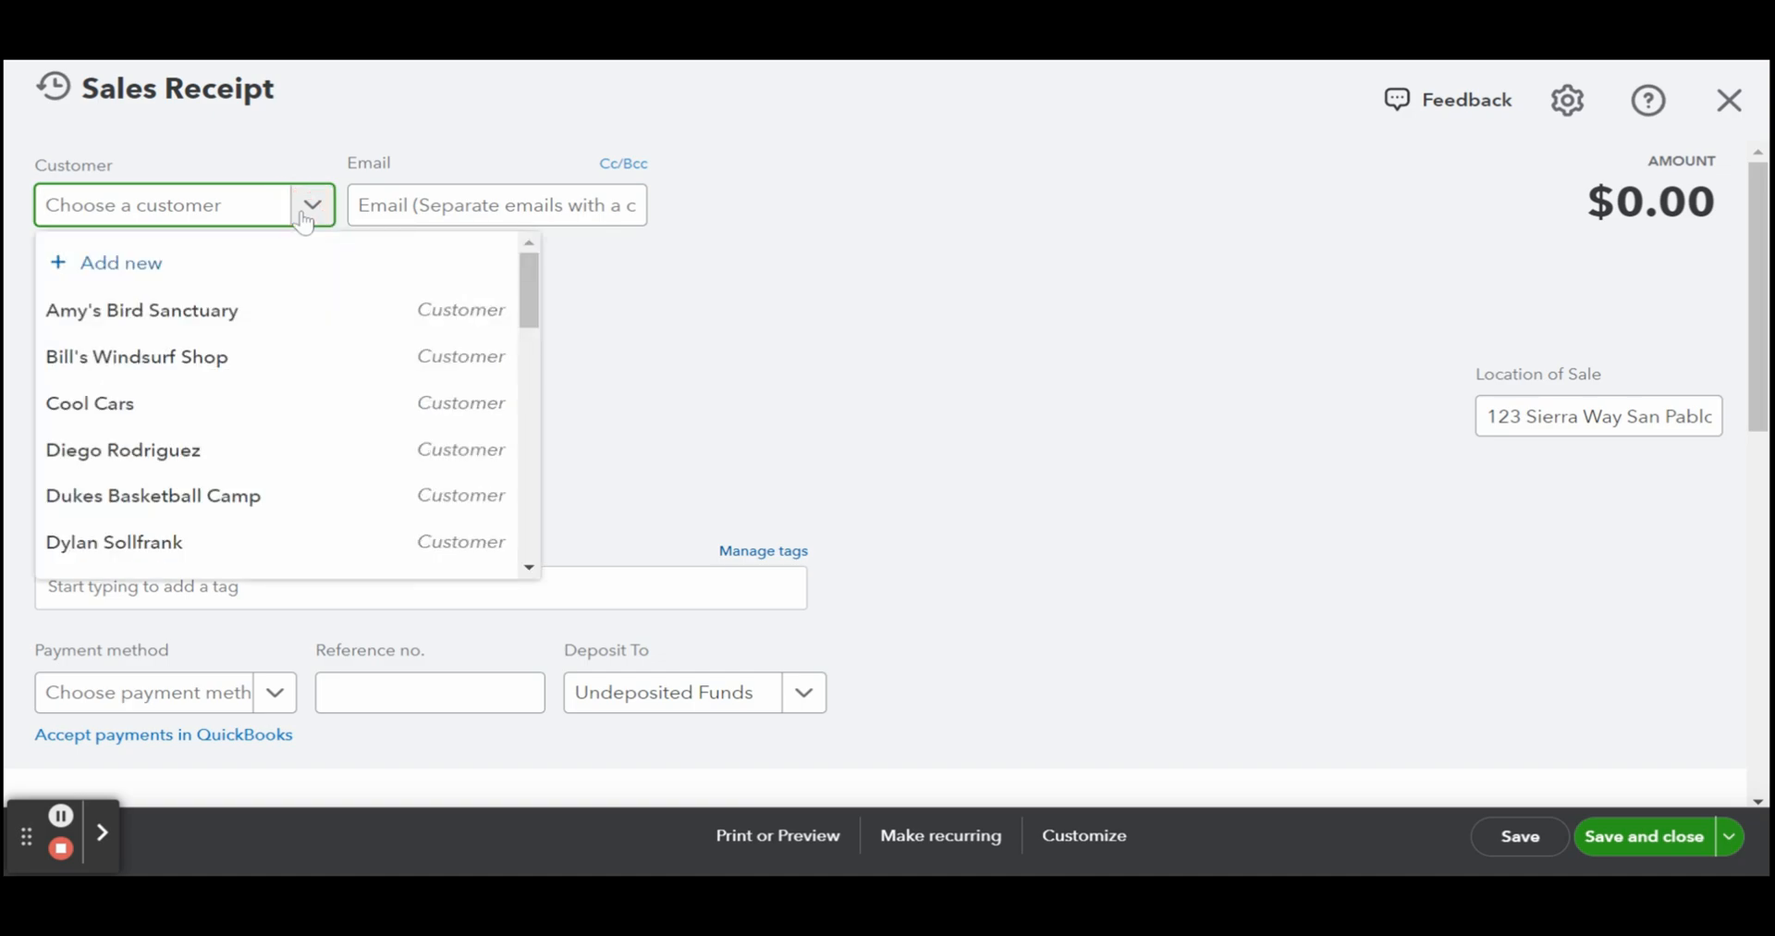
pyautogui.moveTo(283, 257)
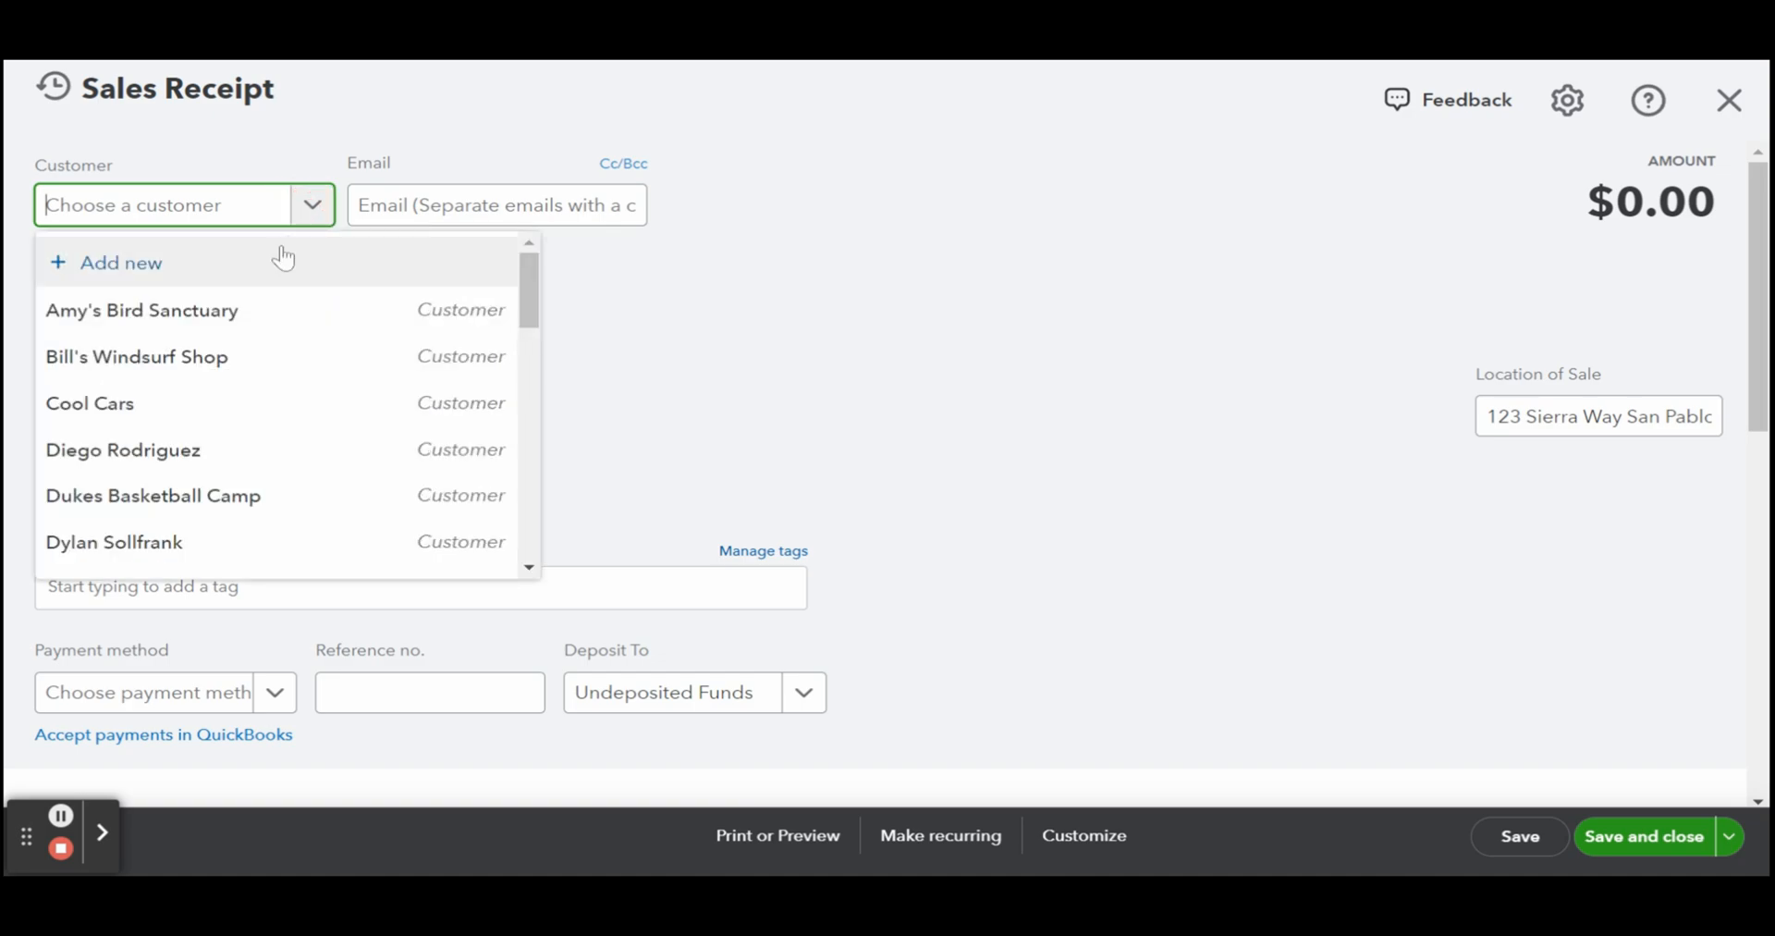
pyautogui.moveTo(294, 445)
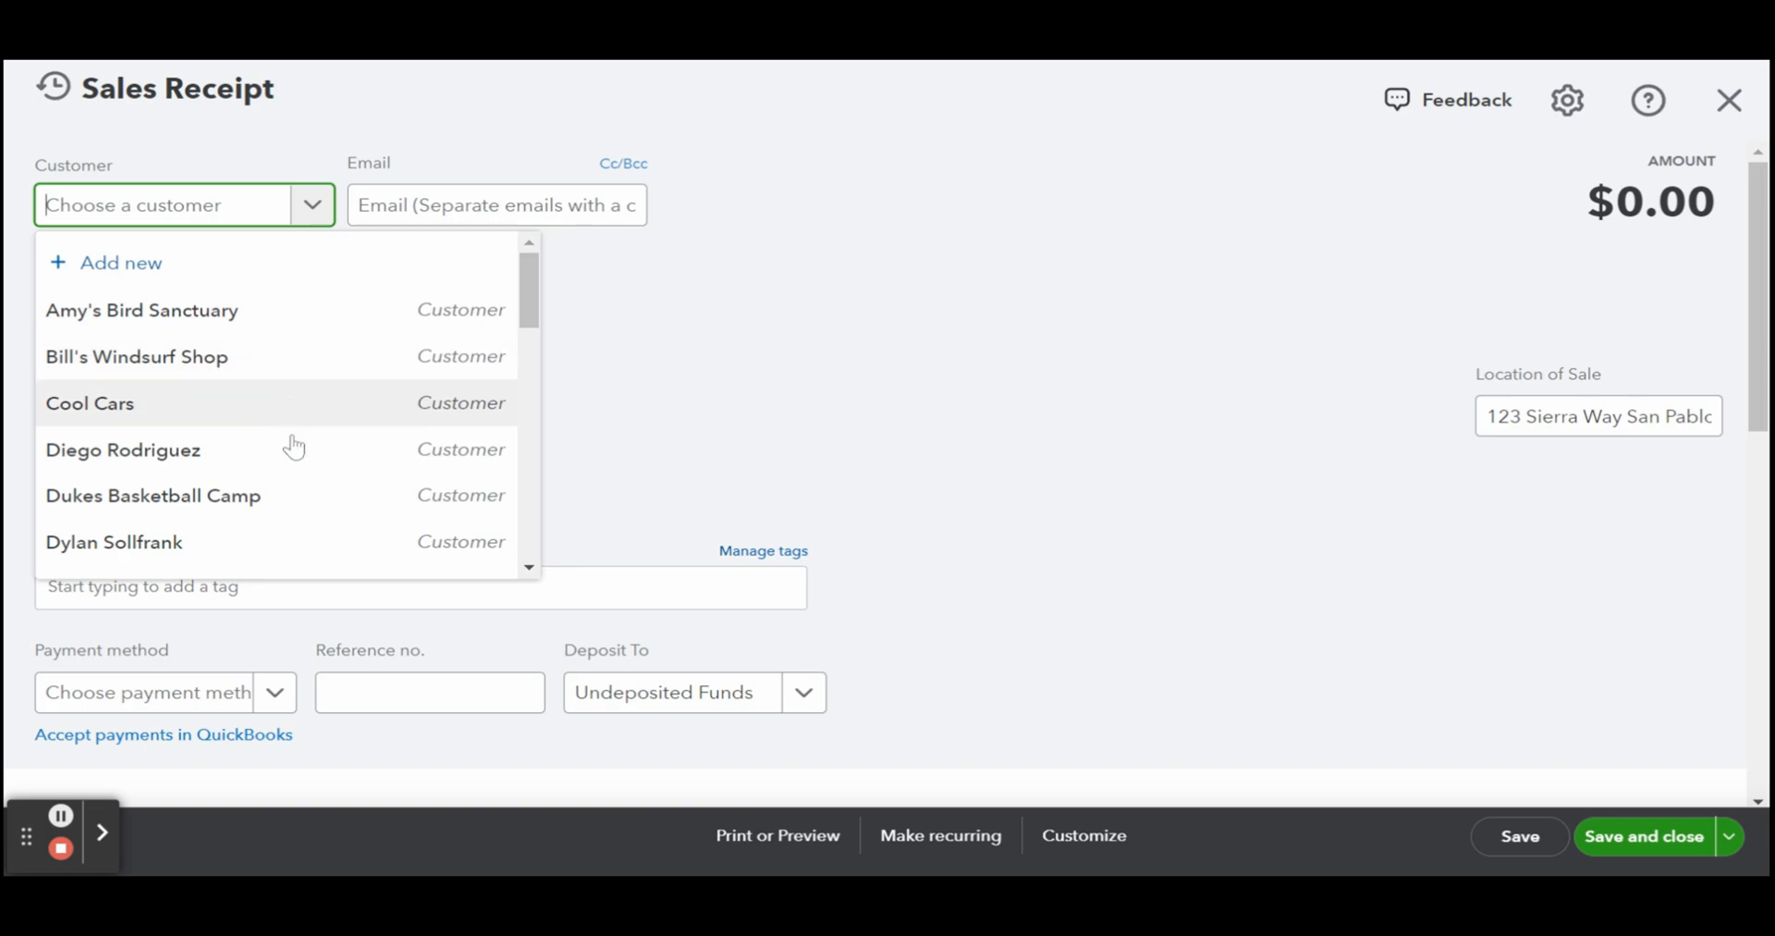
pyautogui.click(88, 404)
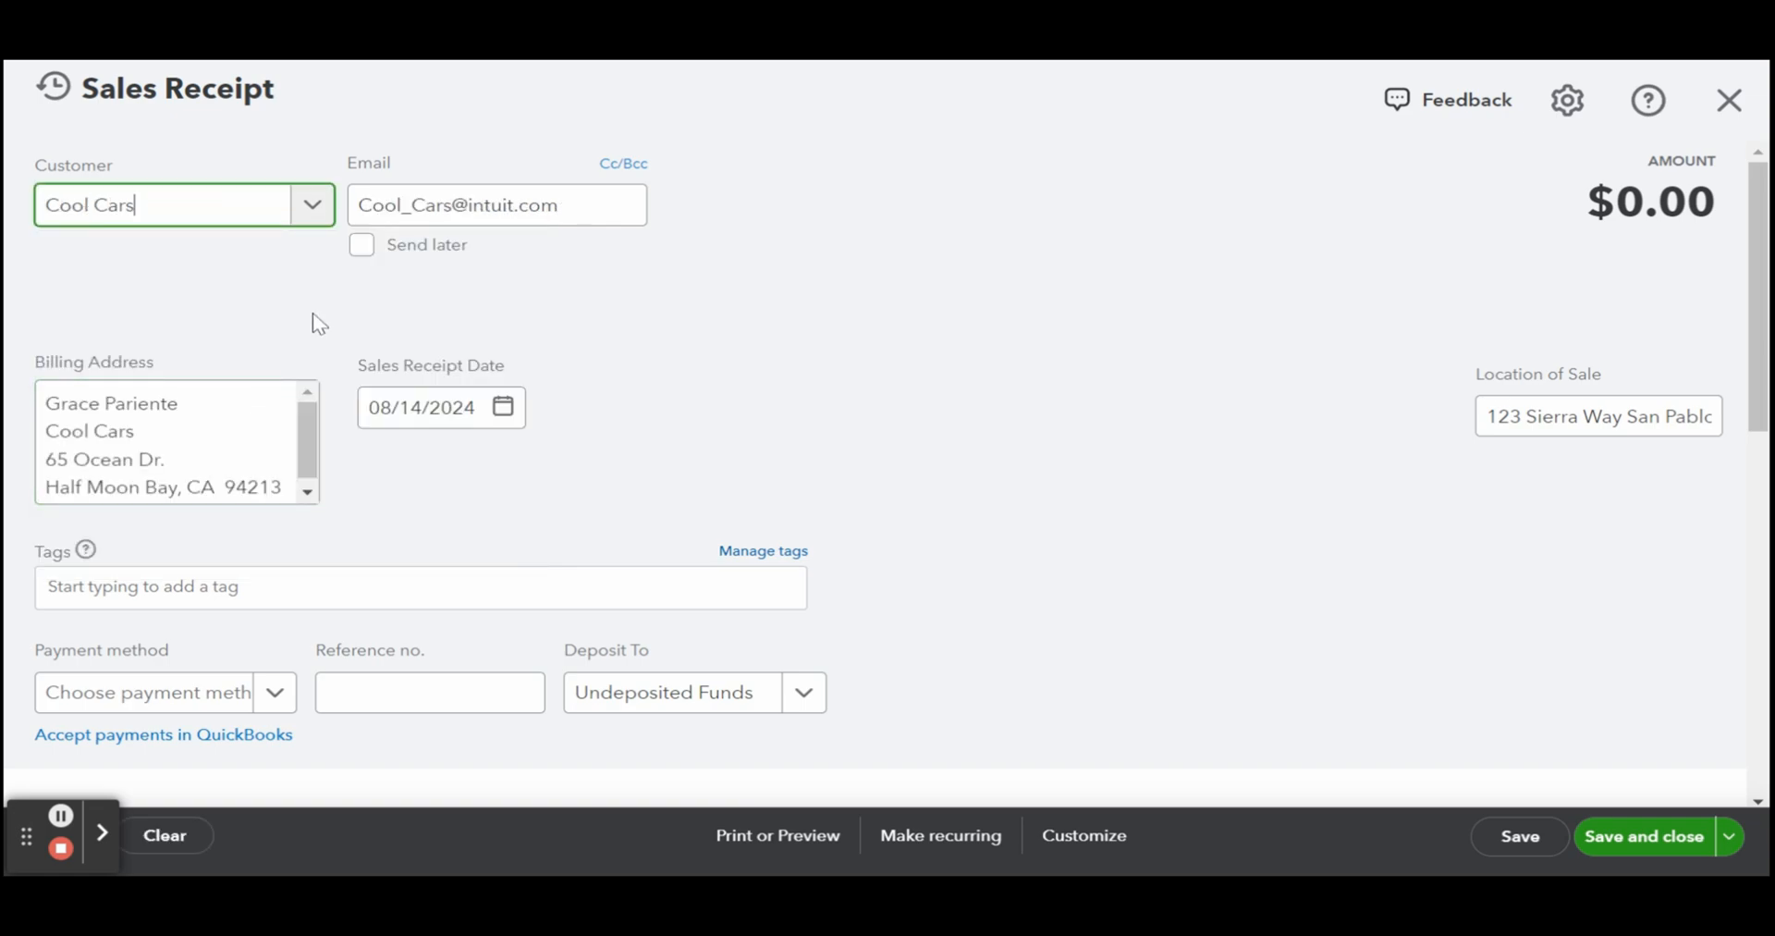
pyautogui.moveTo(357, 325)
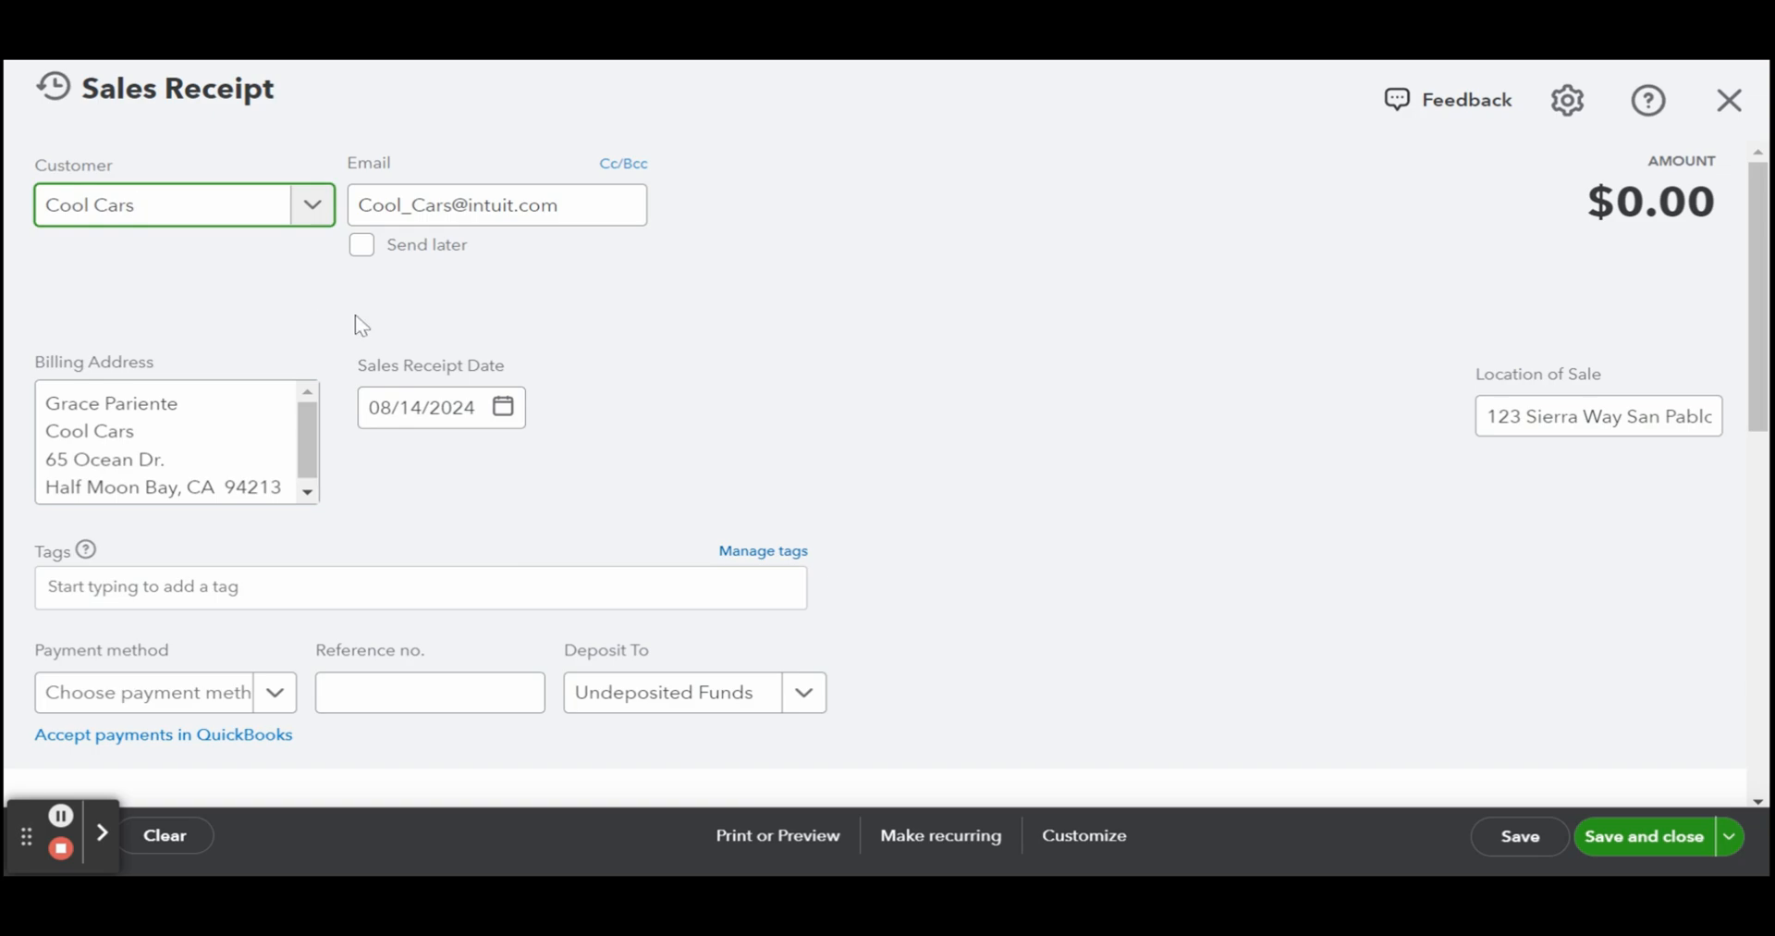
pyautogui.moveTo(1006, 270)
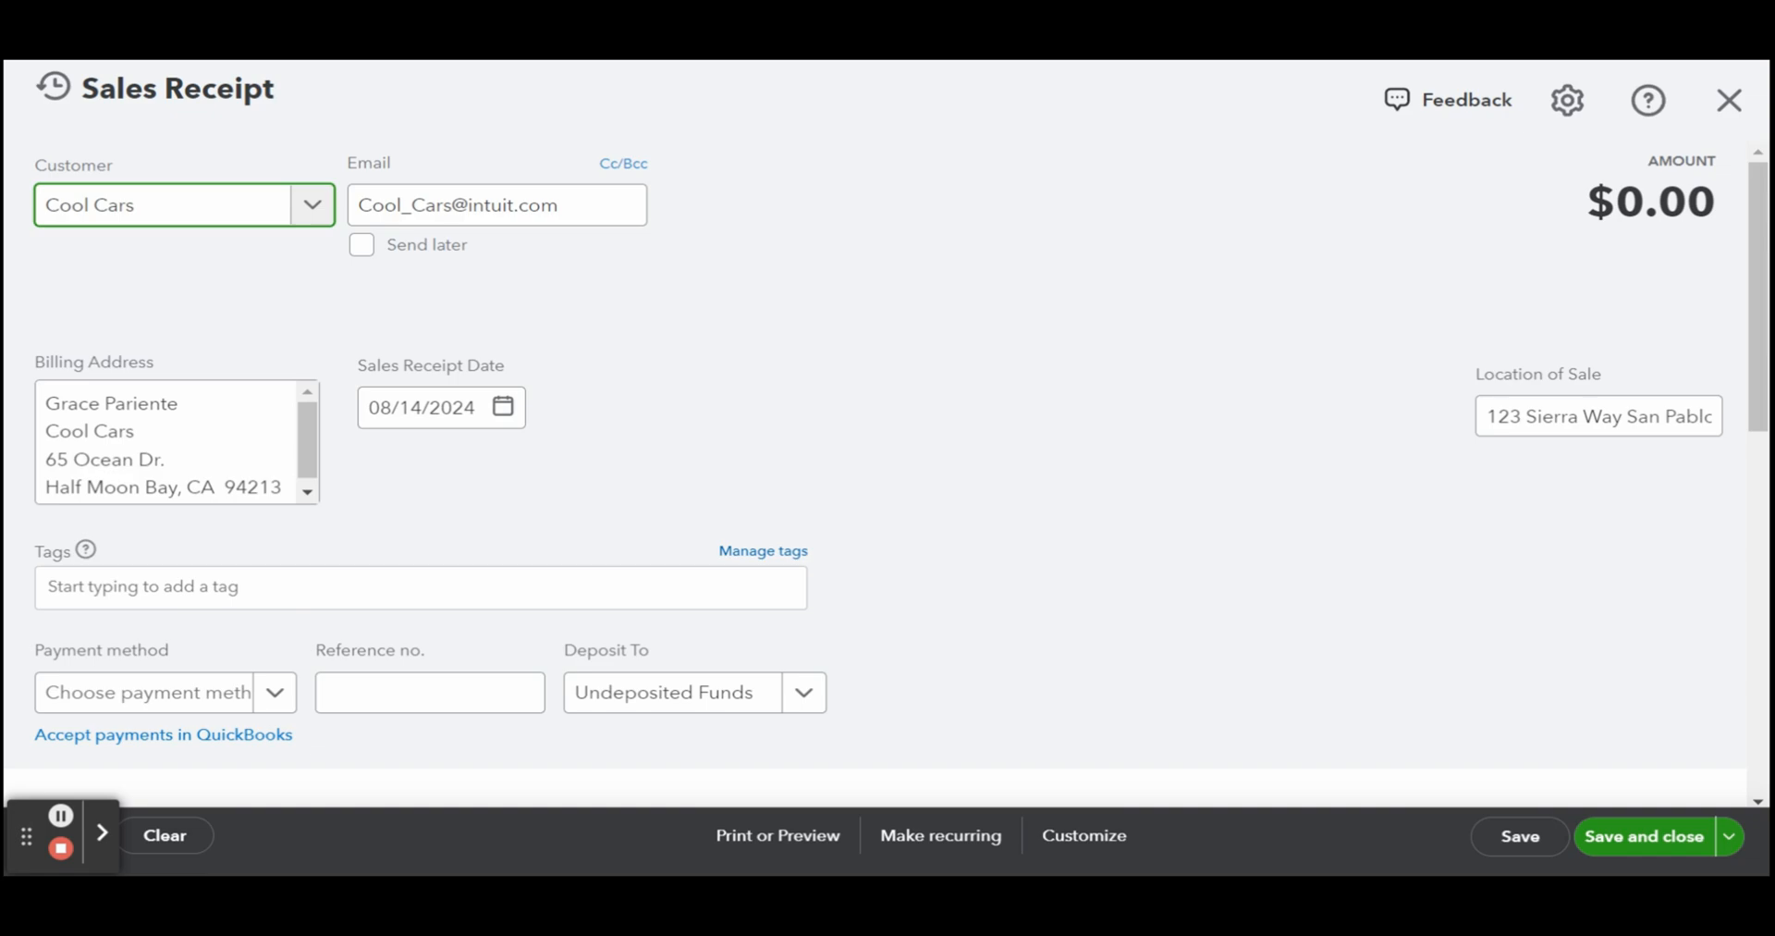
pyautogui.moveTo(662, 408)
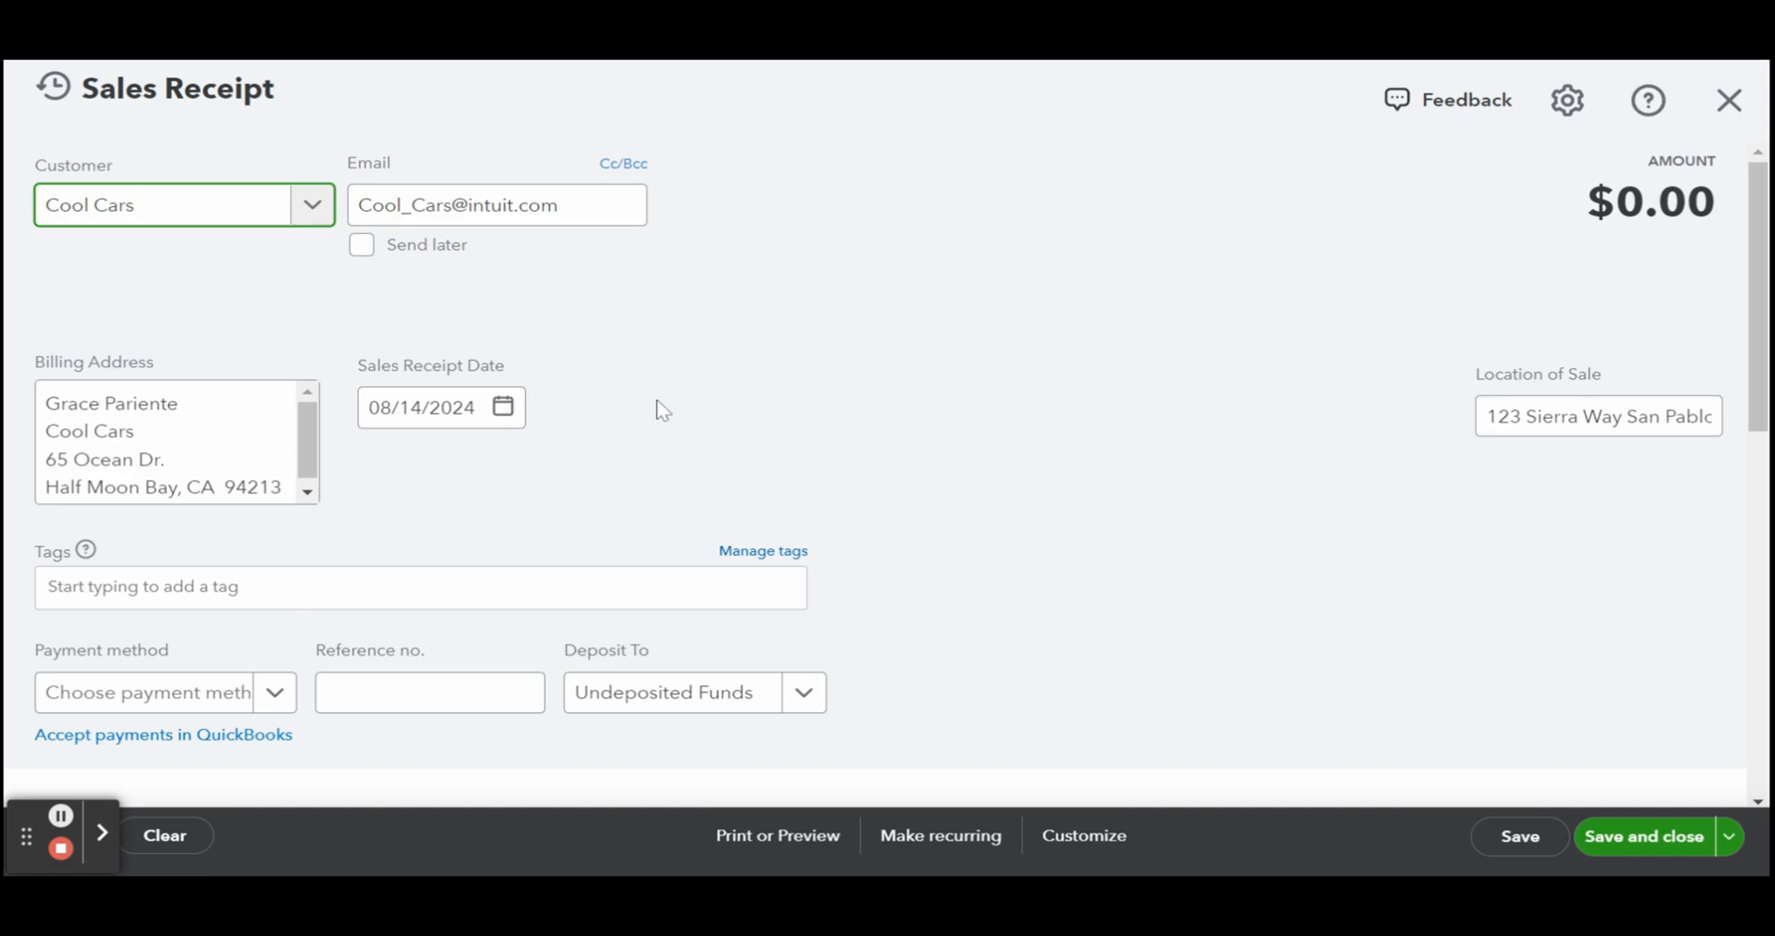
pyautogui.click(503, 407)
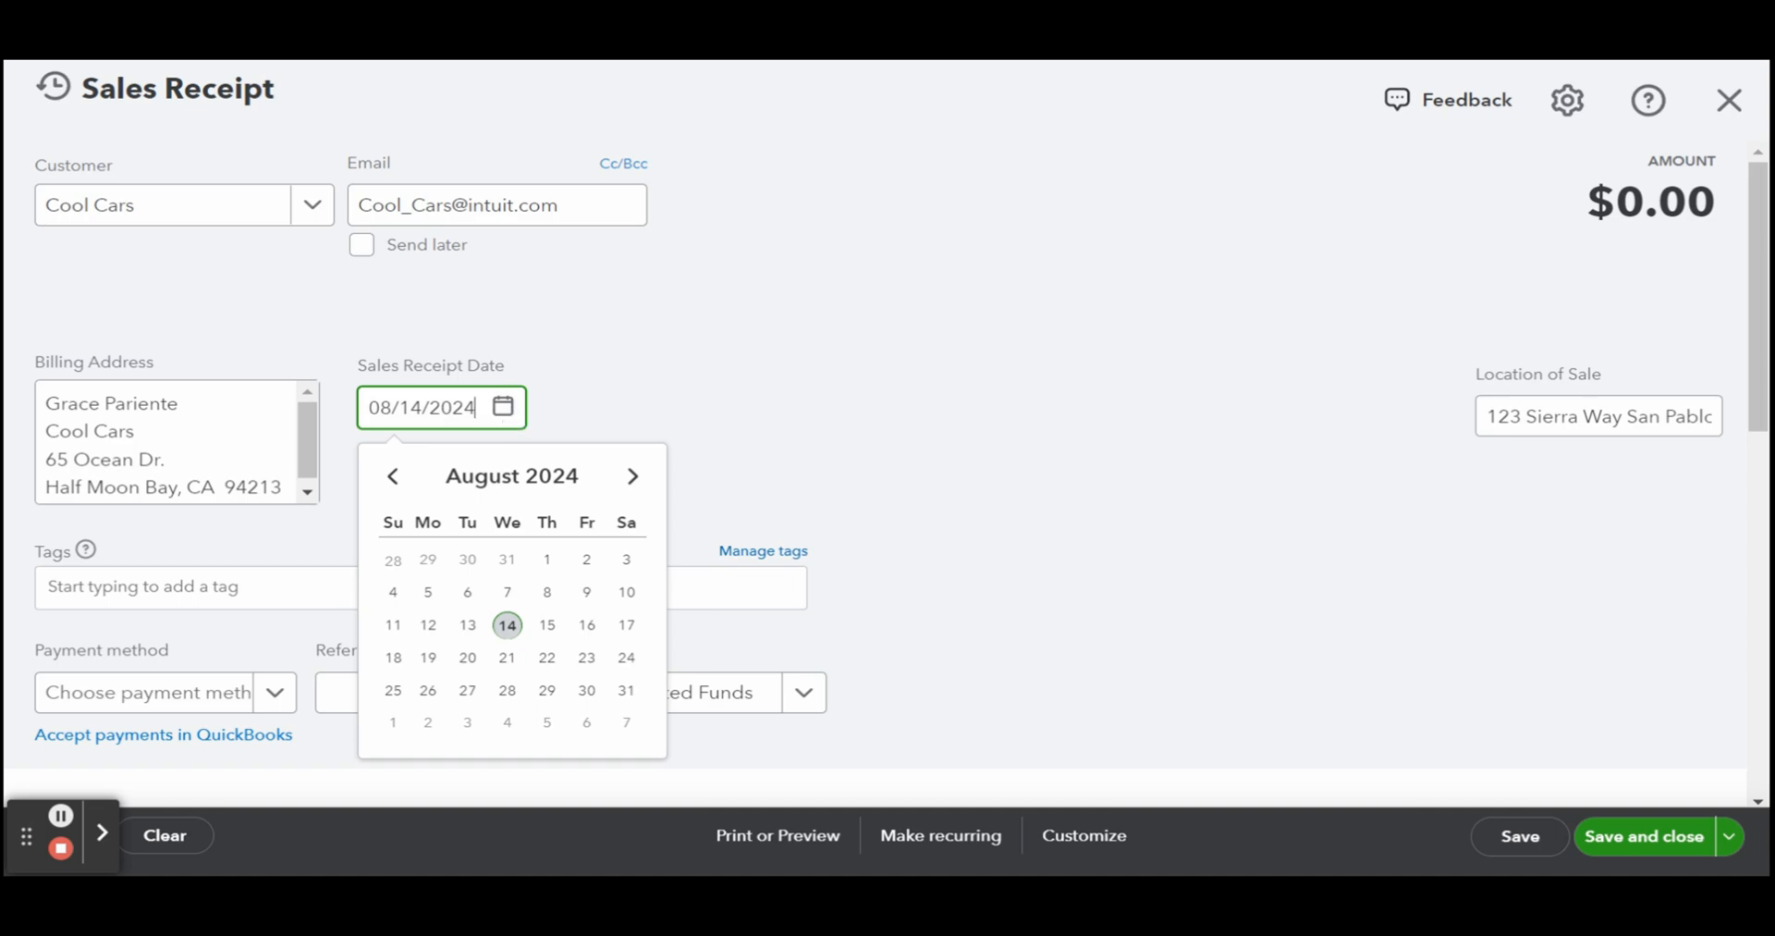
pyautogui.click(503, 409)
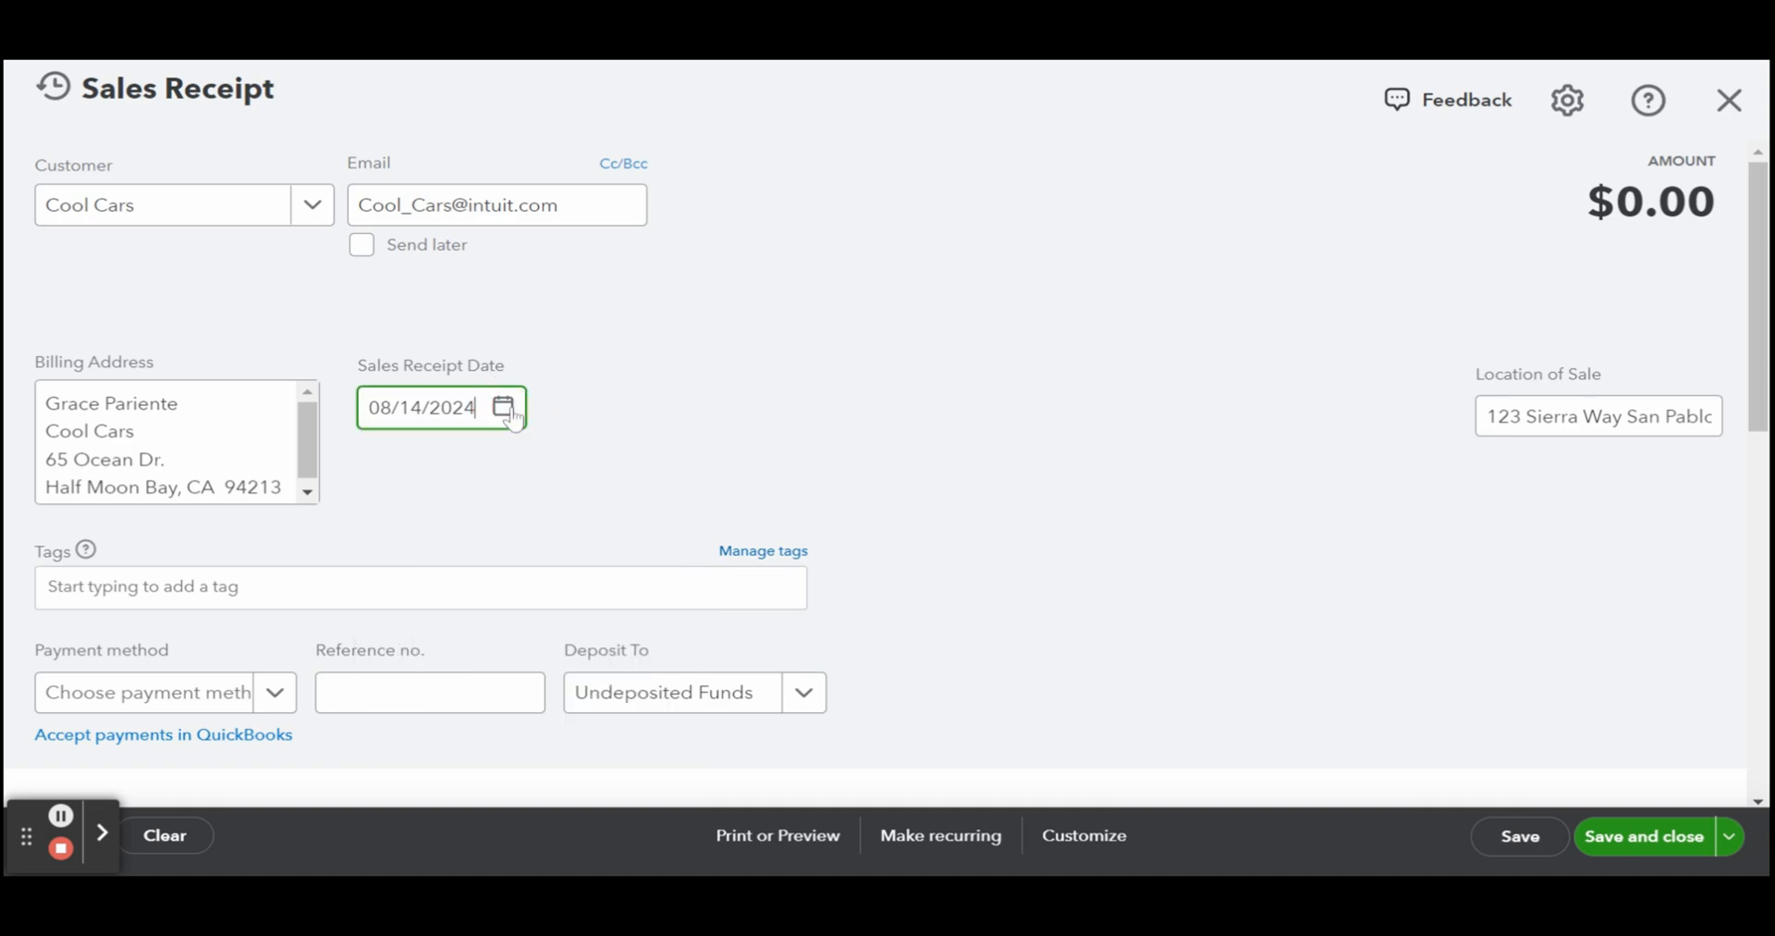
pyautogui.moveTo(857, 364)
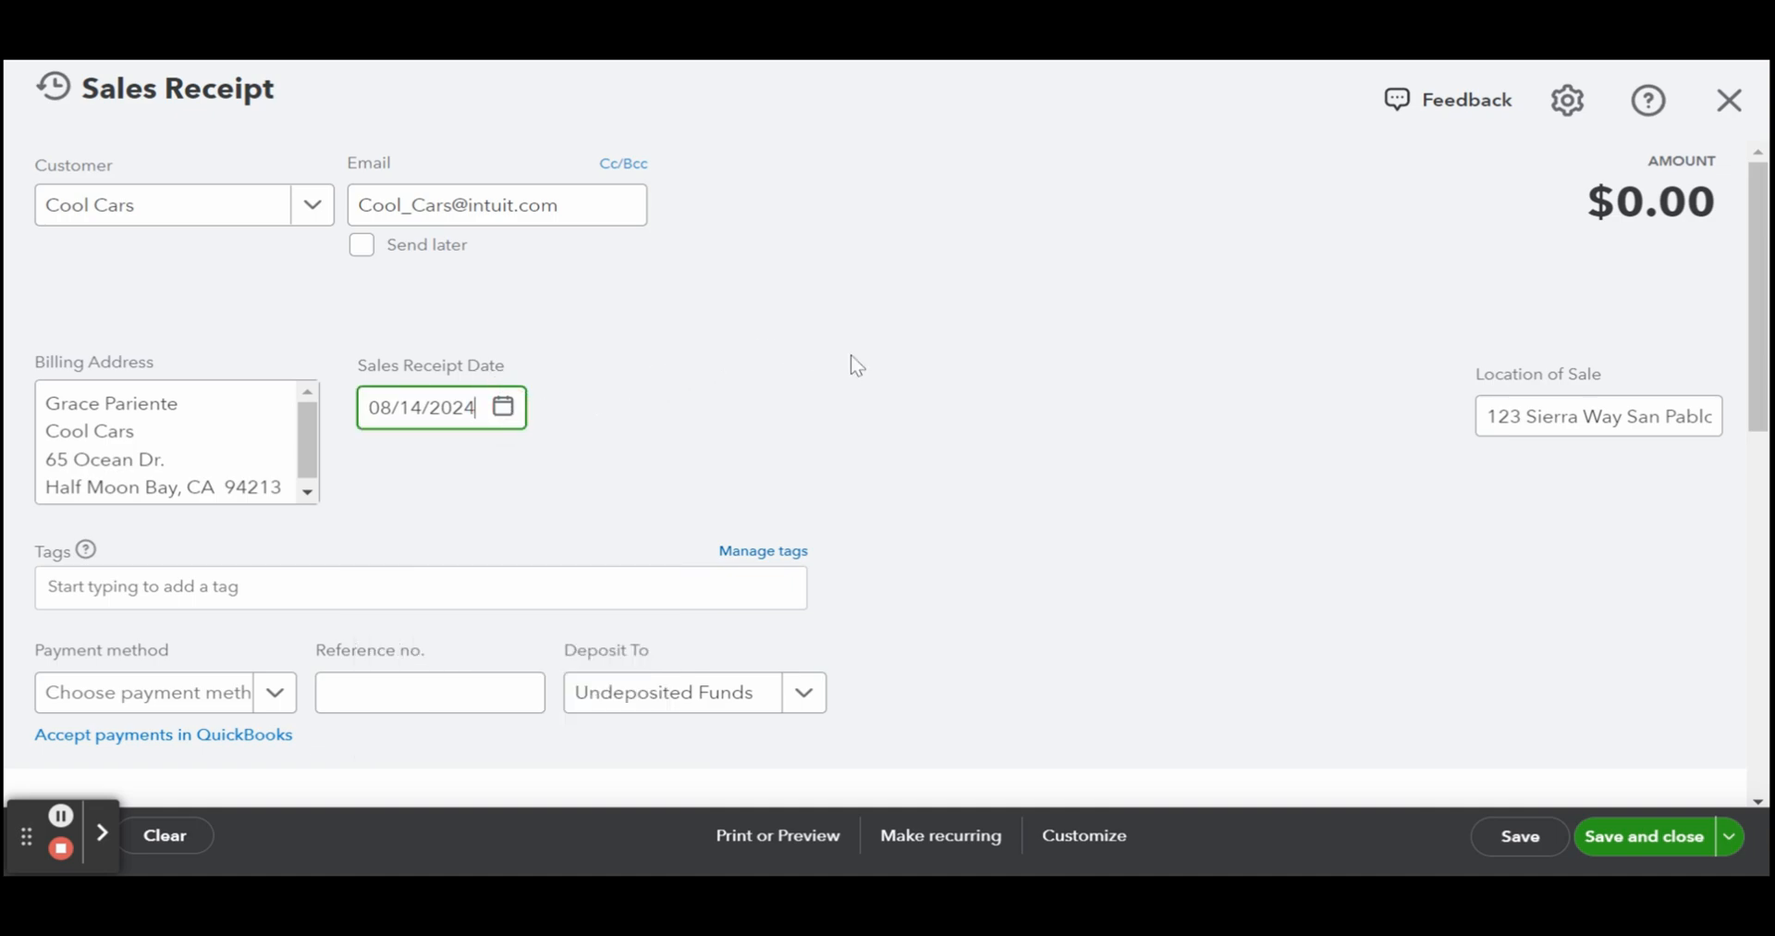
pyautogui.moveTo(987, 359)
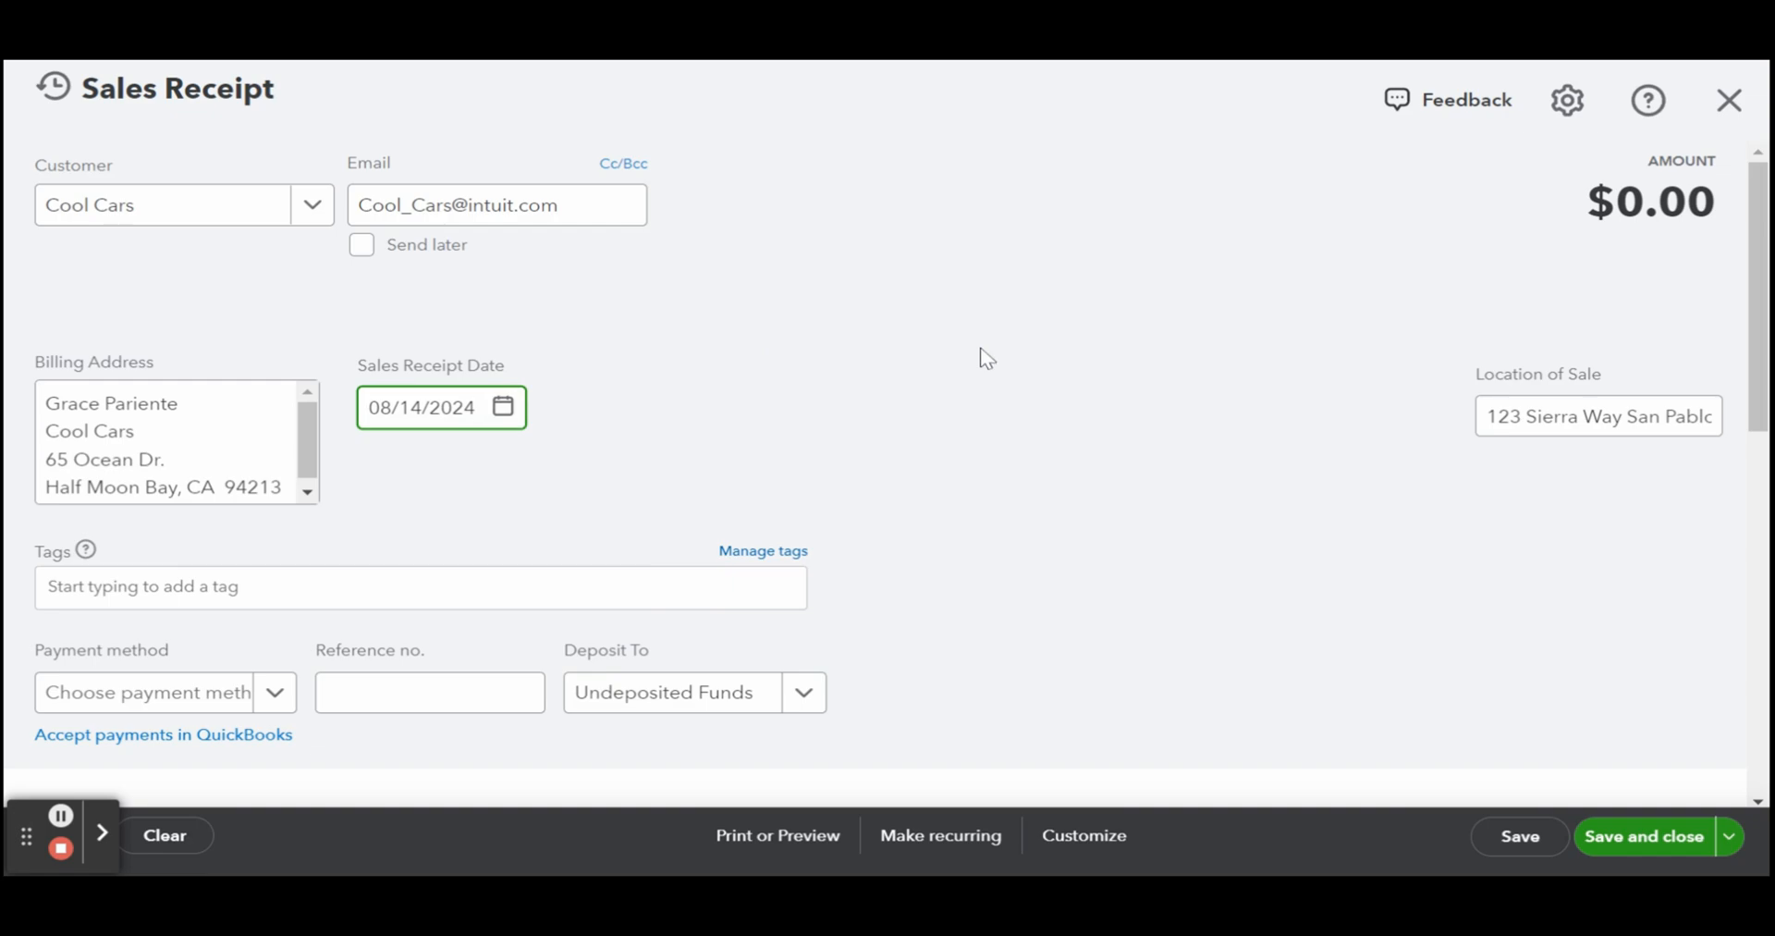
pyautogui.scroll(-3)
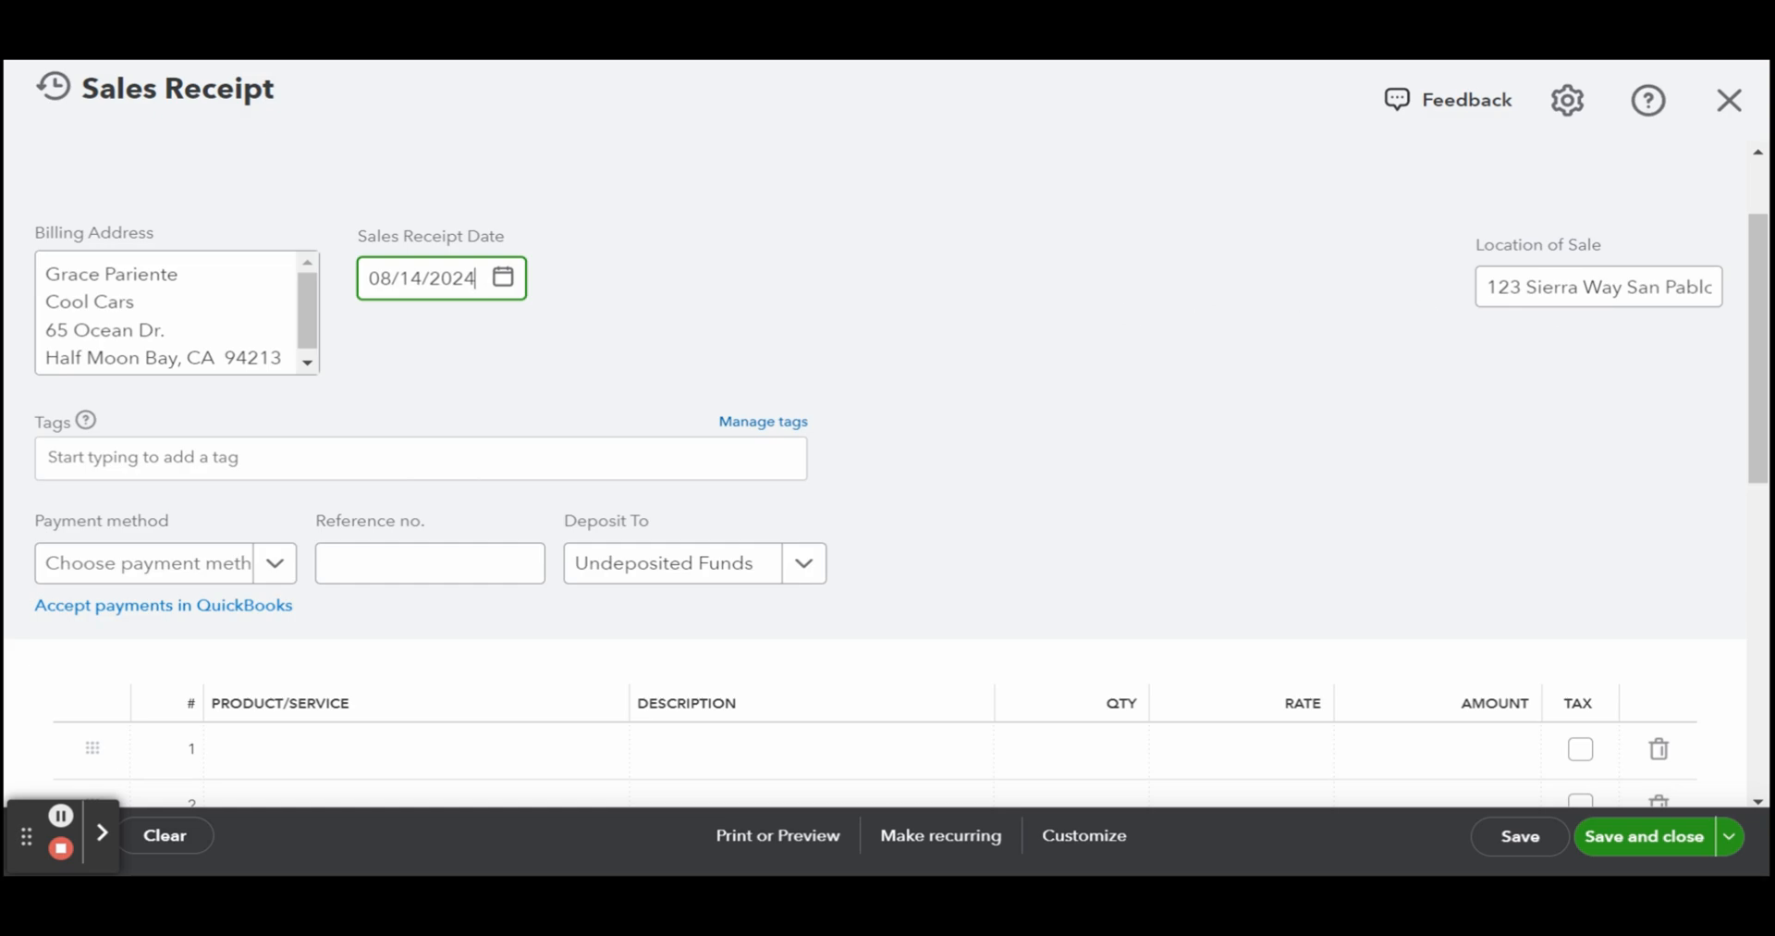
pyautogui.click(1598, 284)
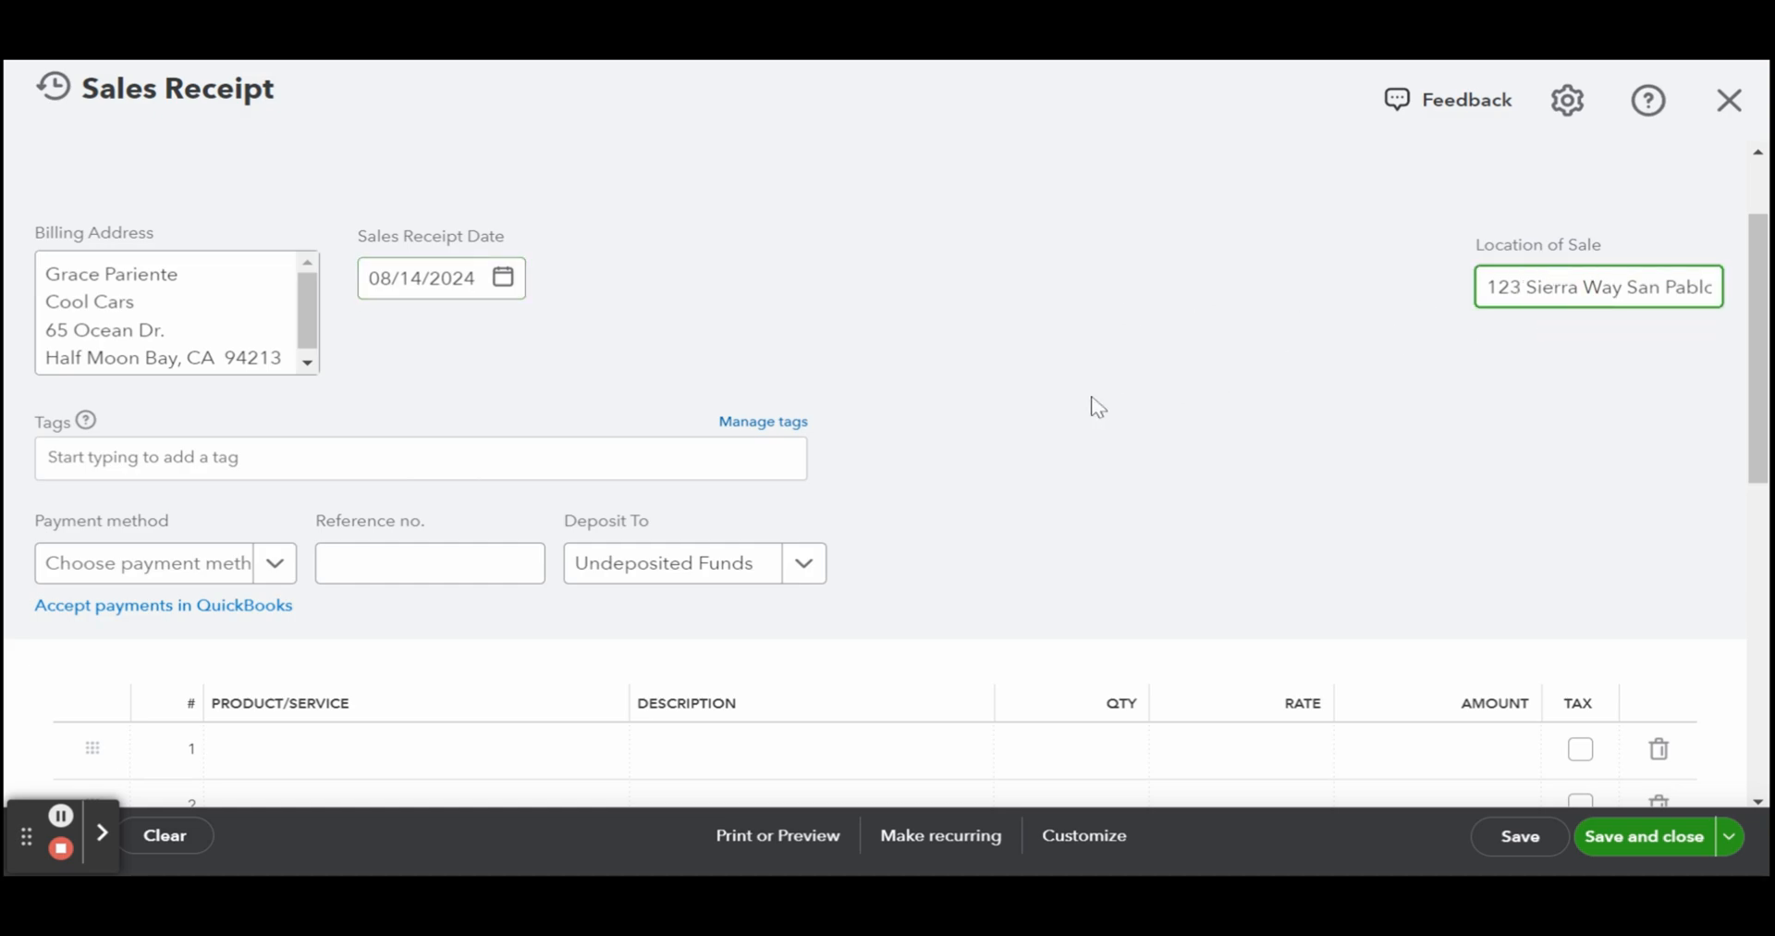
pyautogui.click(1551, 284)
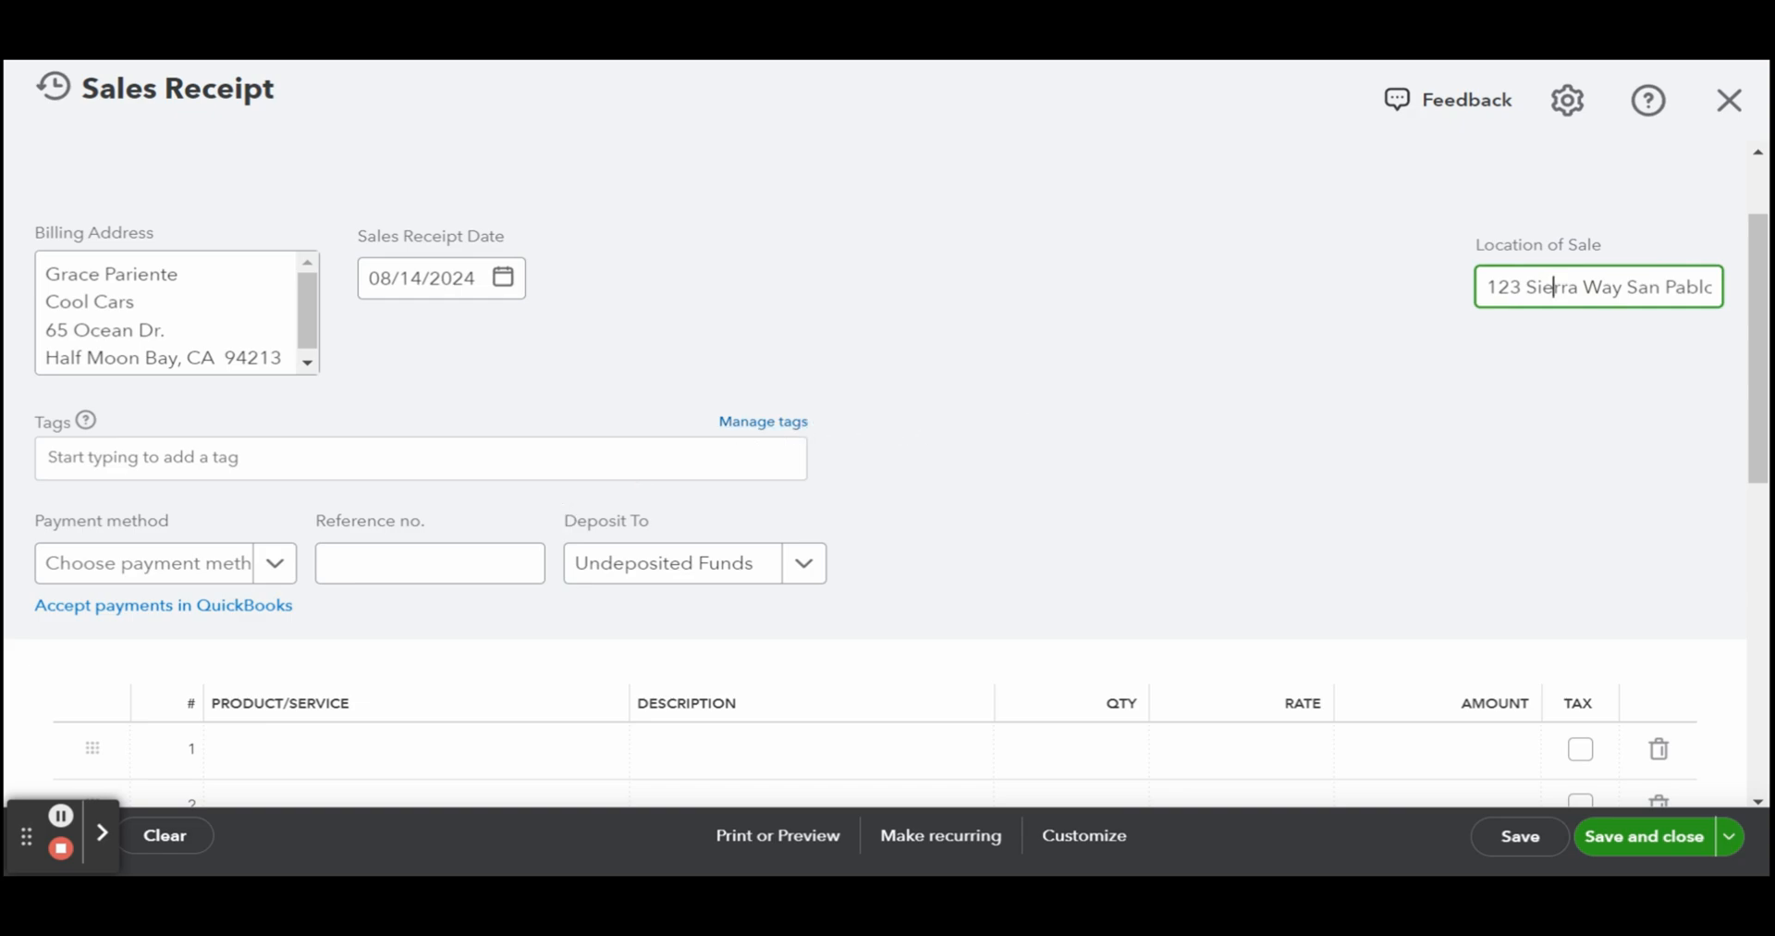
pyautogui.click(420, 457)
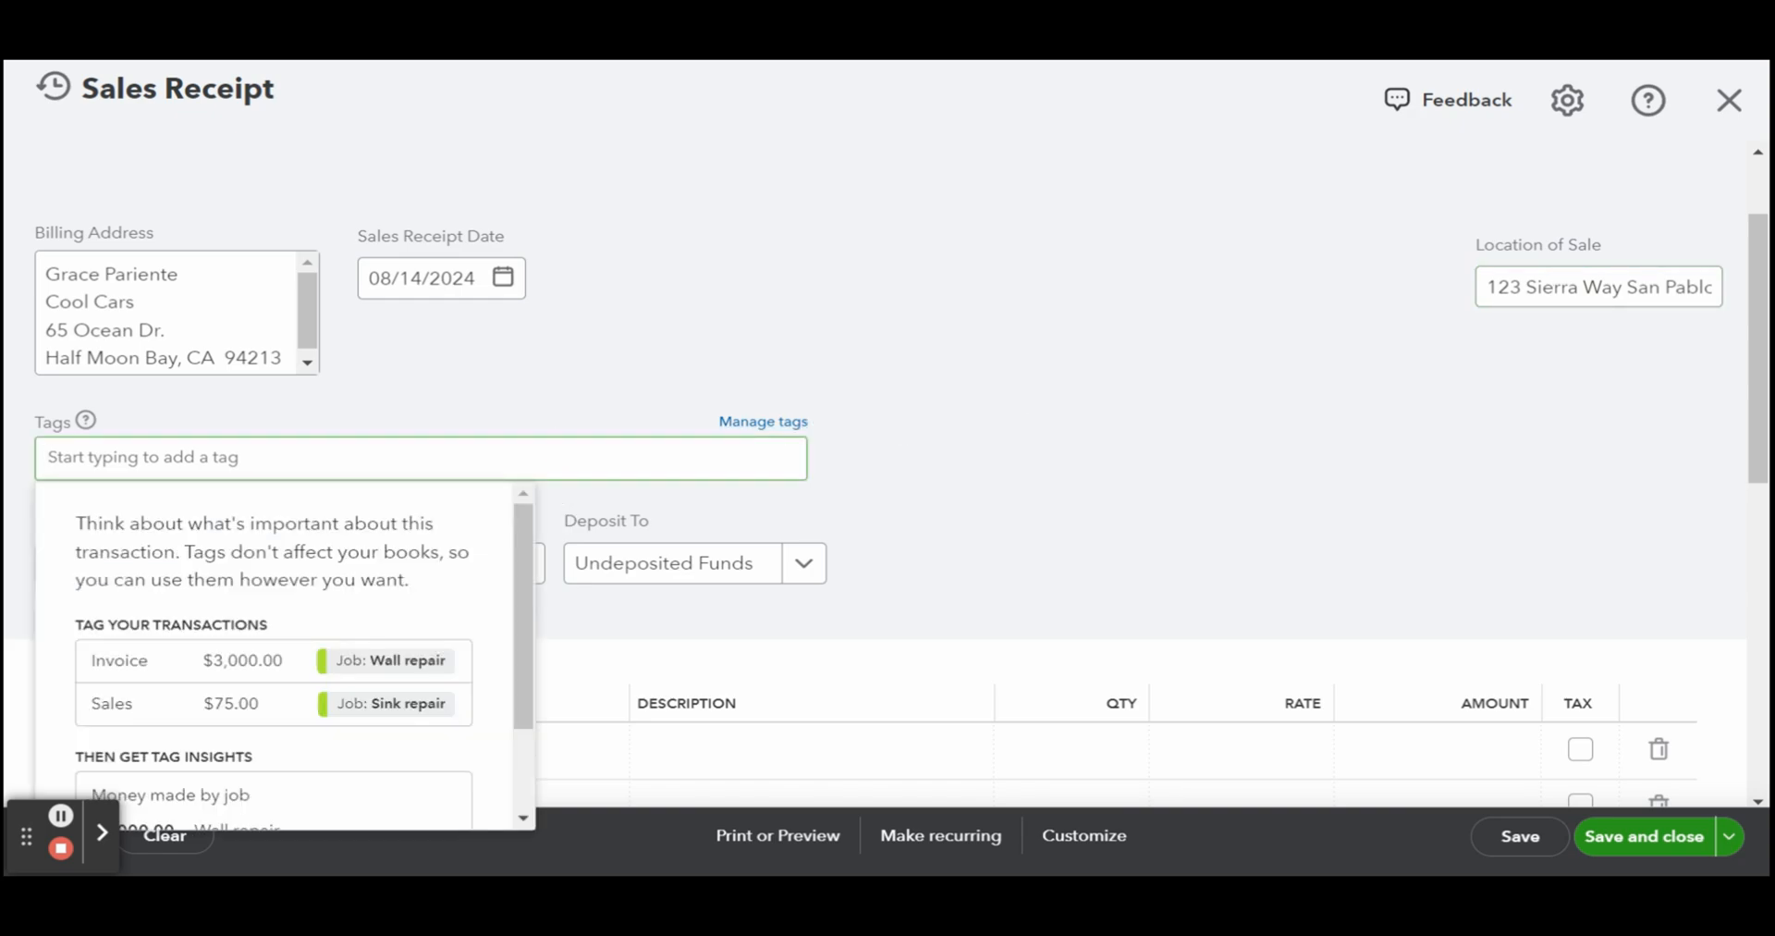
pyautogui.click(880, 420)
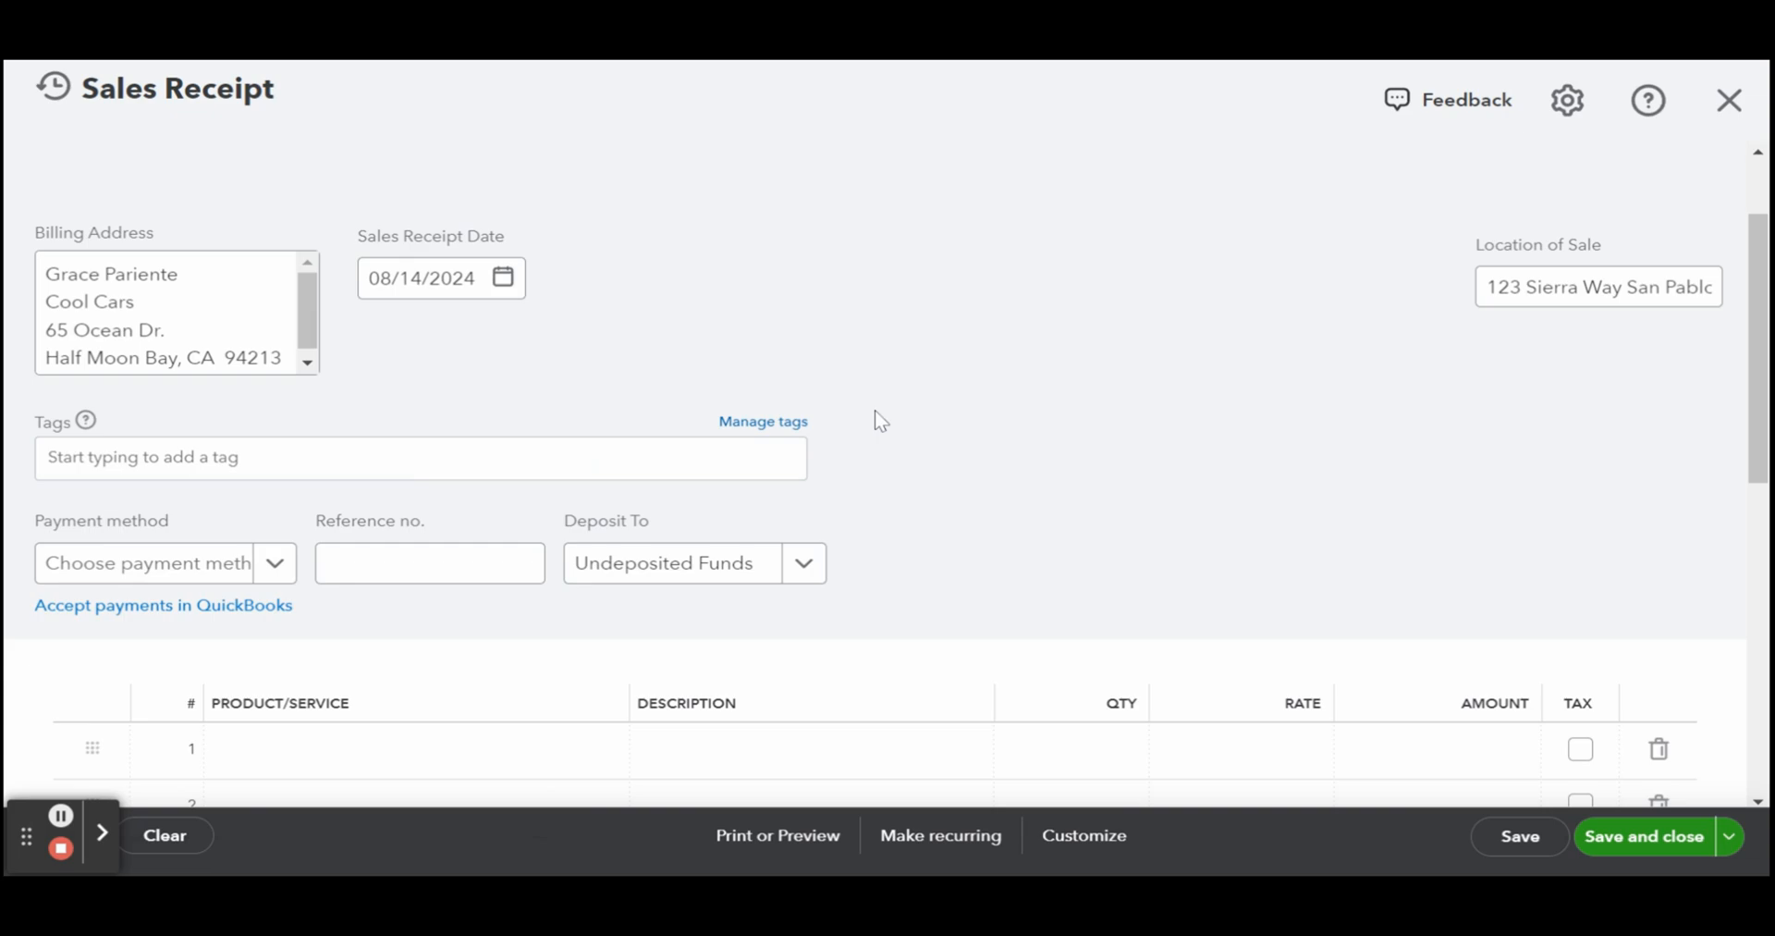
pyautogui.scroll(-3)
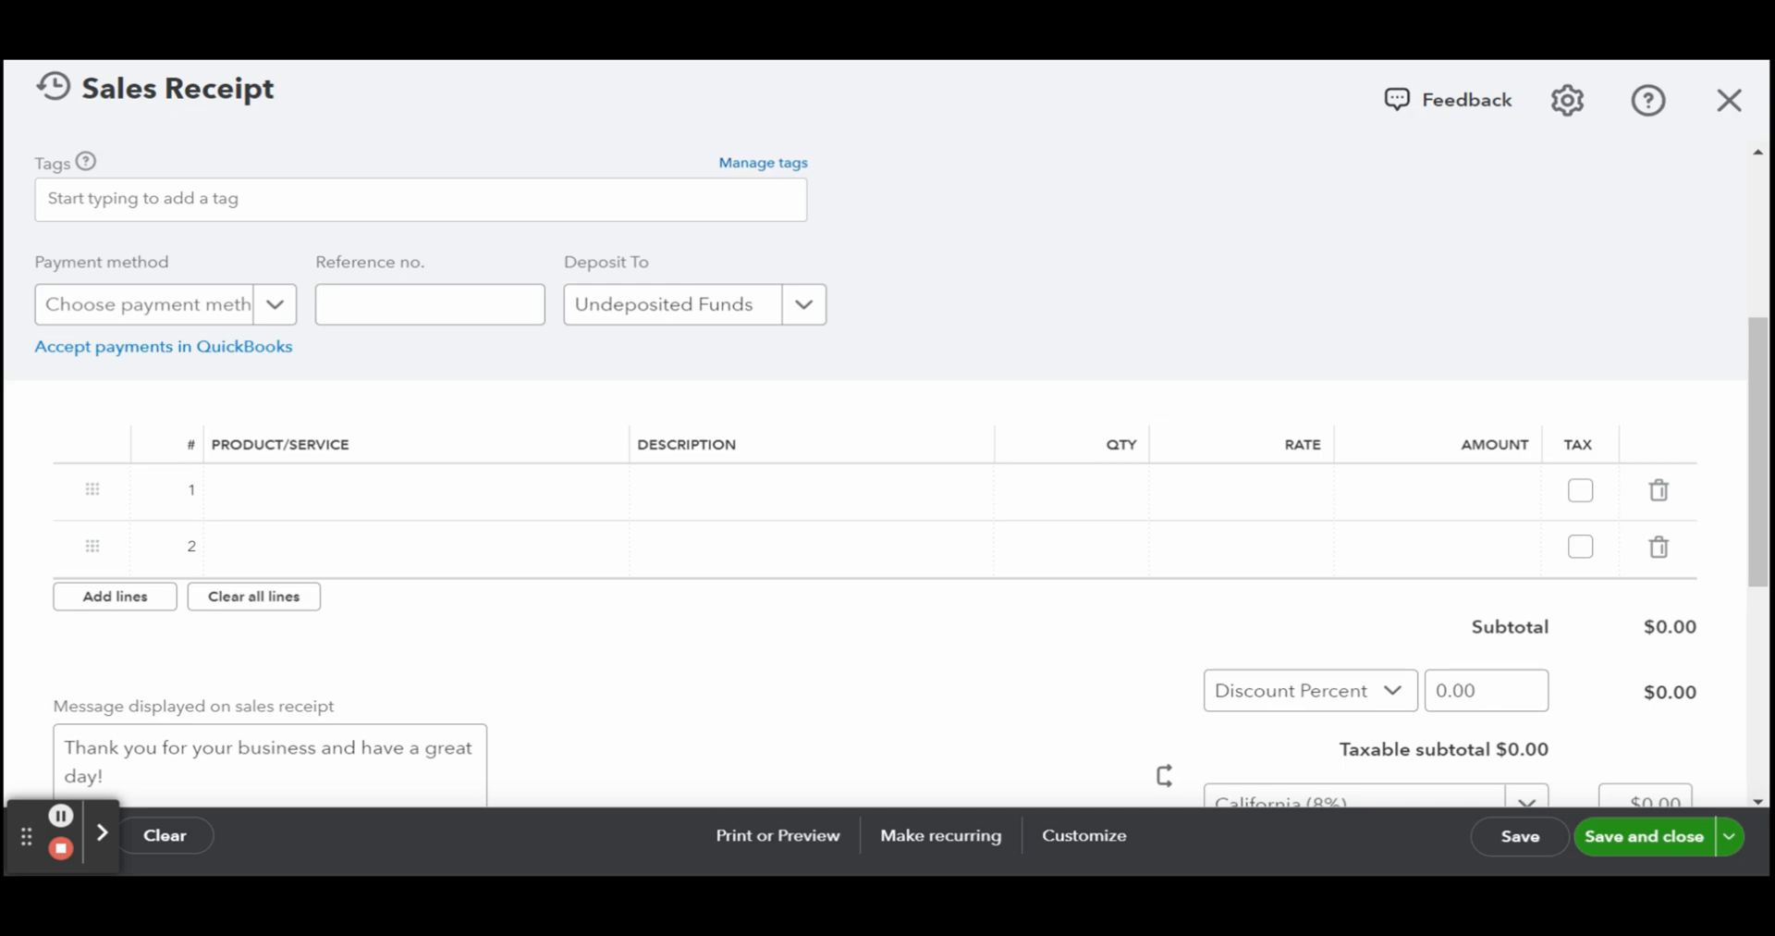
pyautogui.scroll(-3)
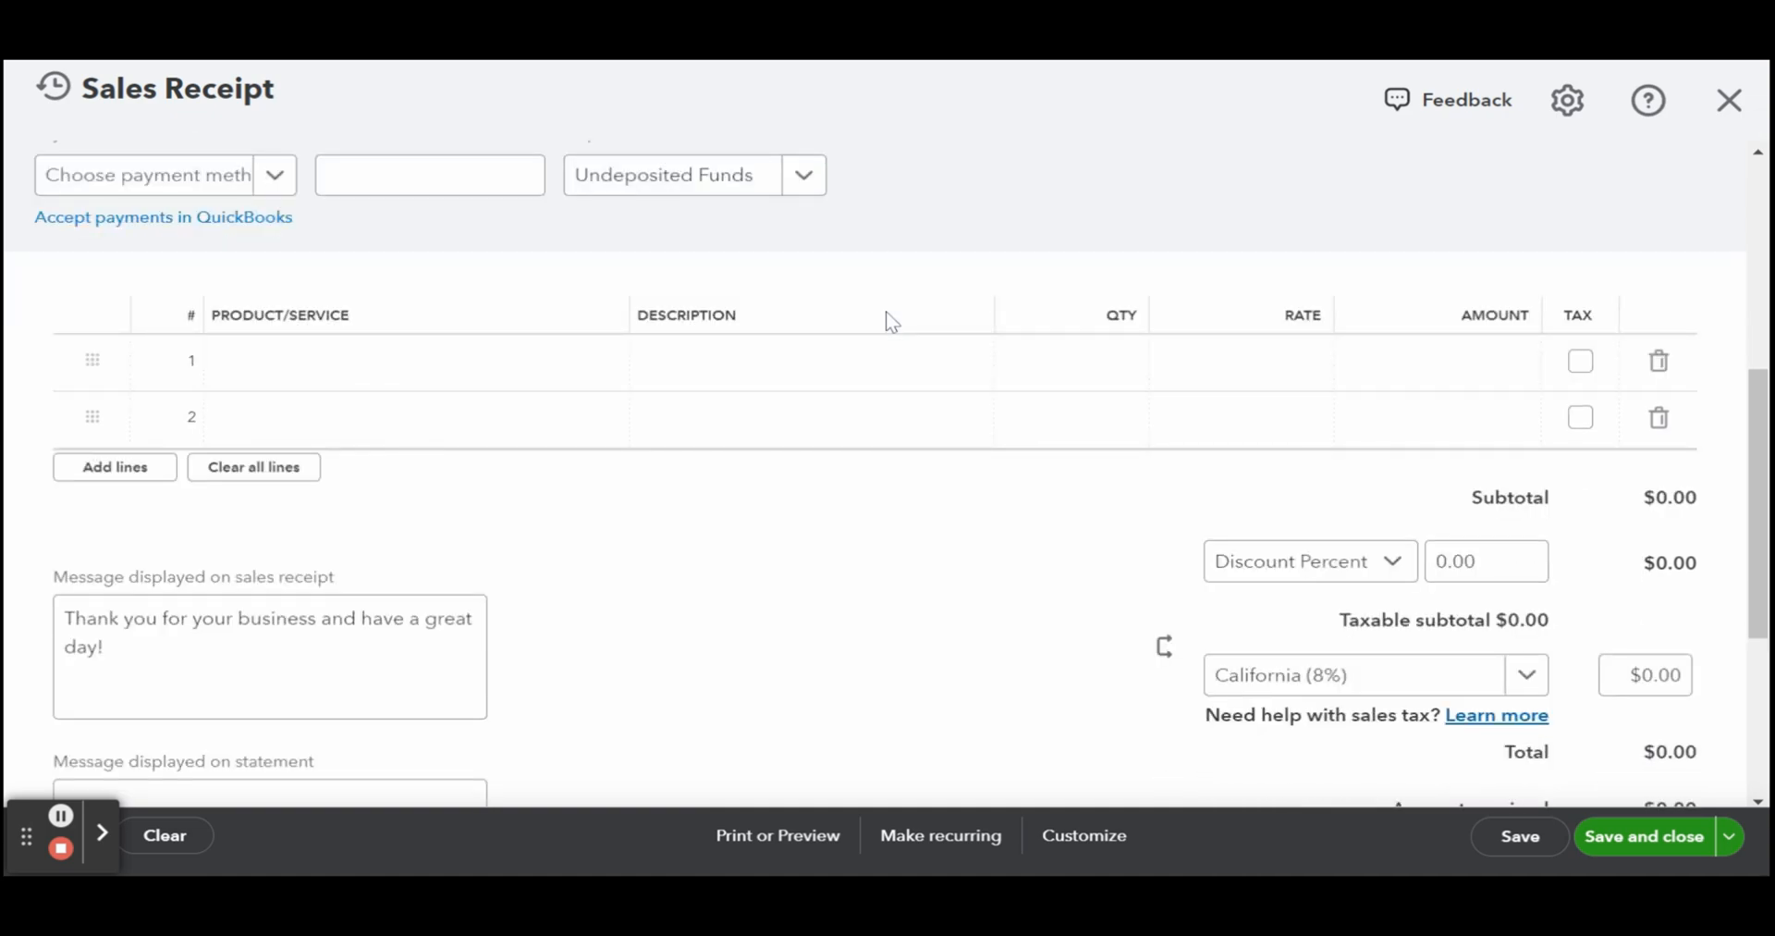
# Step: Choose Pest Control Services as the product on the receipt's first line
pyautogui.click(395, 416)
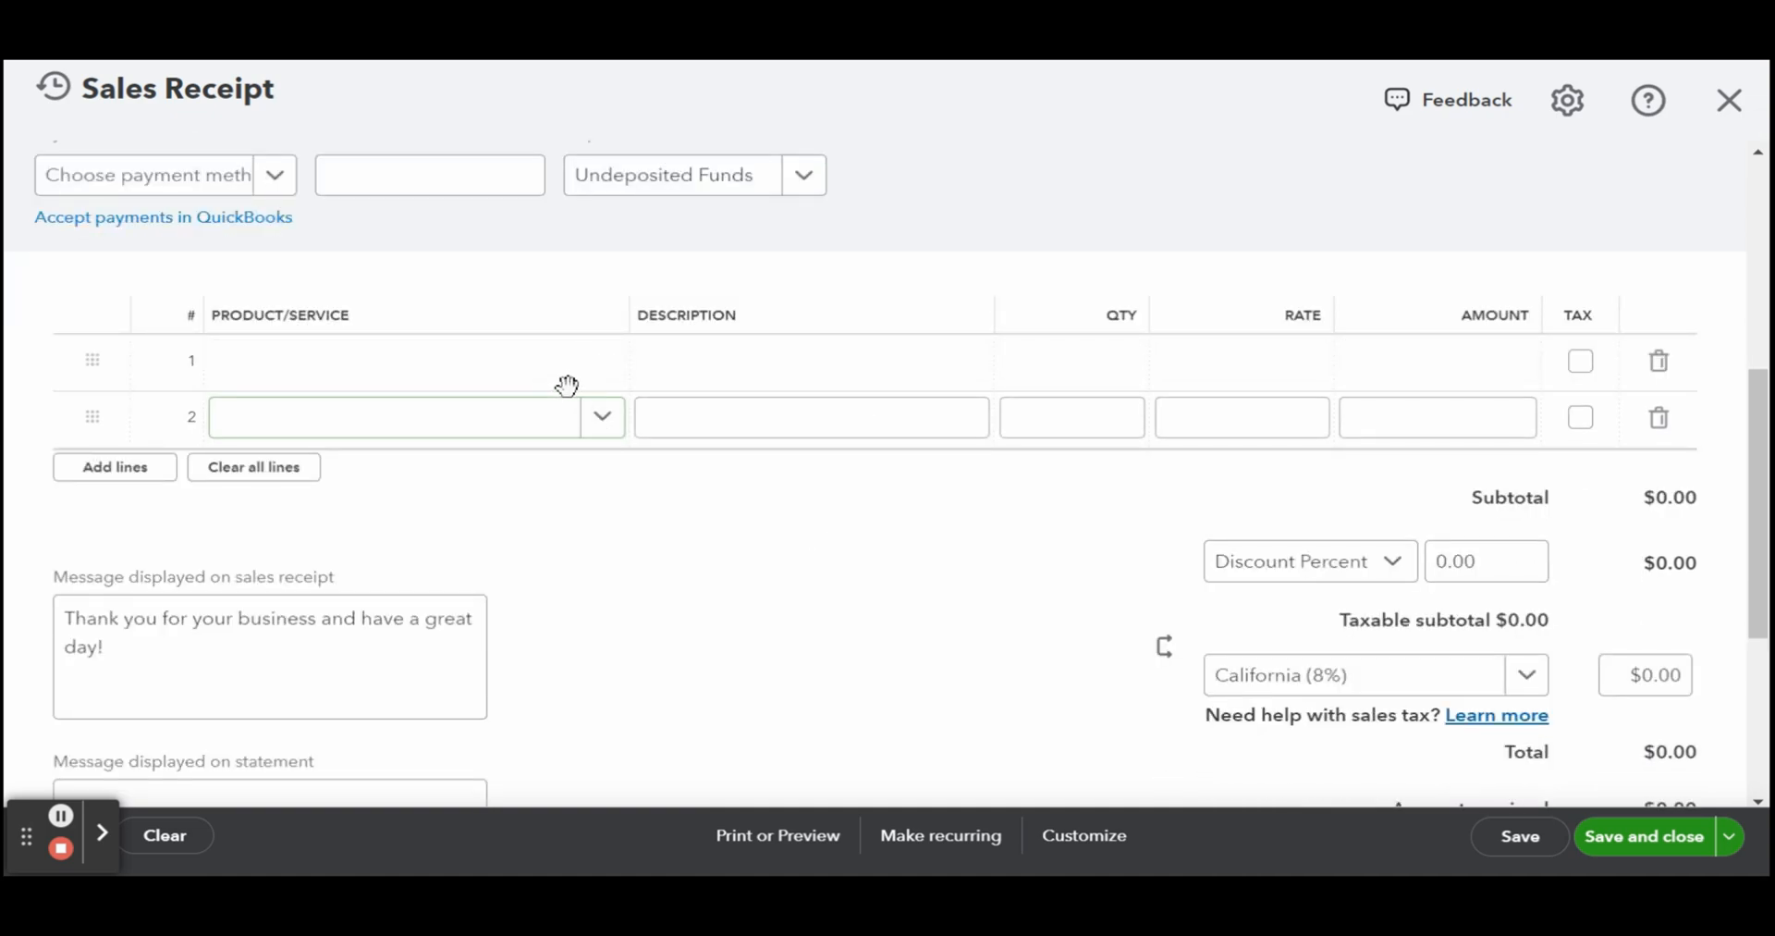
pyautogui.click(396, 360)
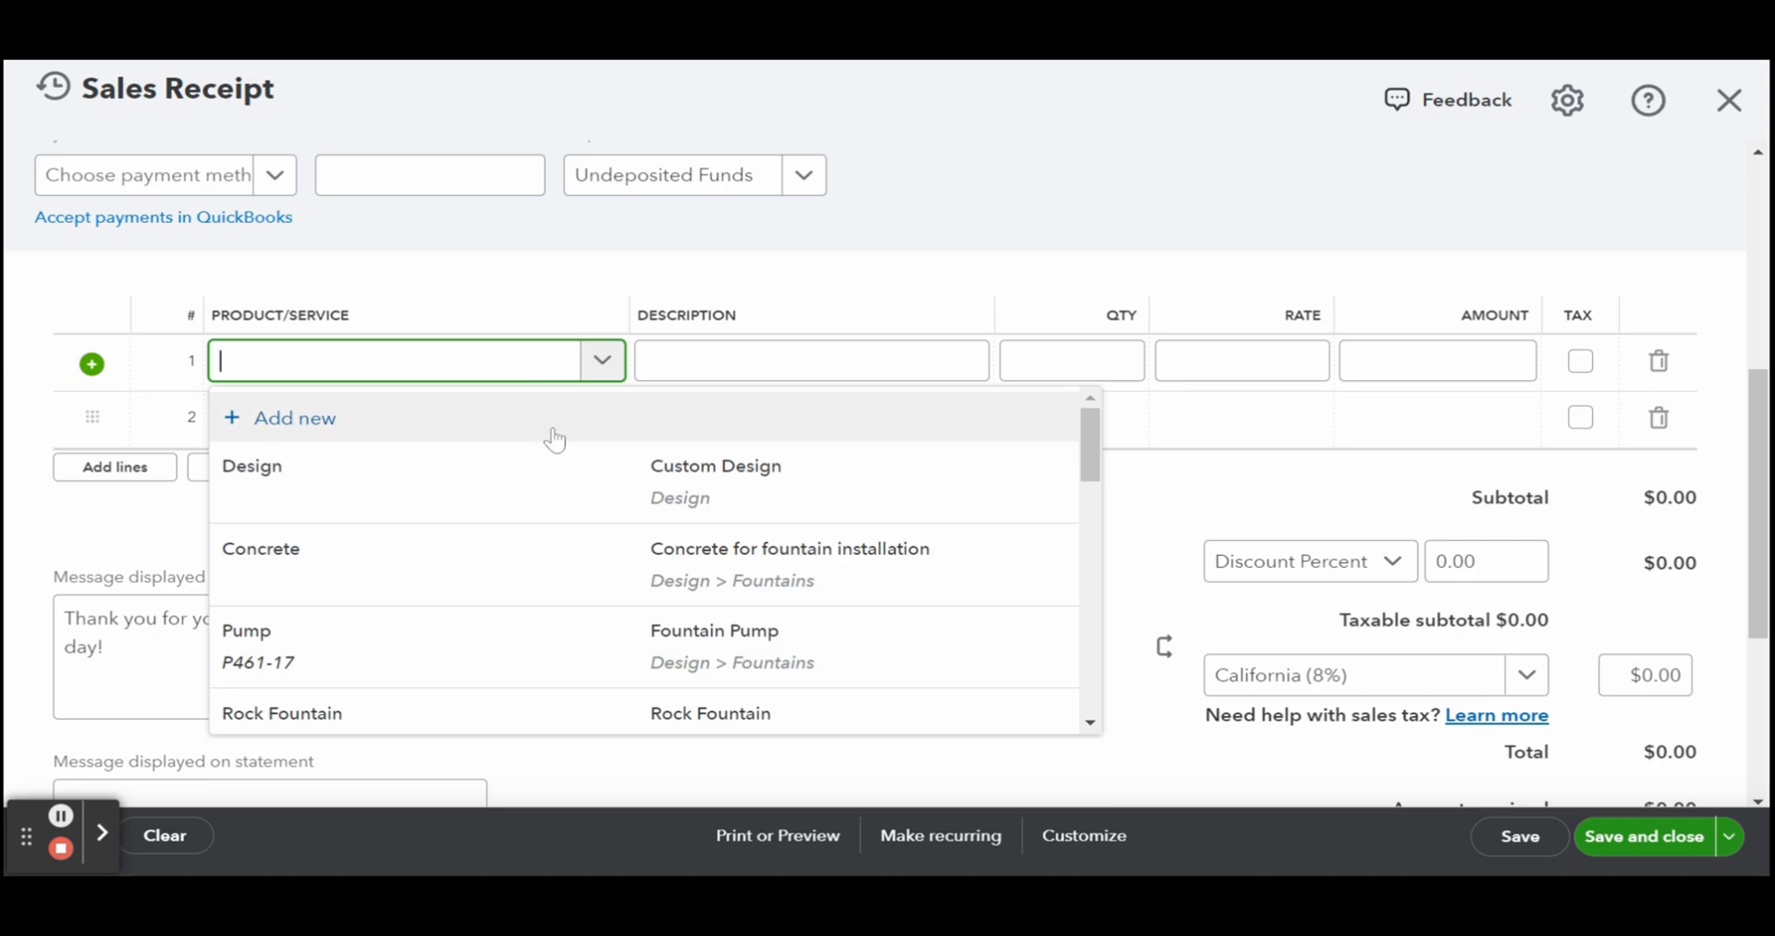
pyautogui.moveTo(548, 581)
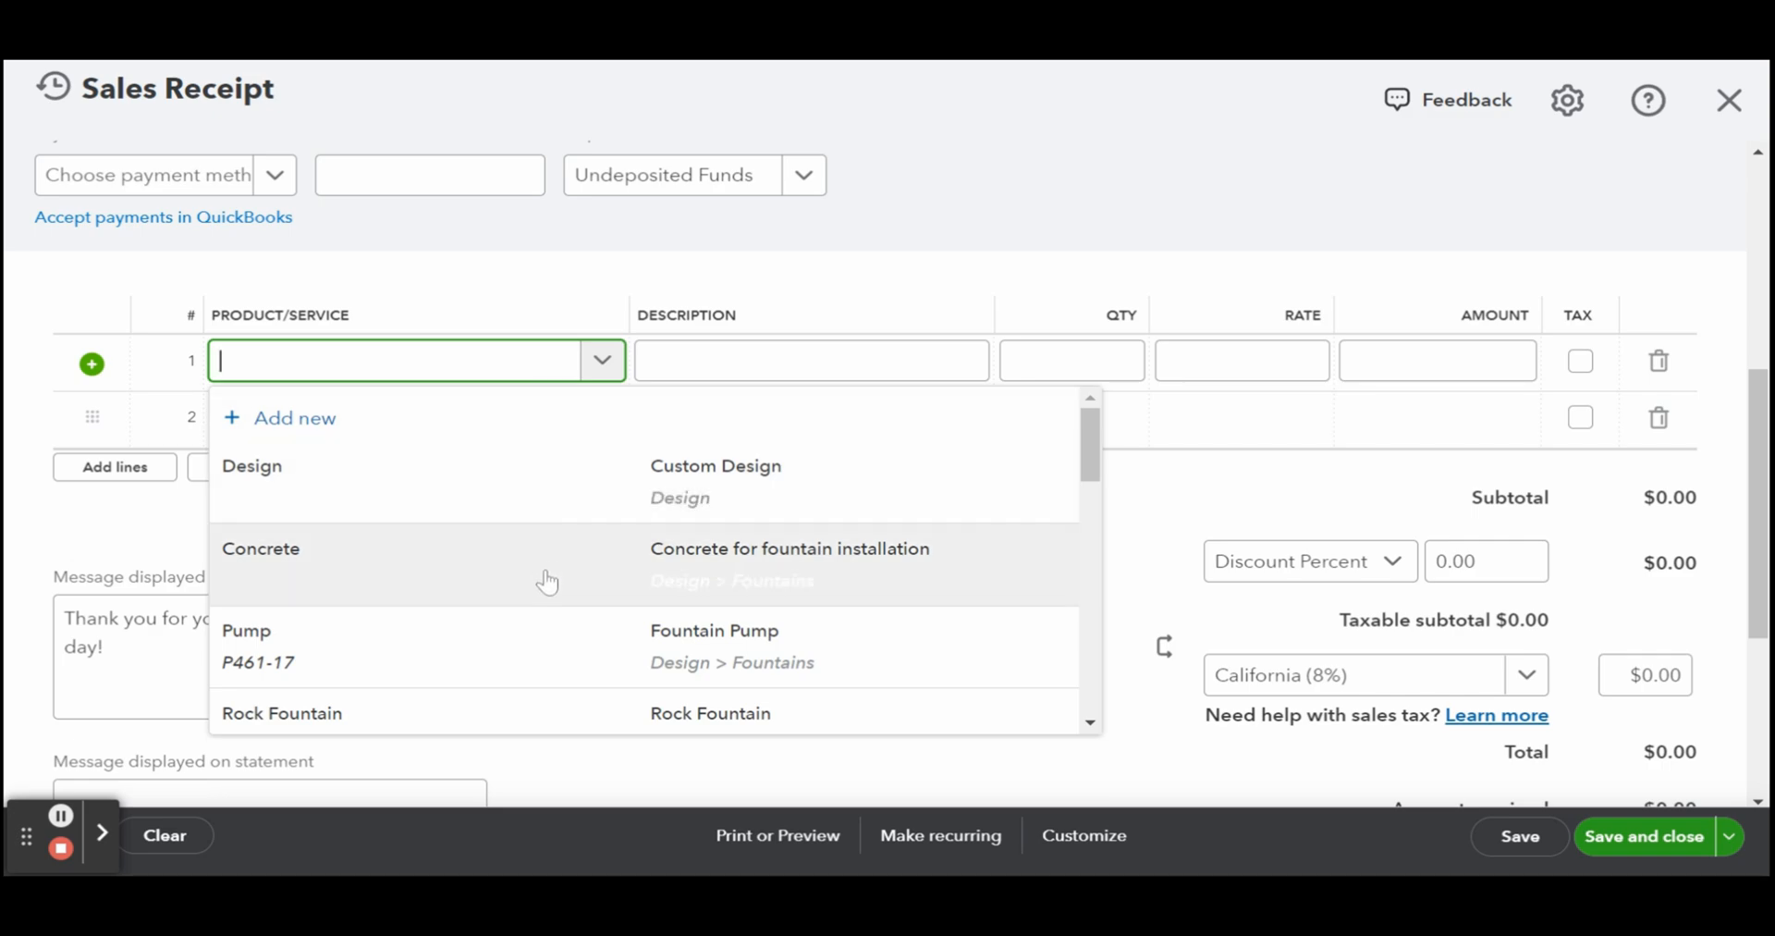
pyautogui.scroll(-3)
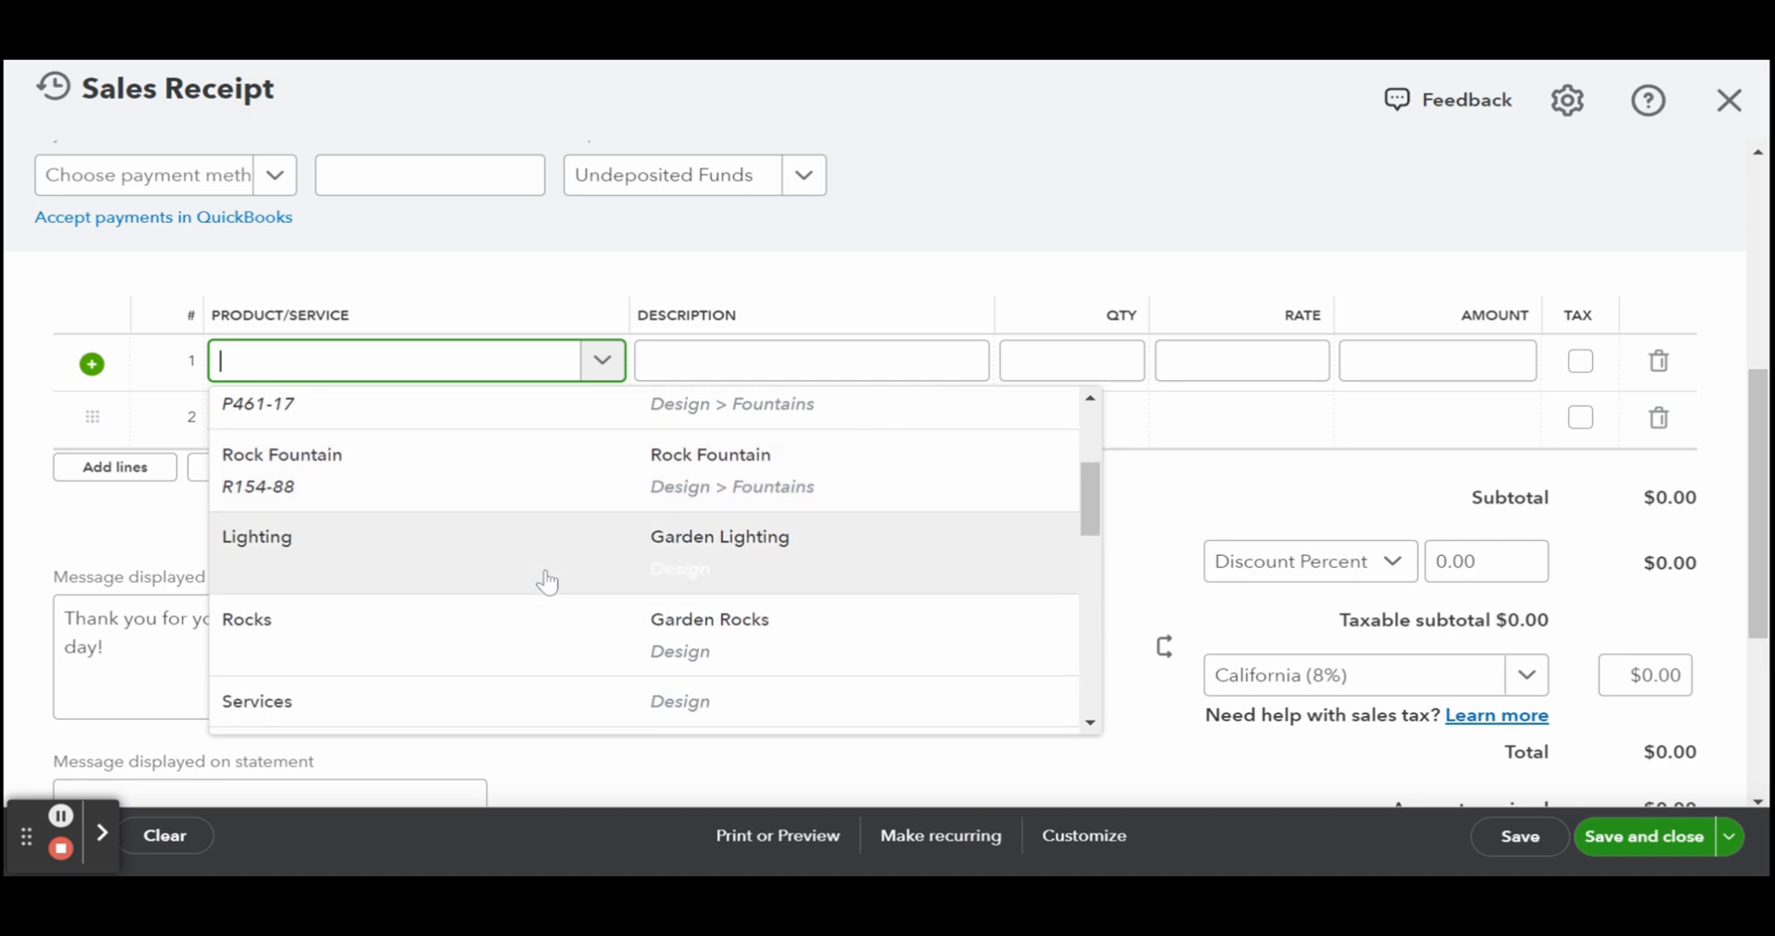
pyautogui.scroll(-3)
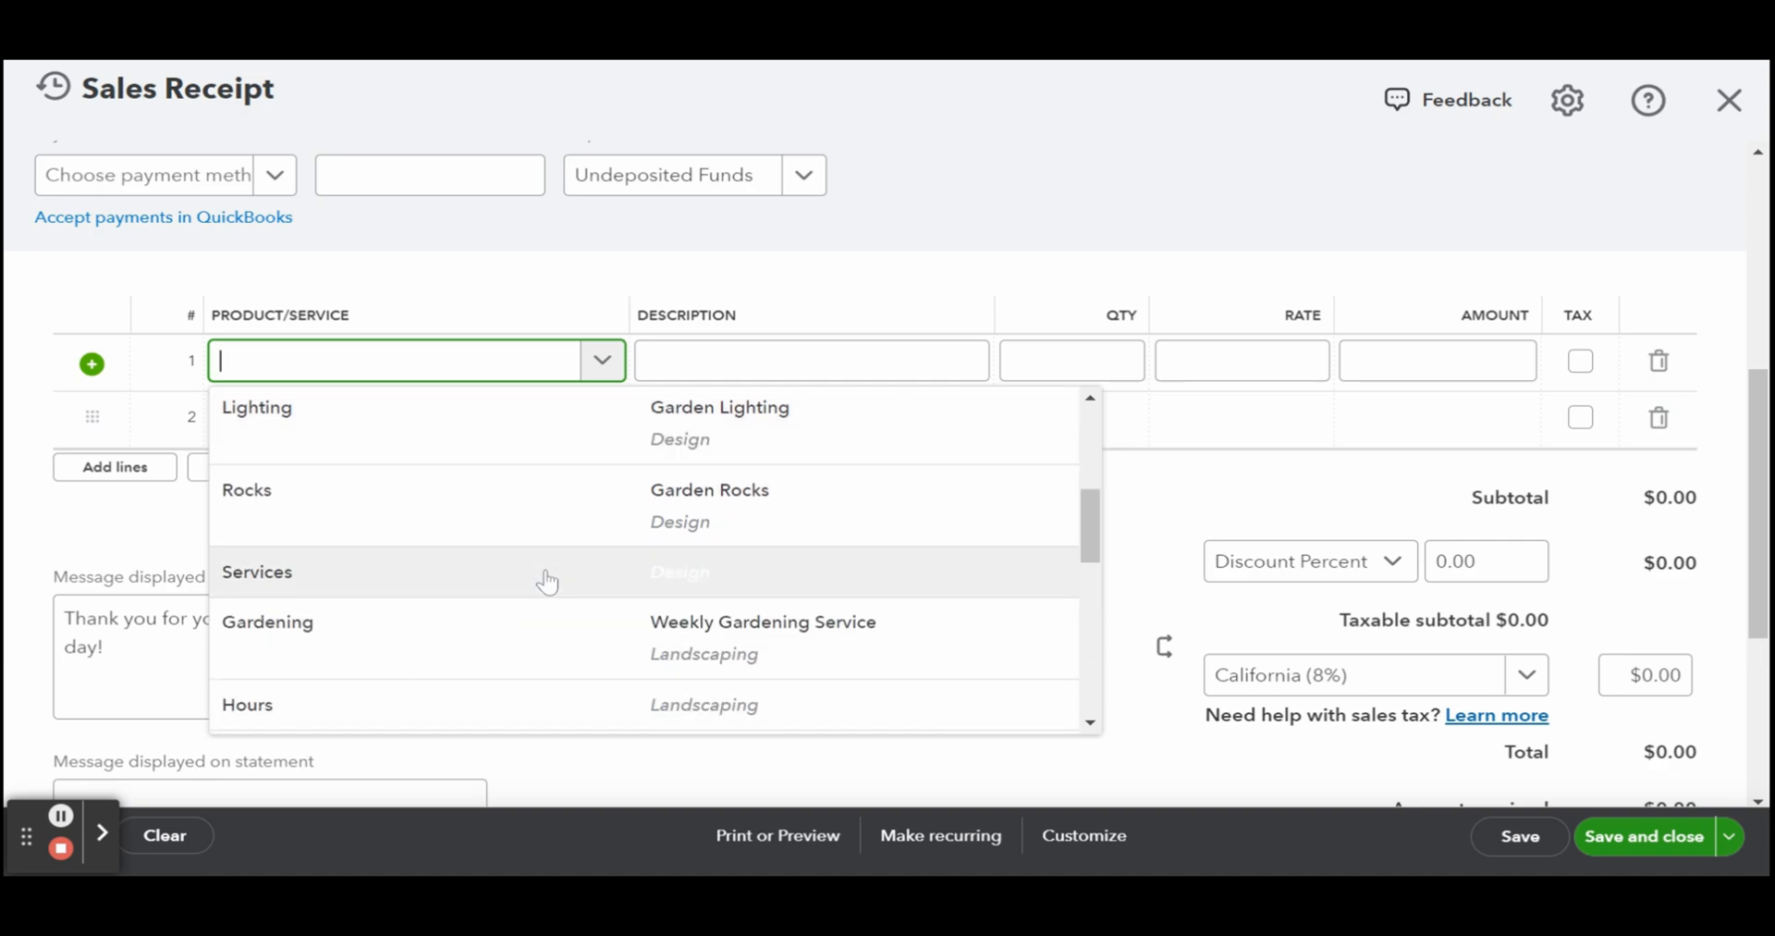
pyautogui.scroll(-3)
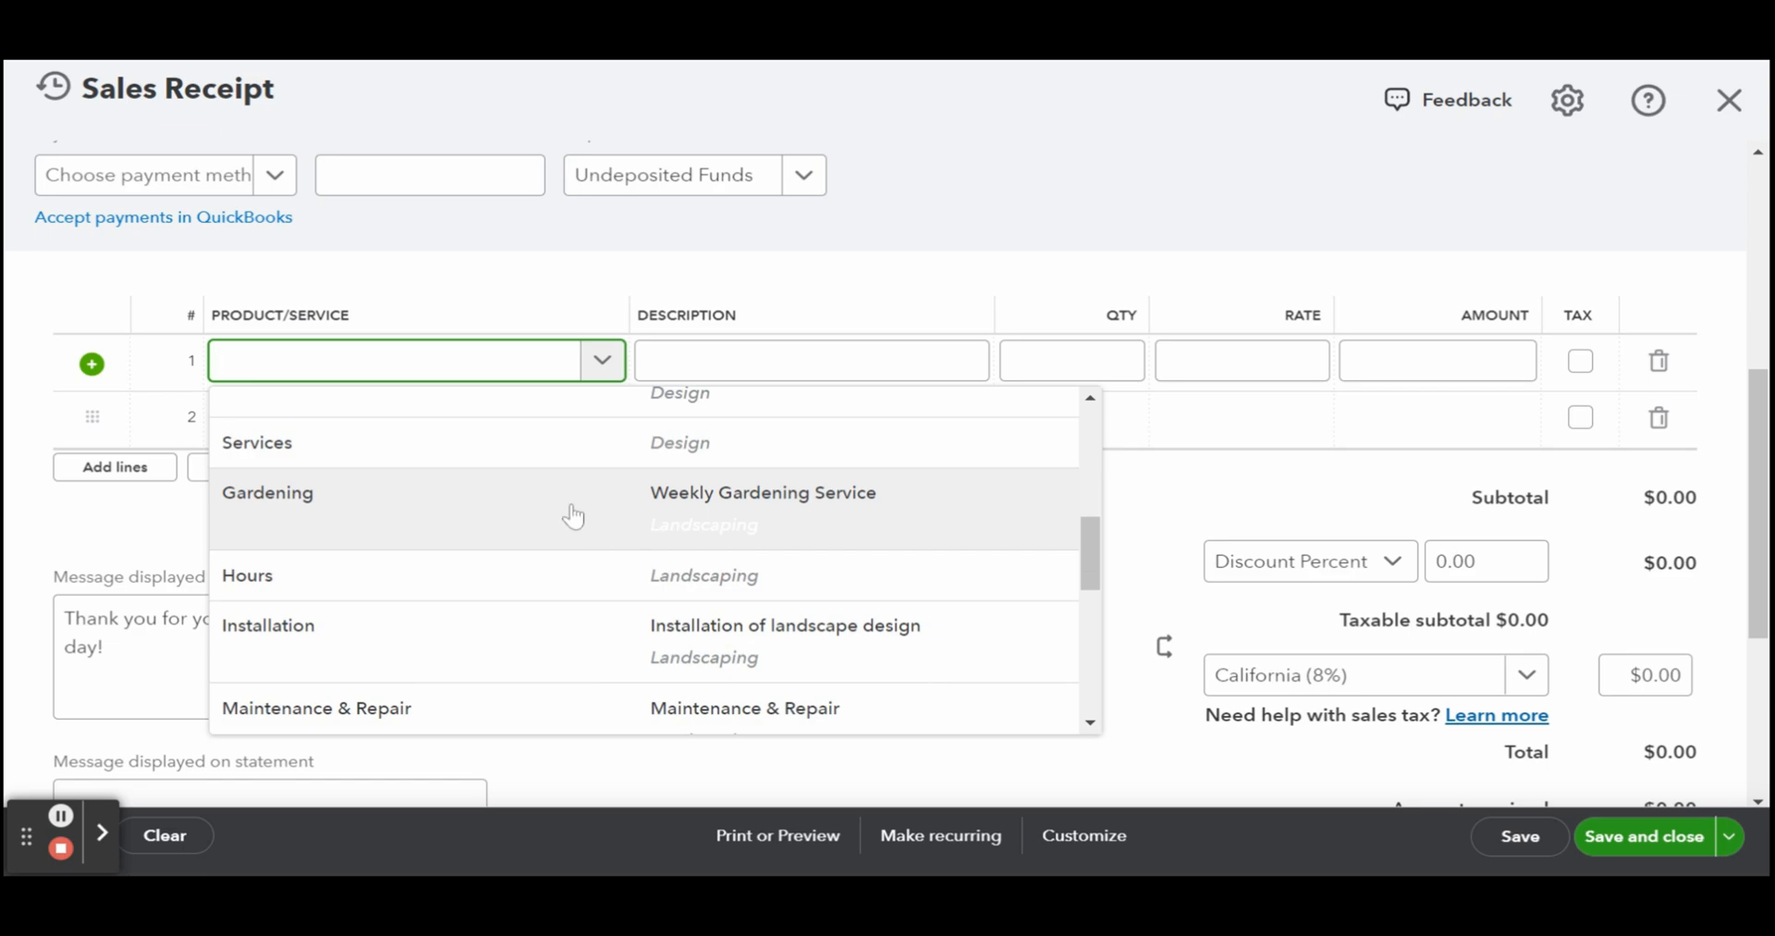
pyautogui.scroll(-3)
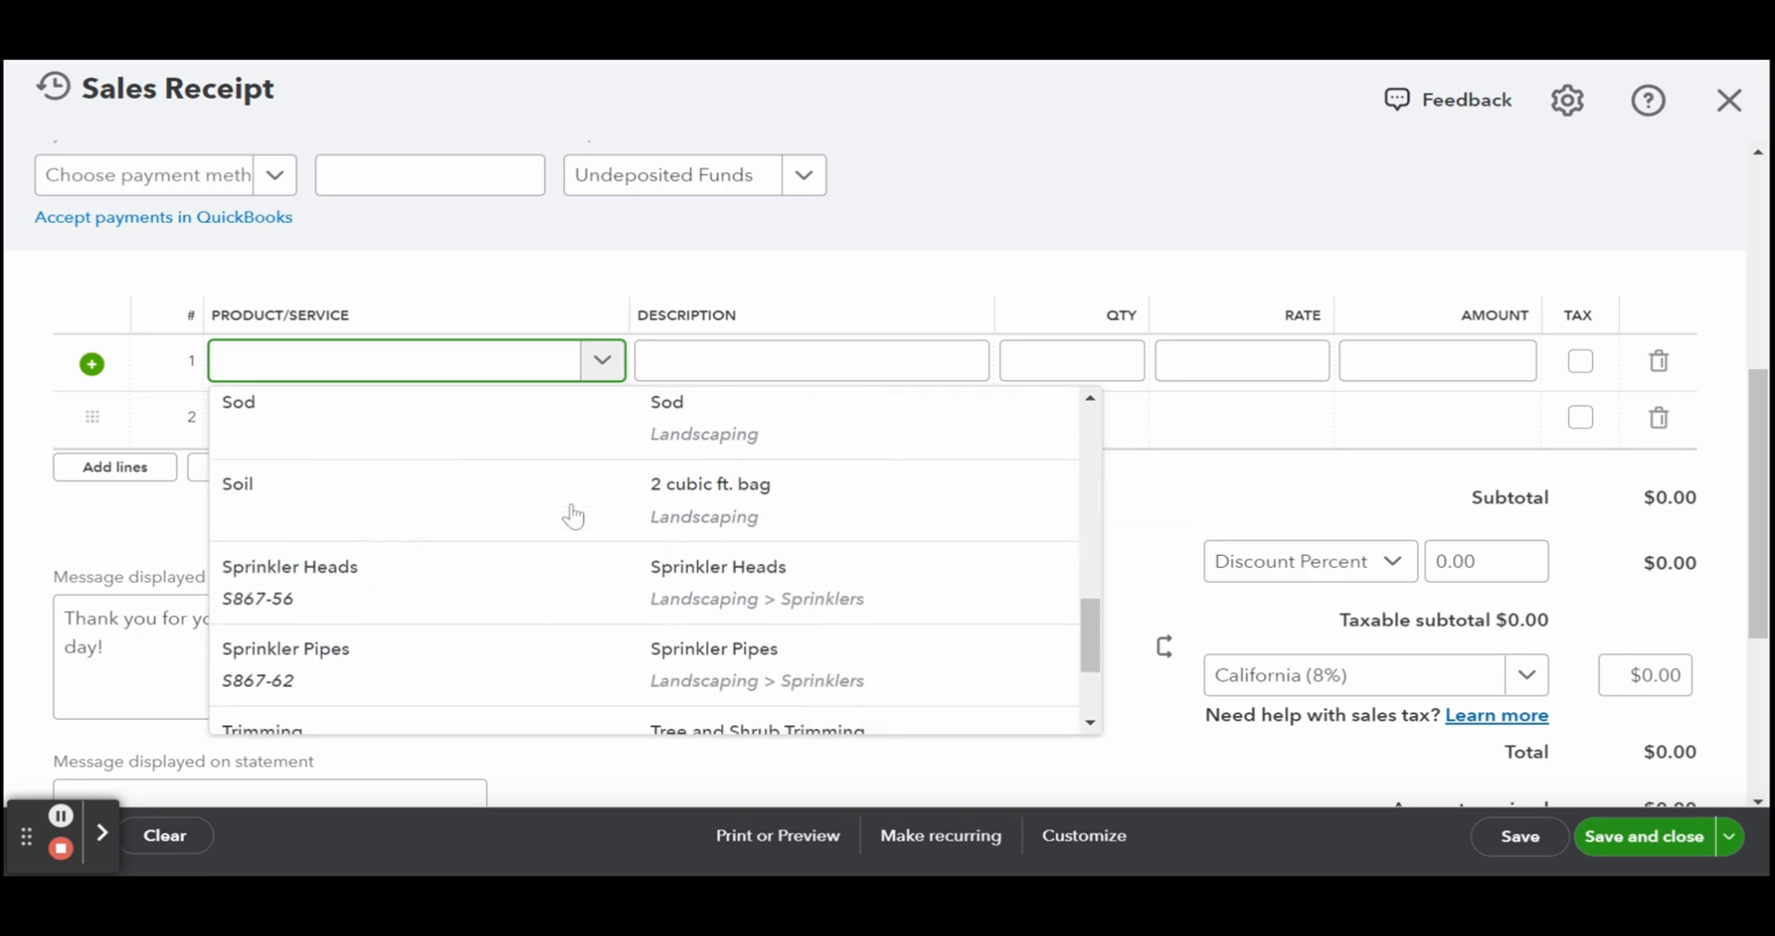
pyautogui.scroll(-3)
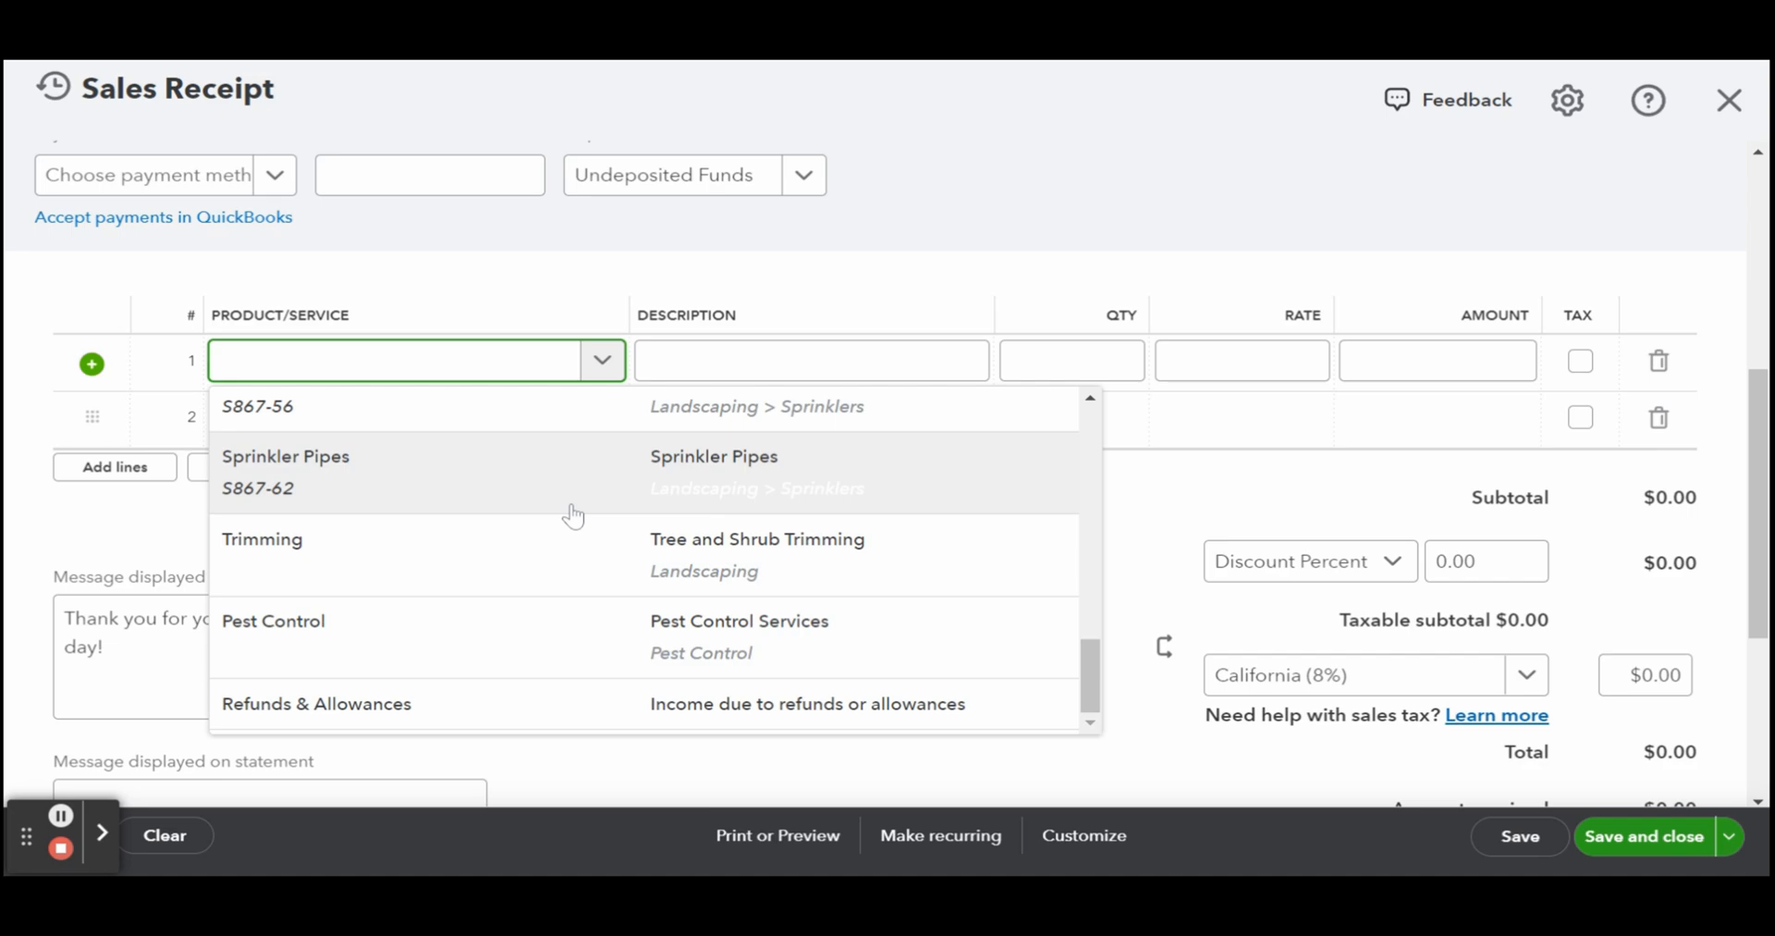
pyautogui.moveTo(547, 631)
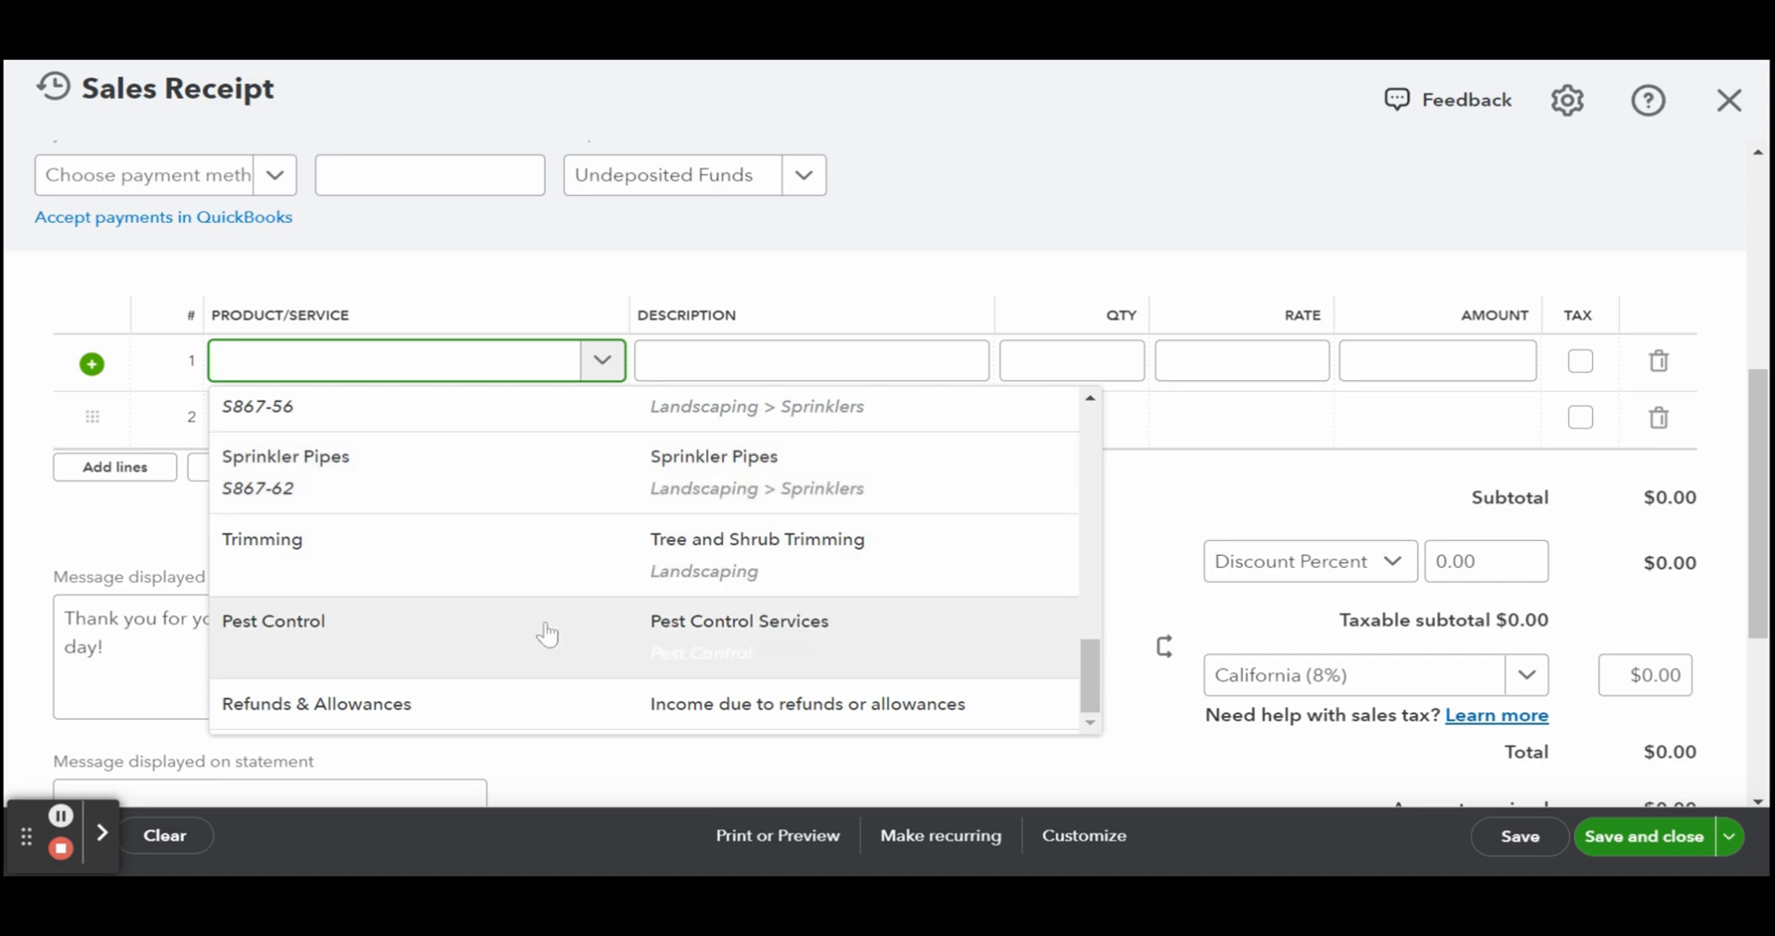
pyautogui.click(274, 622)
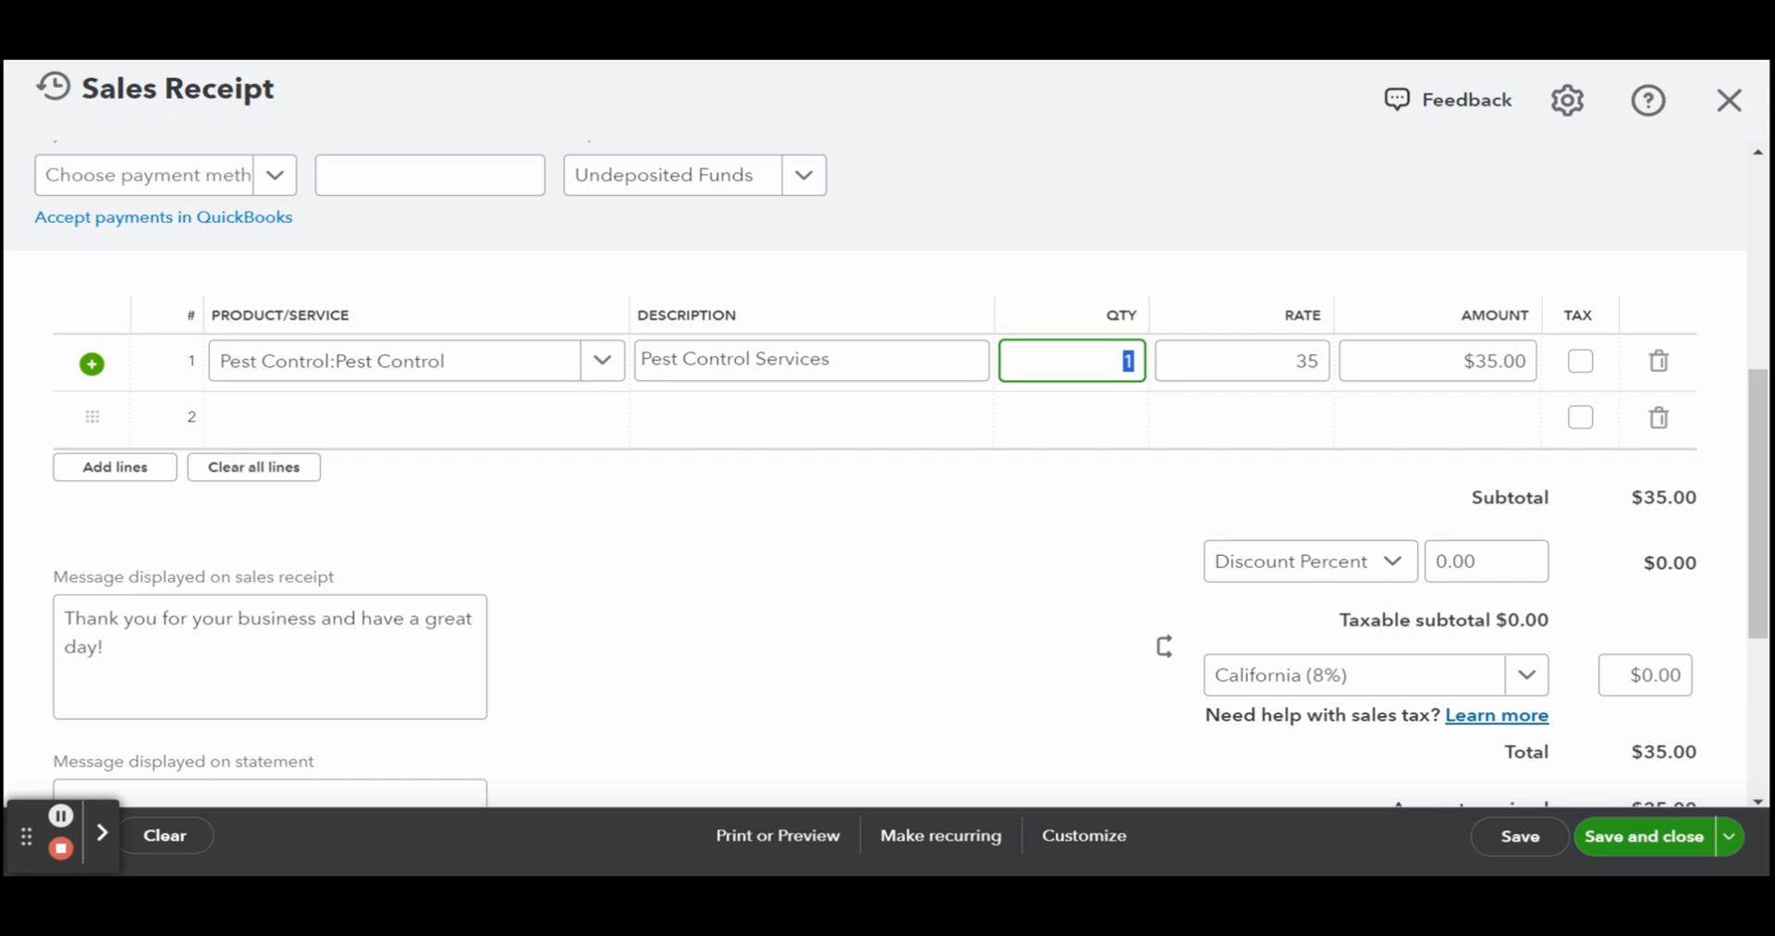
# Step: Set the line quantity to 20 at rate 35, bringing the total to $700.00
pyautogui.write('50')
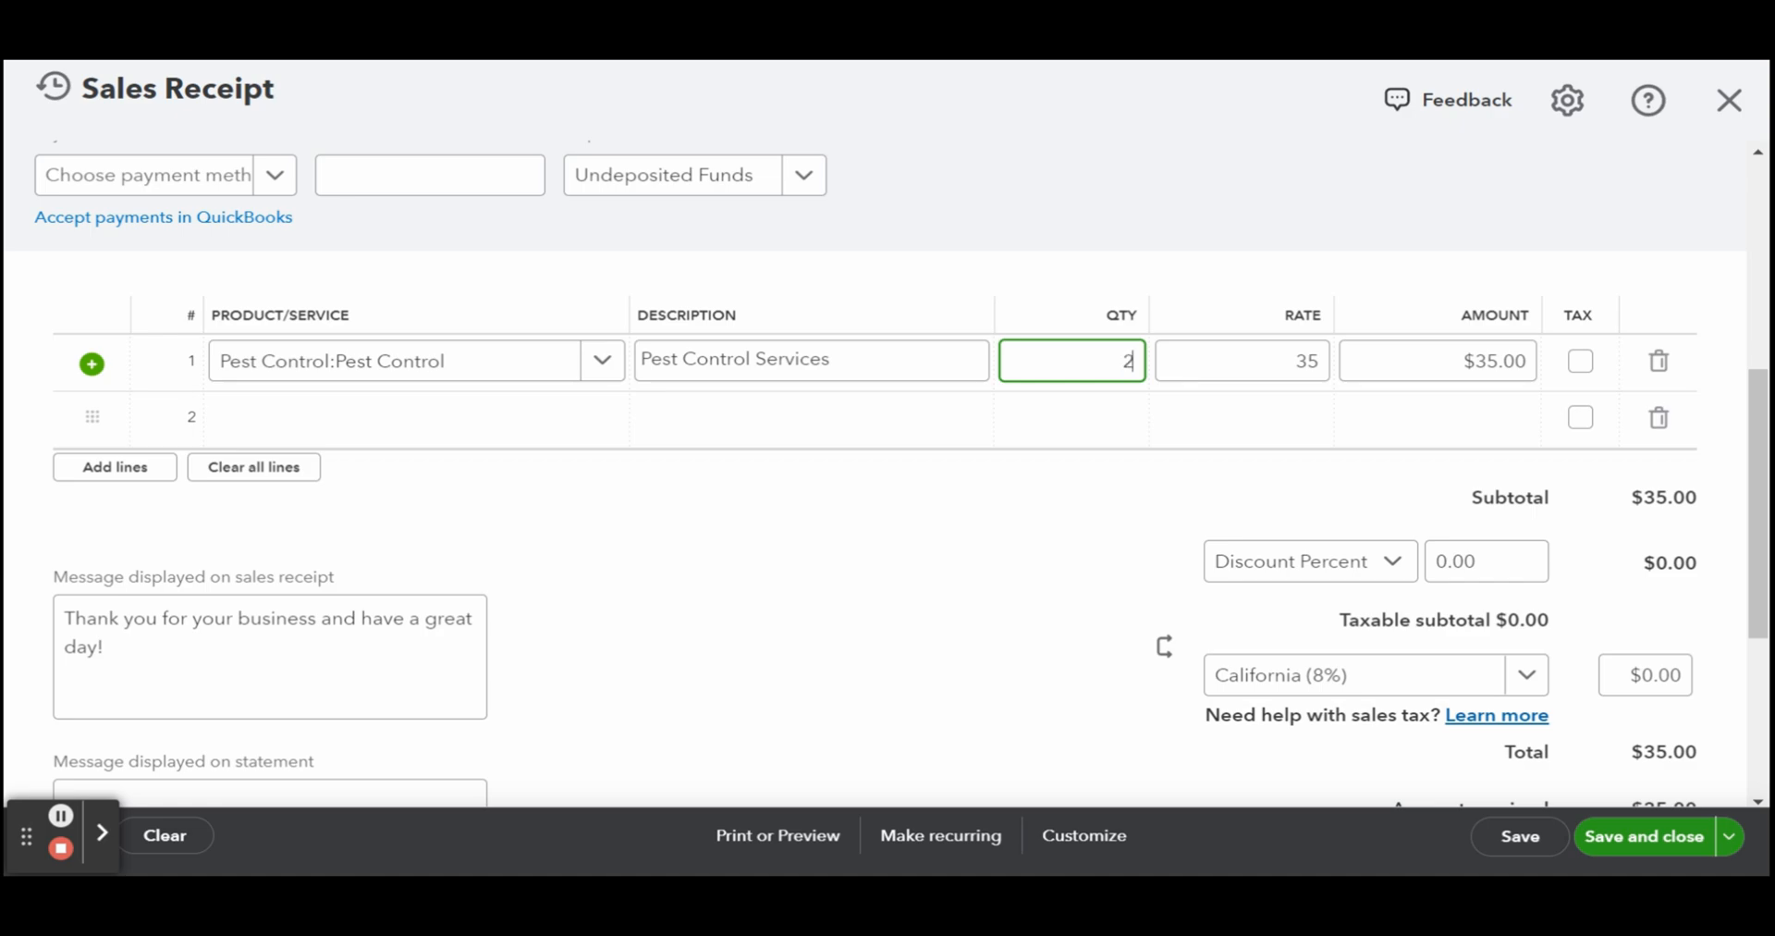
pyautogui.write('0')
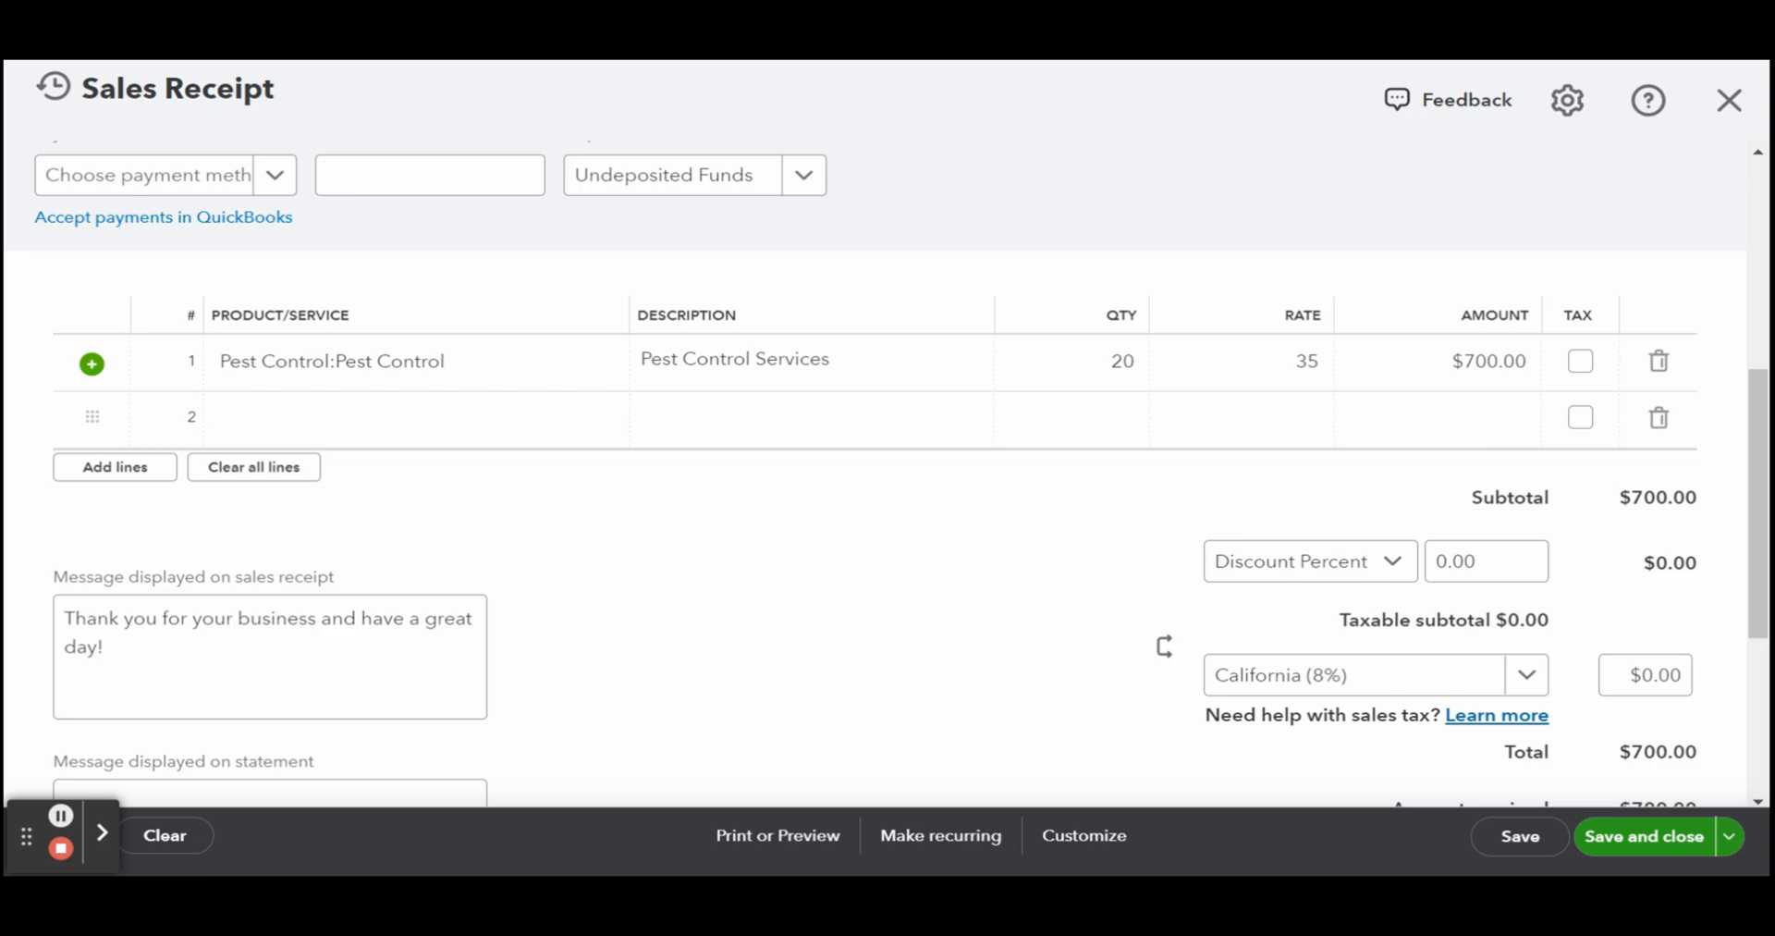
pyautogui.scroll(-3)
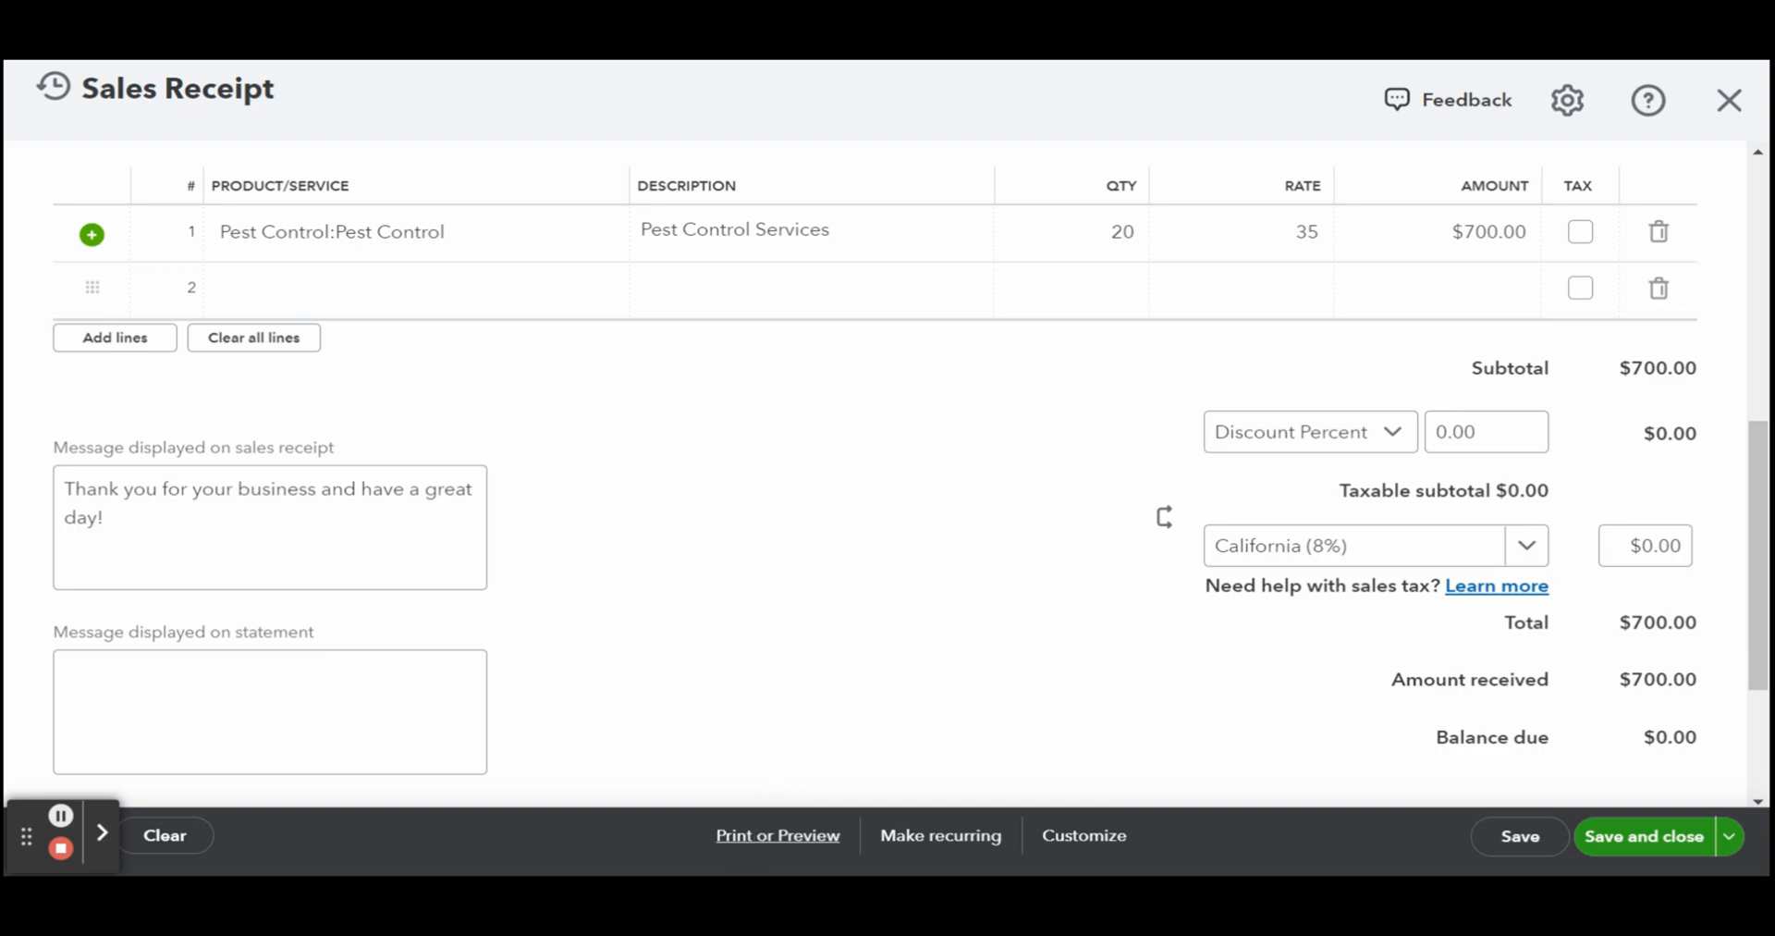
# Step: Save the $700 receipt as Sales Receipt #1038, show its print preview and close it
pyautogui.click(778, 834)
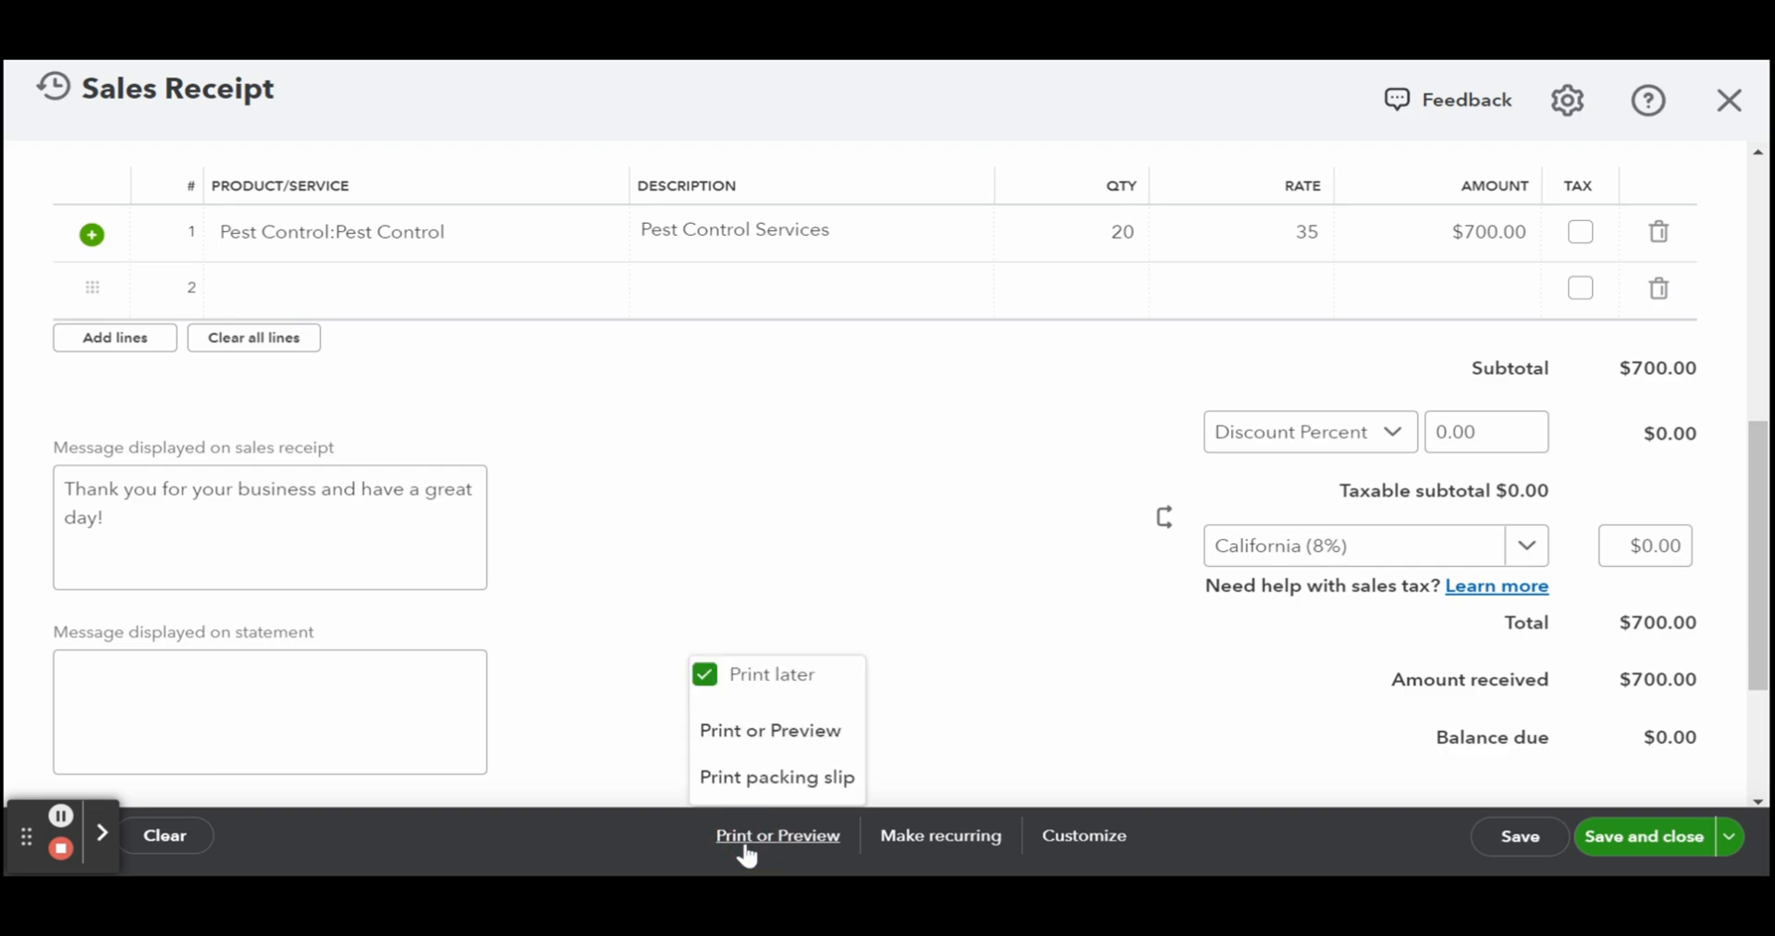
pyautogui.moveTo(769, 730)
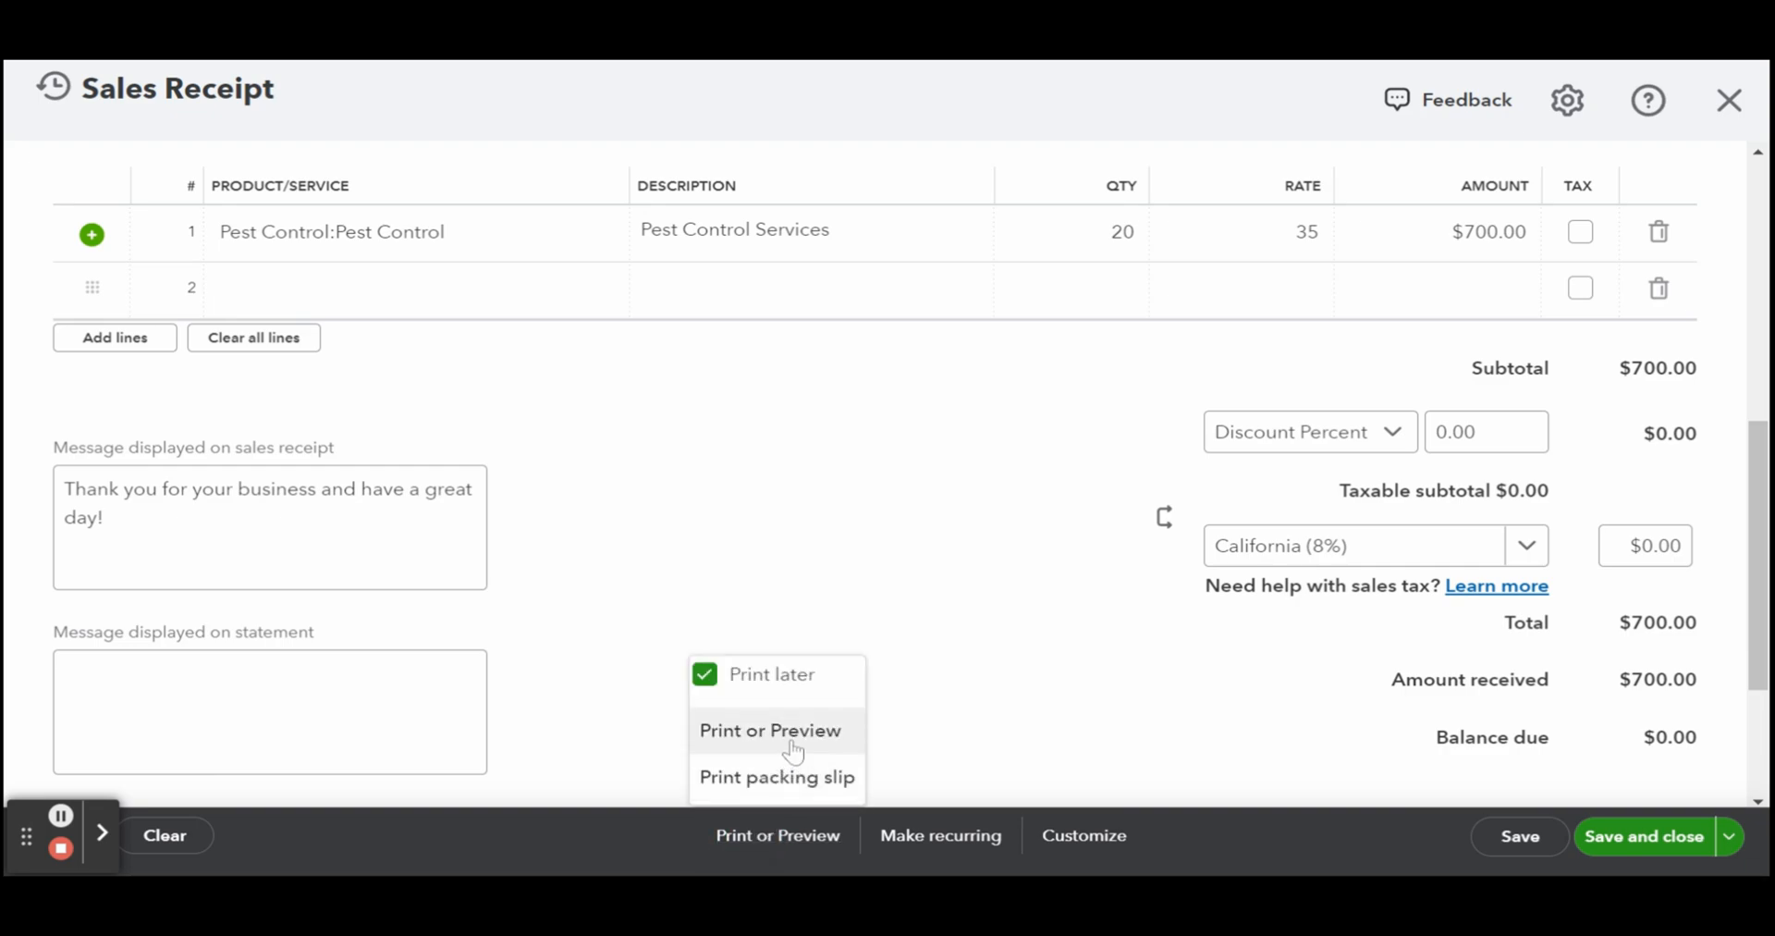
pyautogui.click(1644, 836)
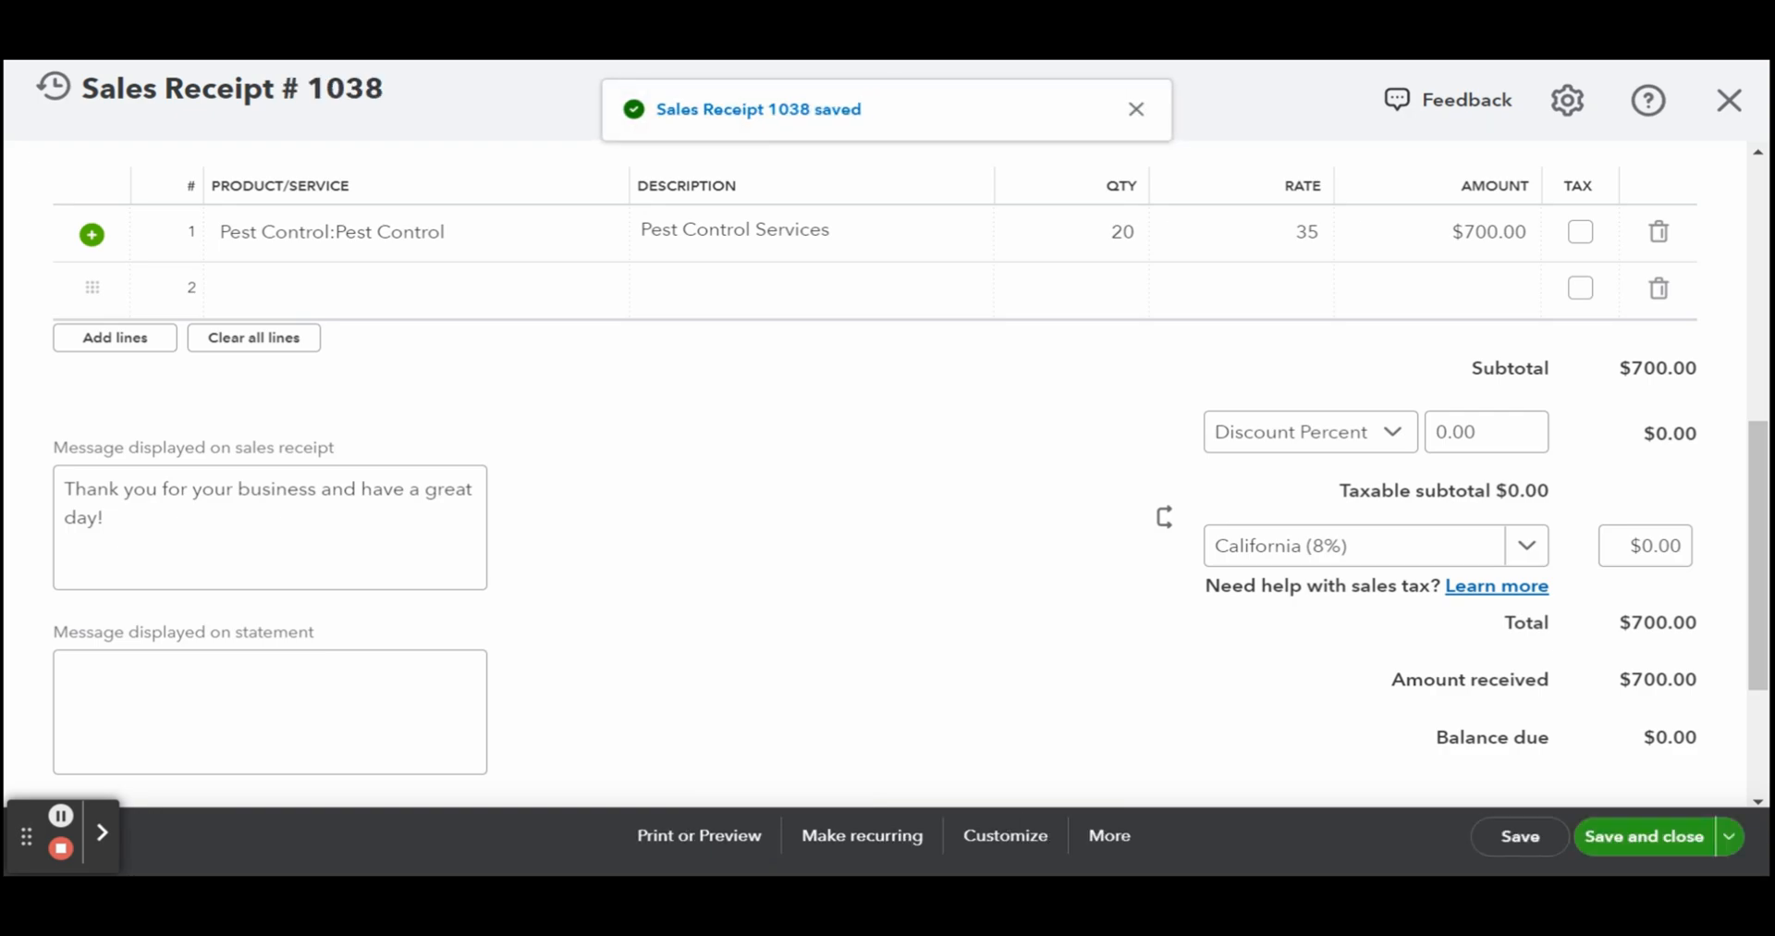
pyautogui.click(700, 834)
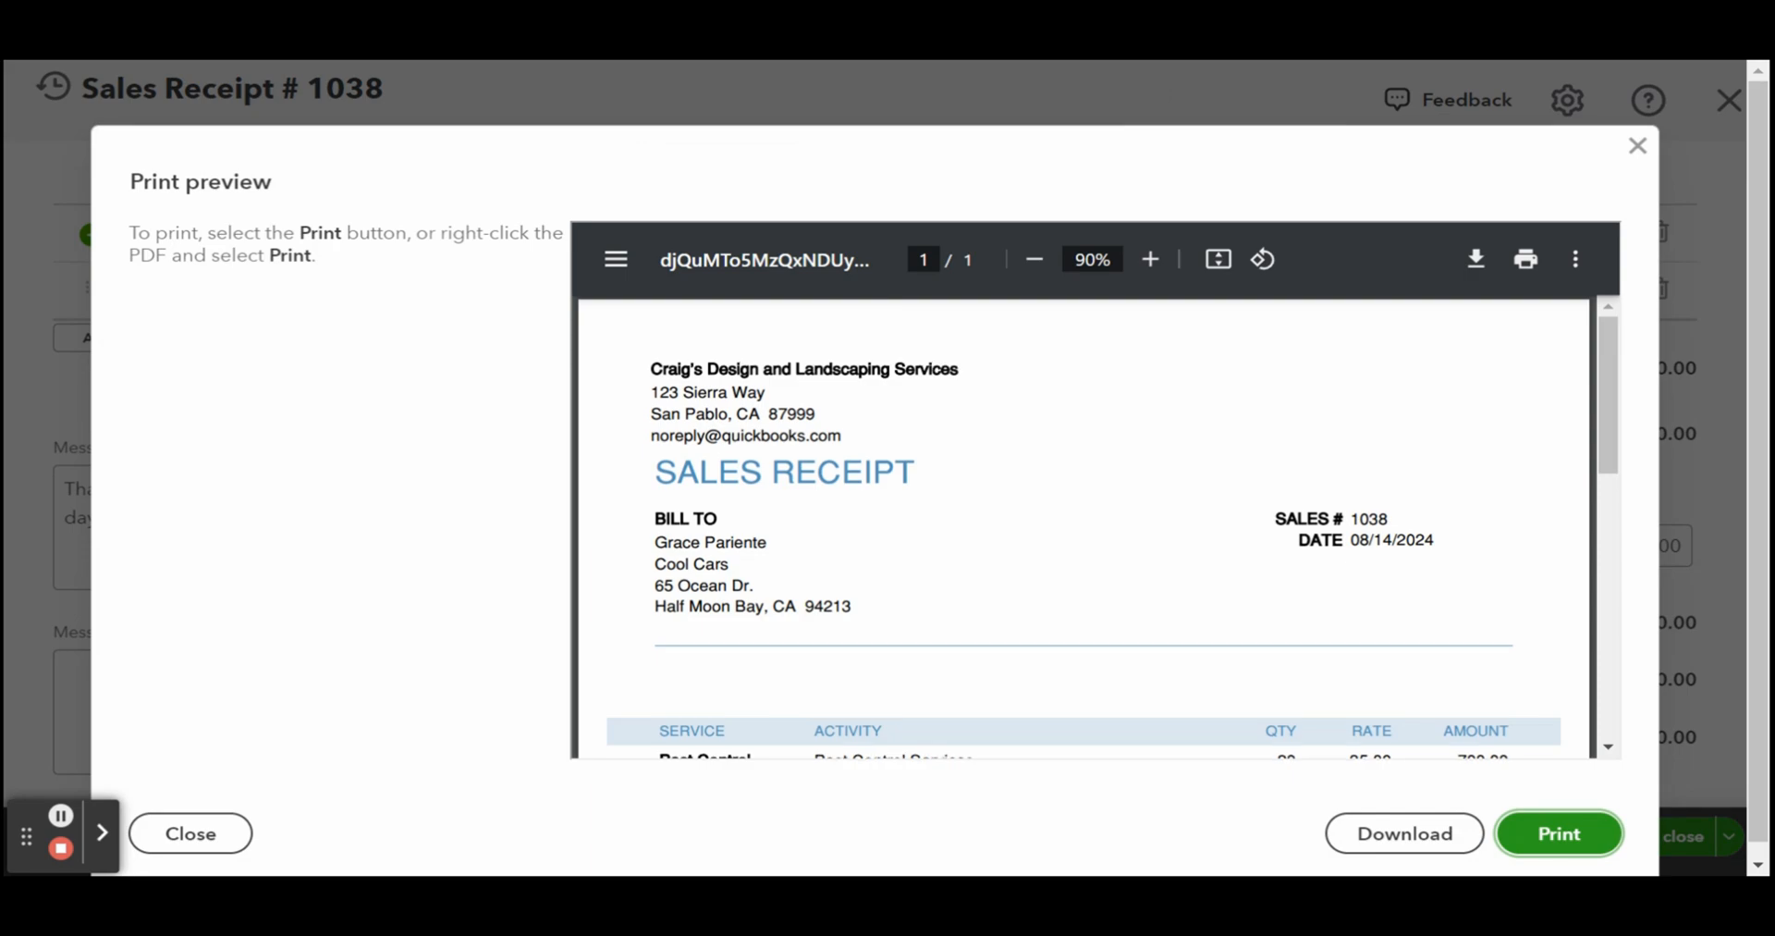
pyautogui.moveTo(1592, 810)
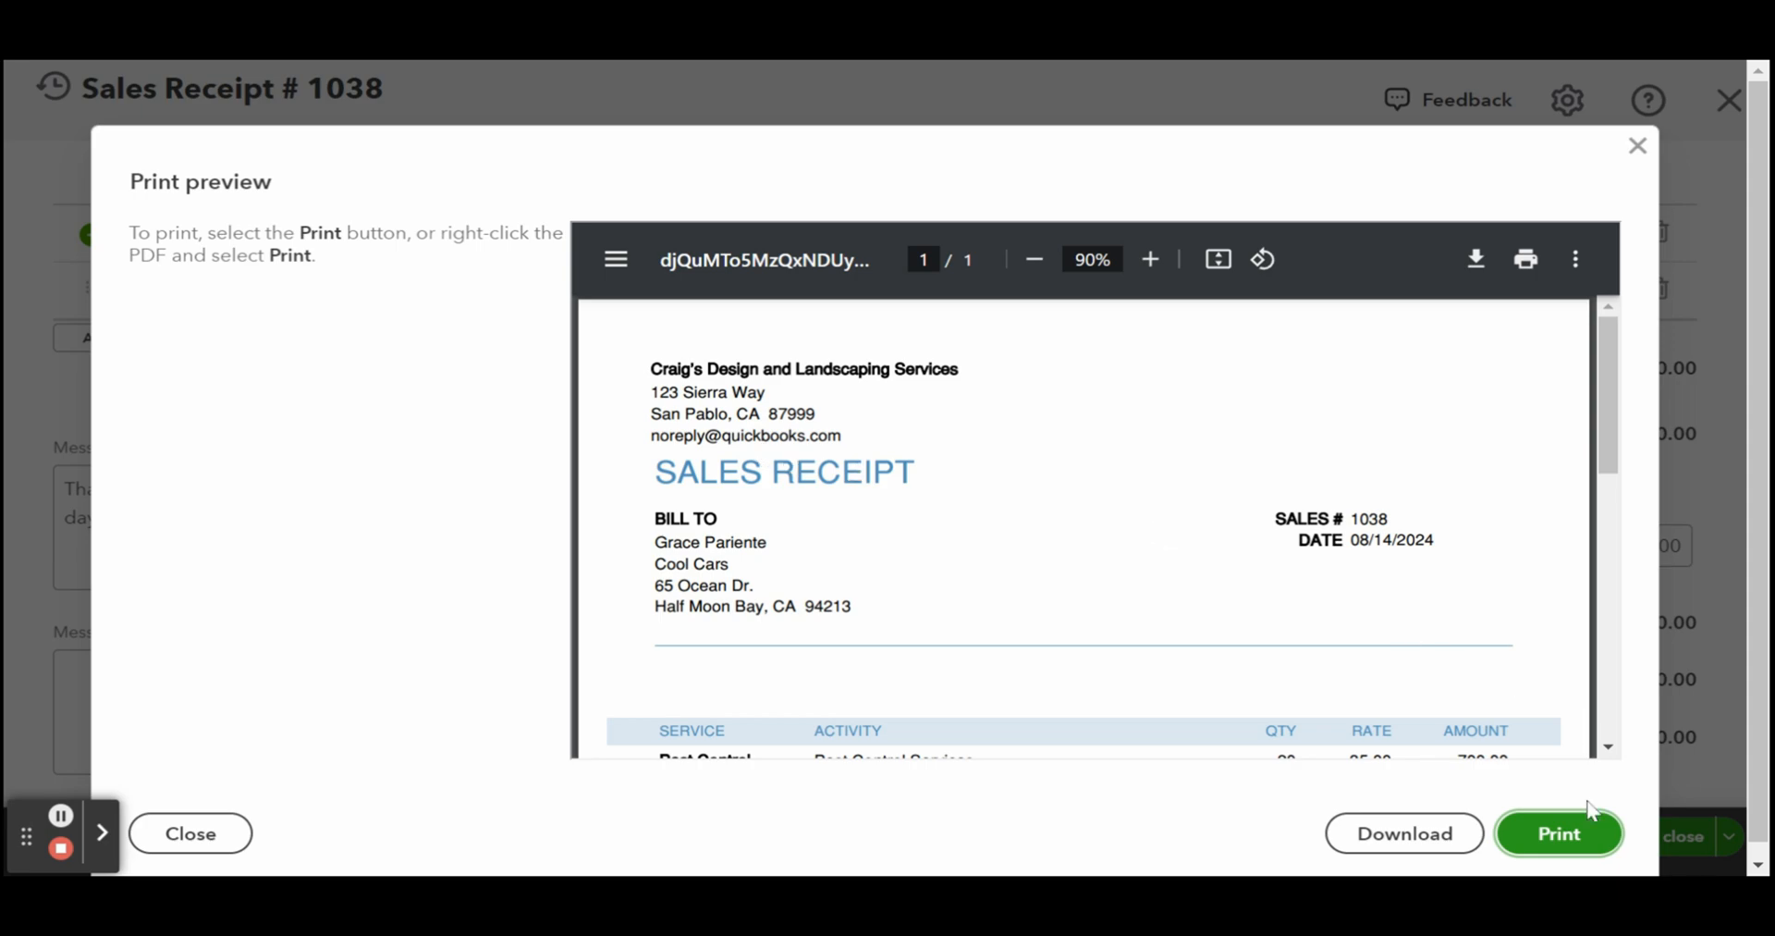
pyautogui.moveTo(1638, 146)
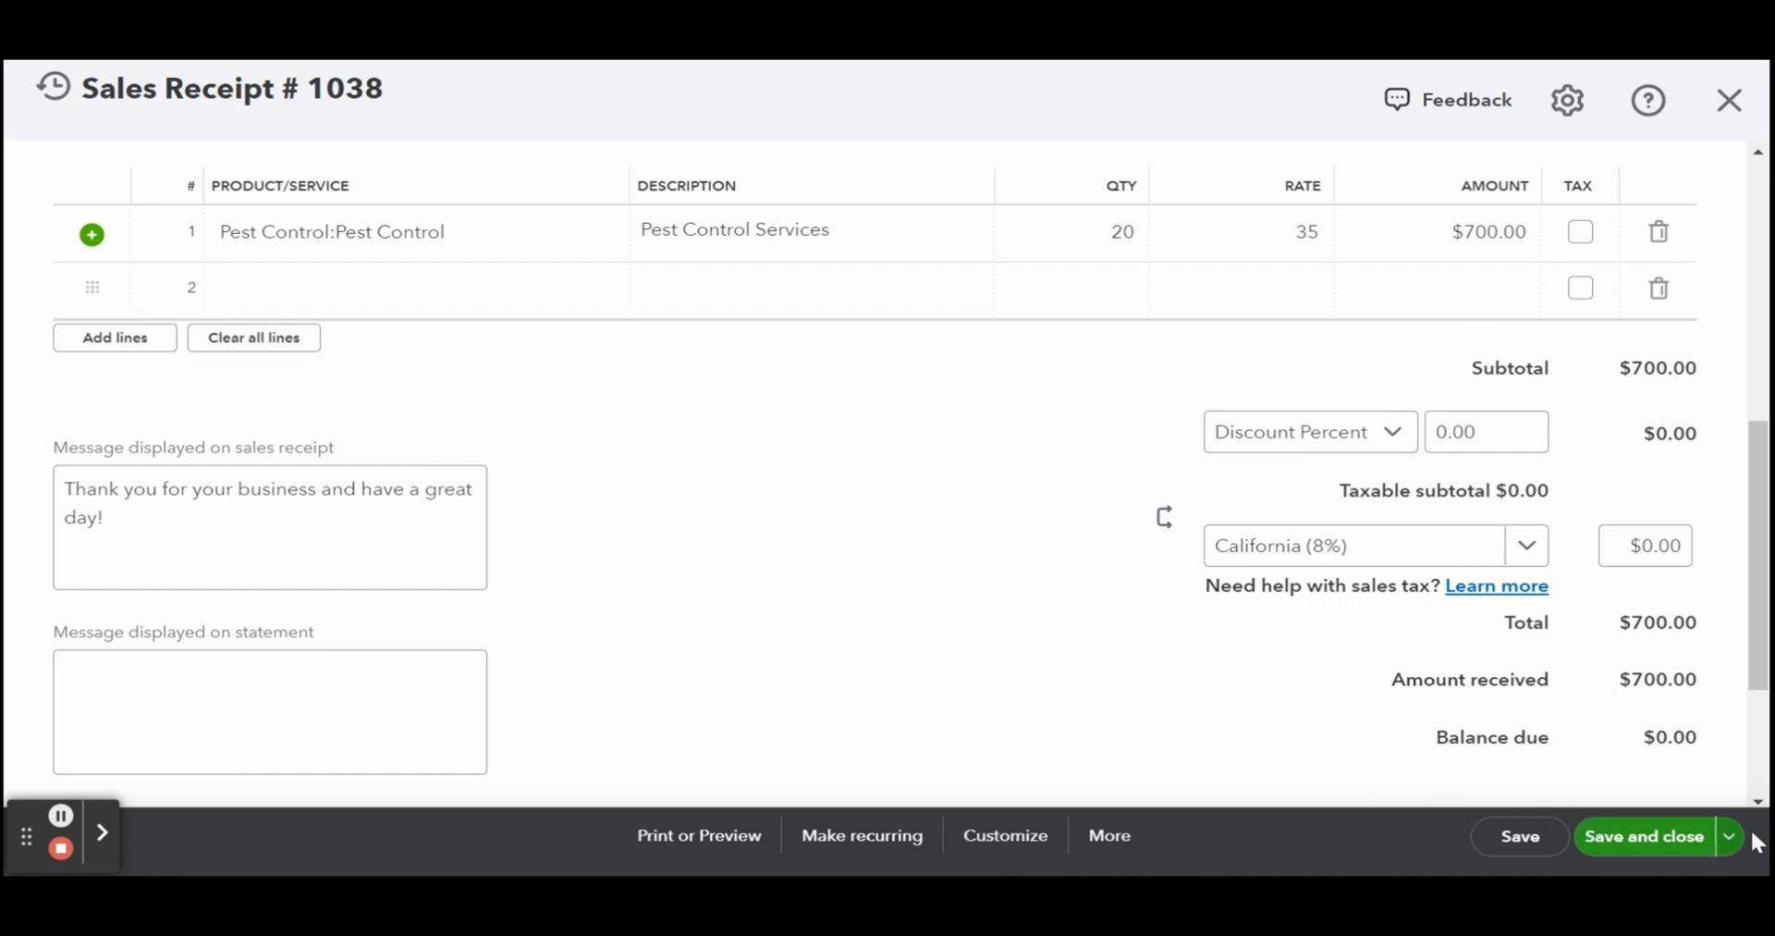
# Step: Email Sales Receipt #1038 with its PDF to Cool Cars via Save and send, returning to the dashboard
pyautogui.click(1727, 836)
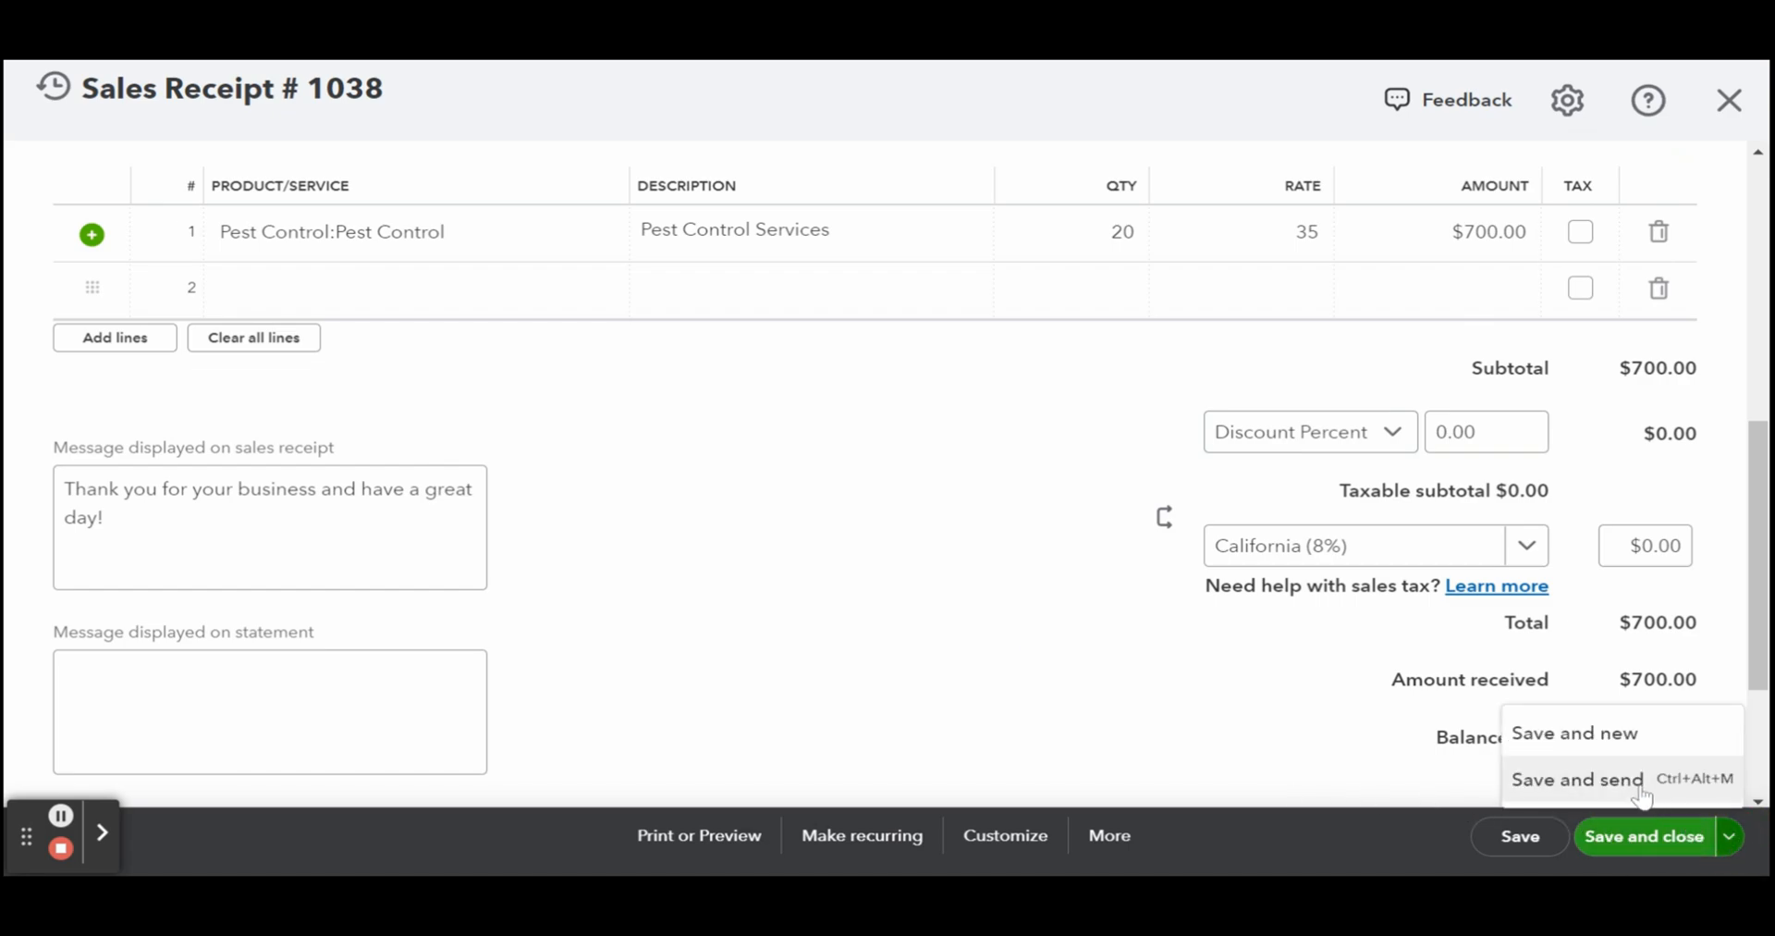
pyautogui.click(1575, 779)
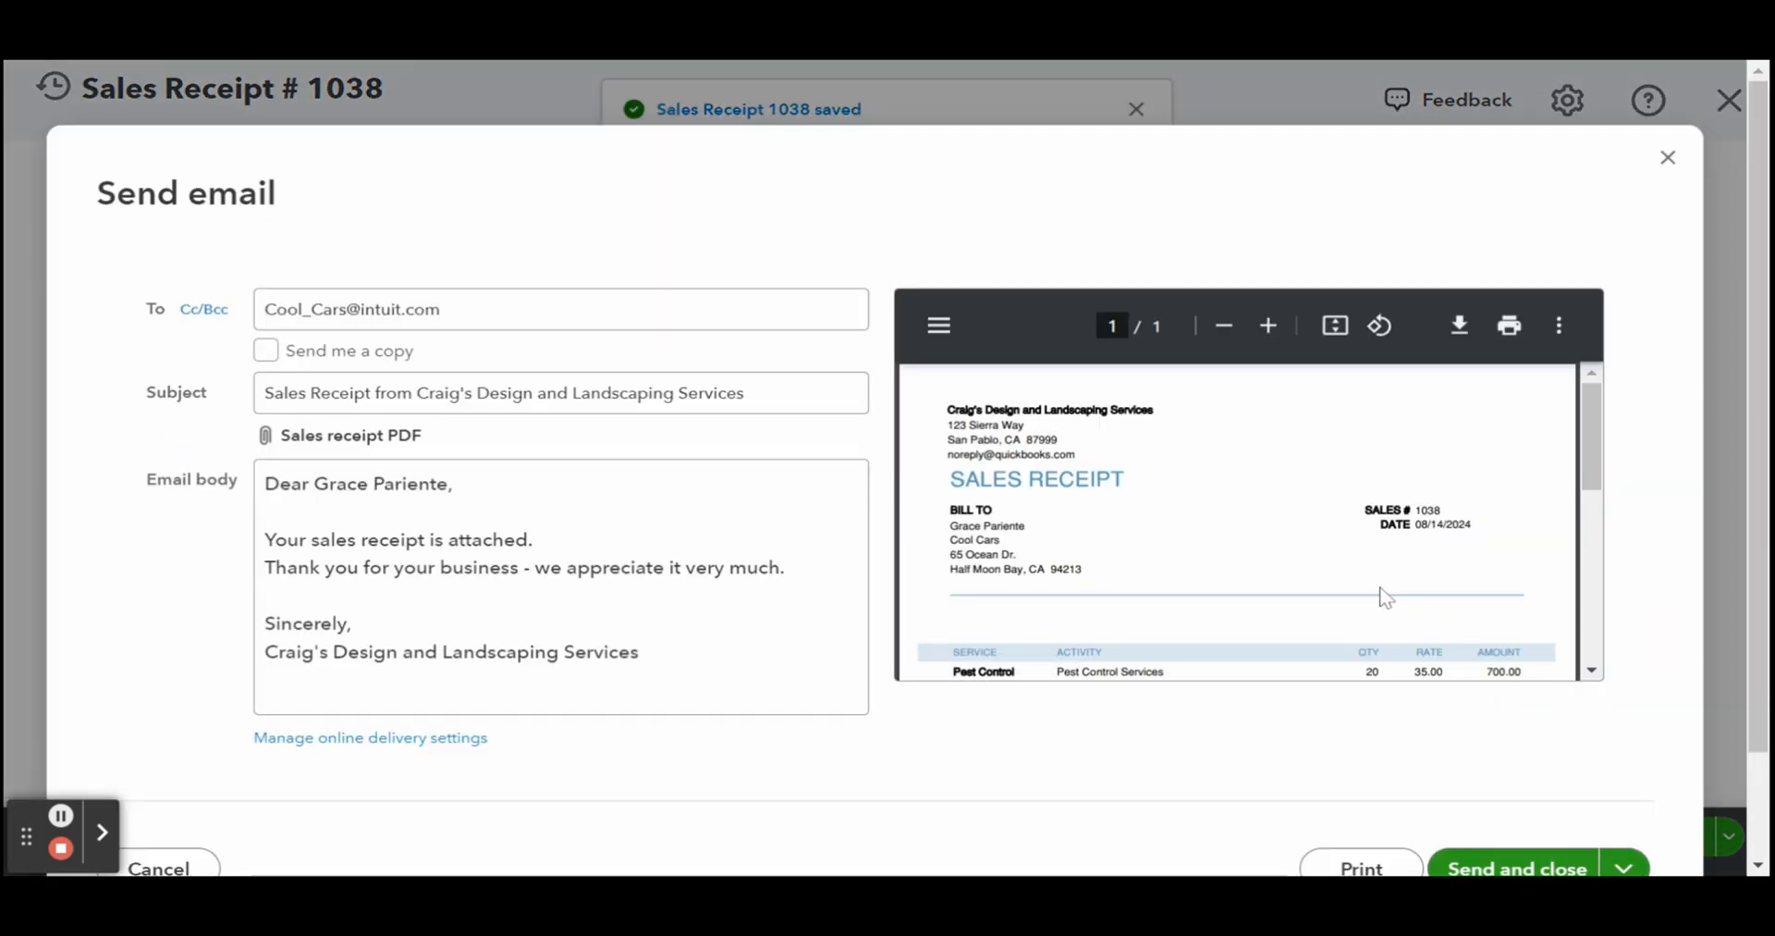
pyautogui.scroll(-3)
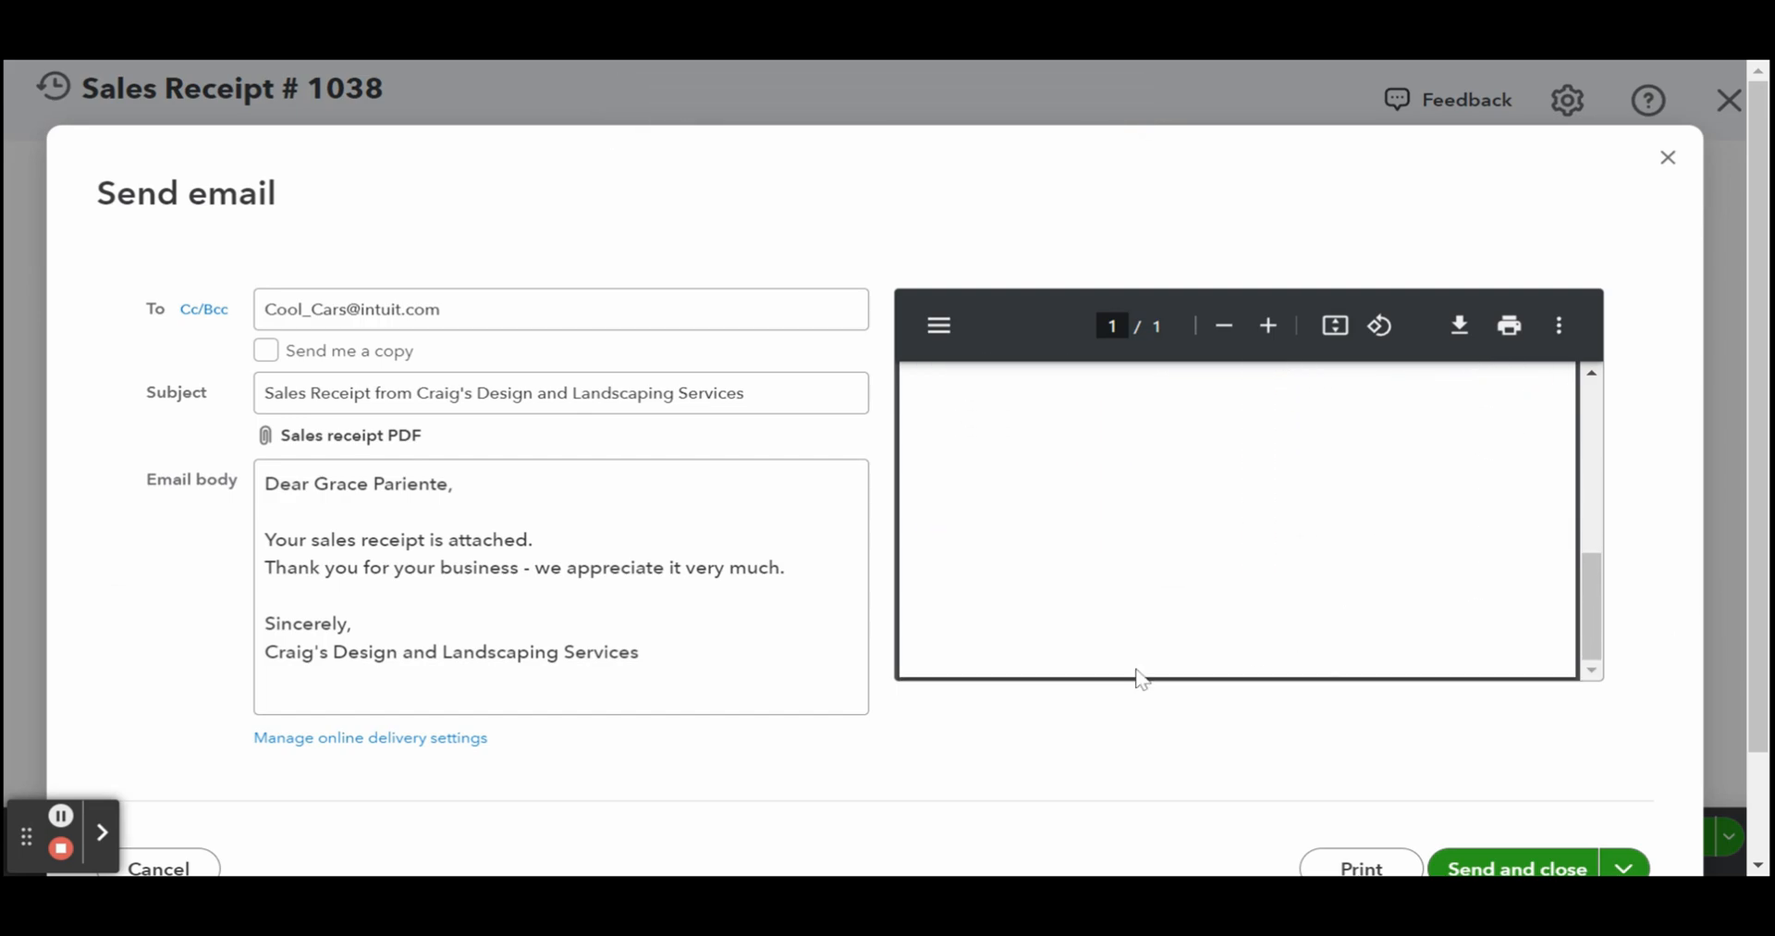
pyautogui.scroll(-3)
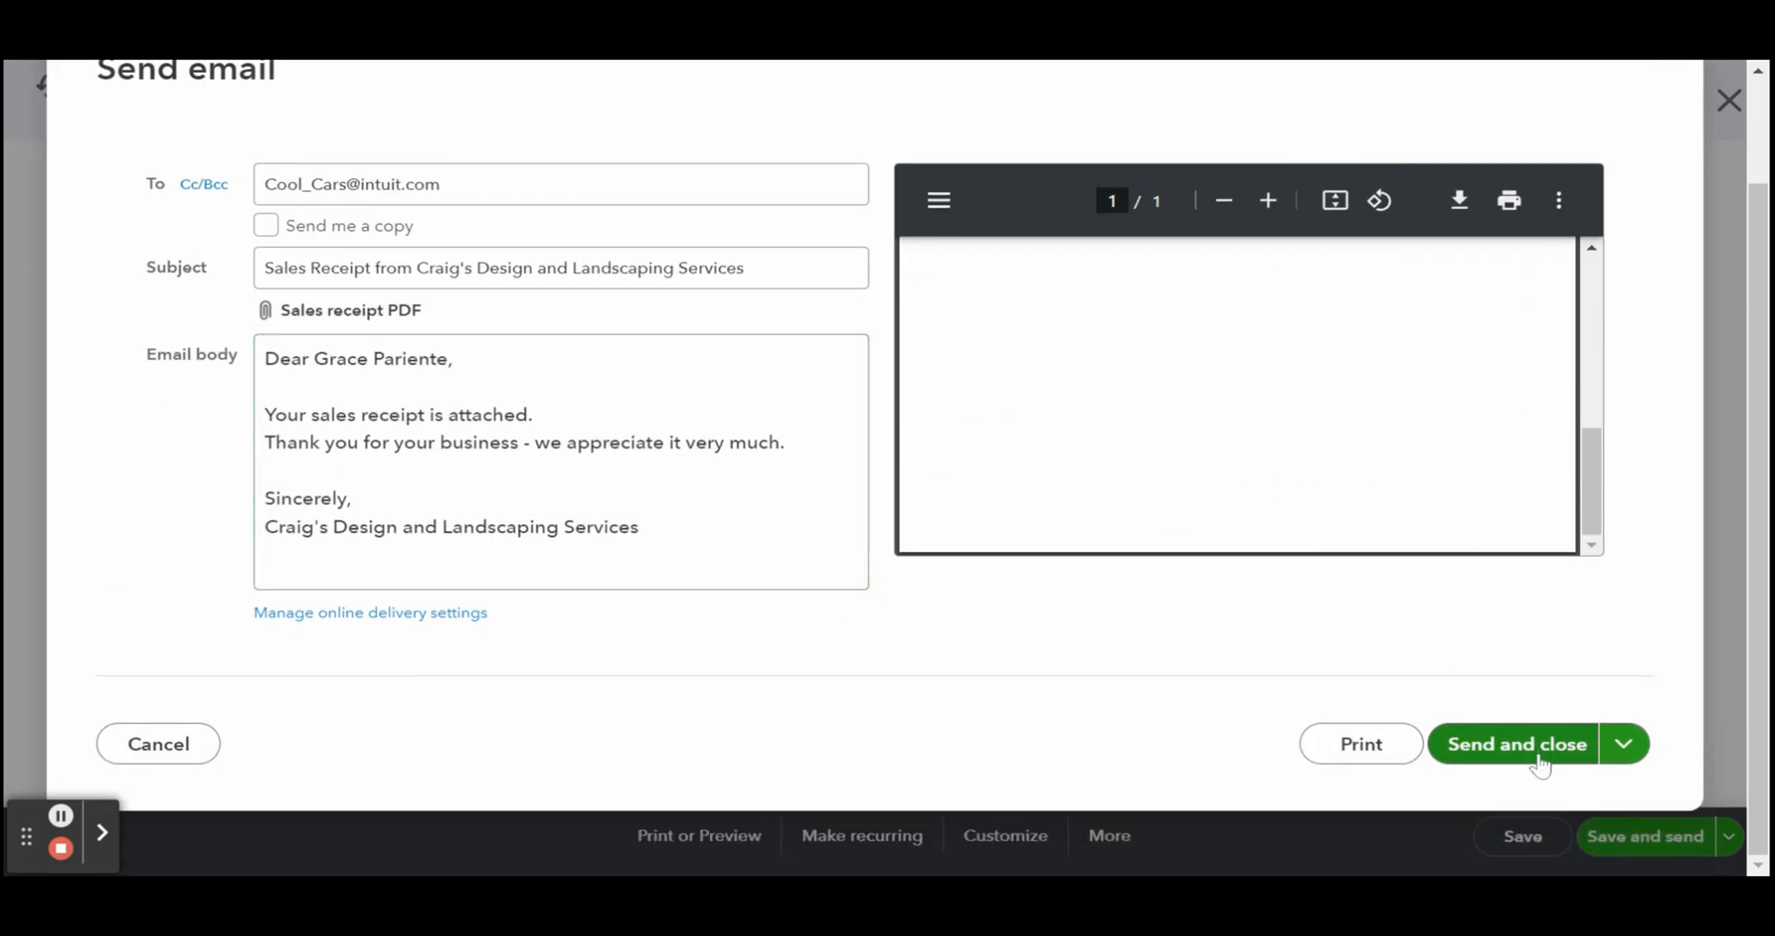
pyautogui.click(1622, 744)
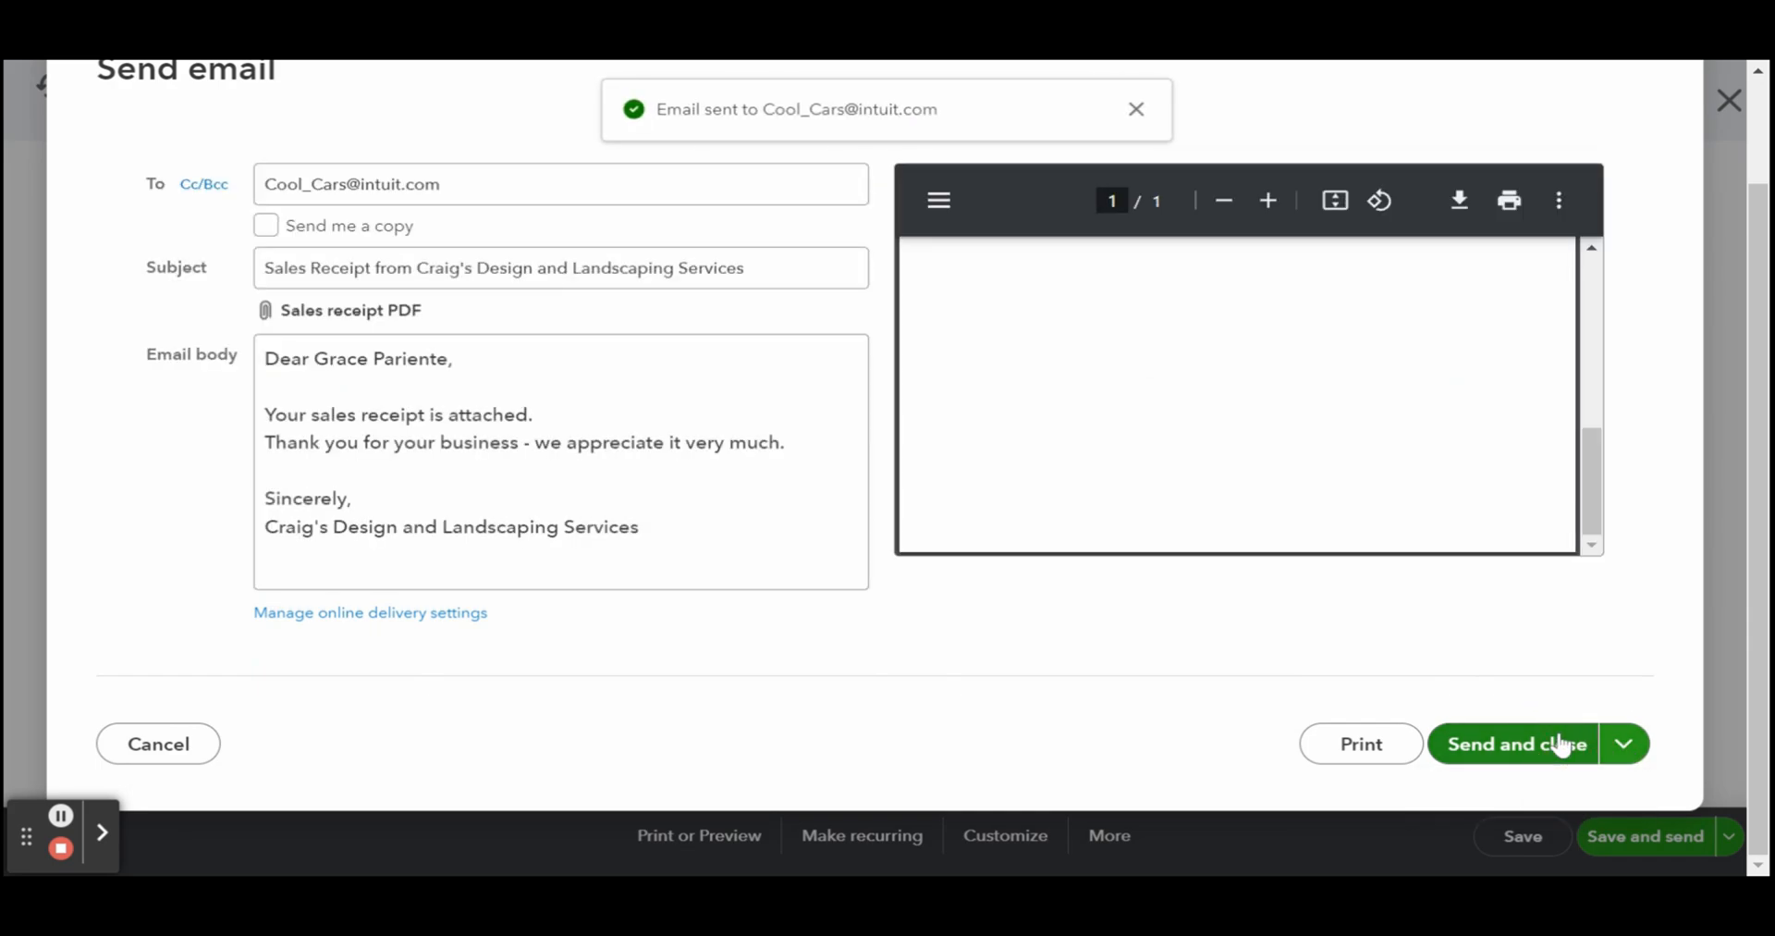
pyautogui.click(1515, 743)
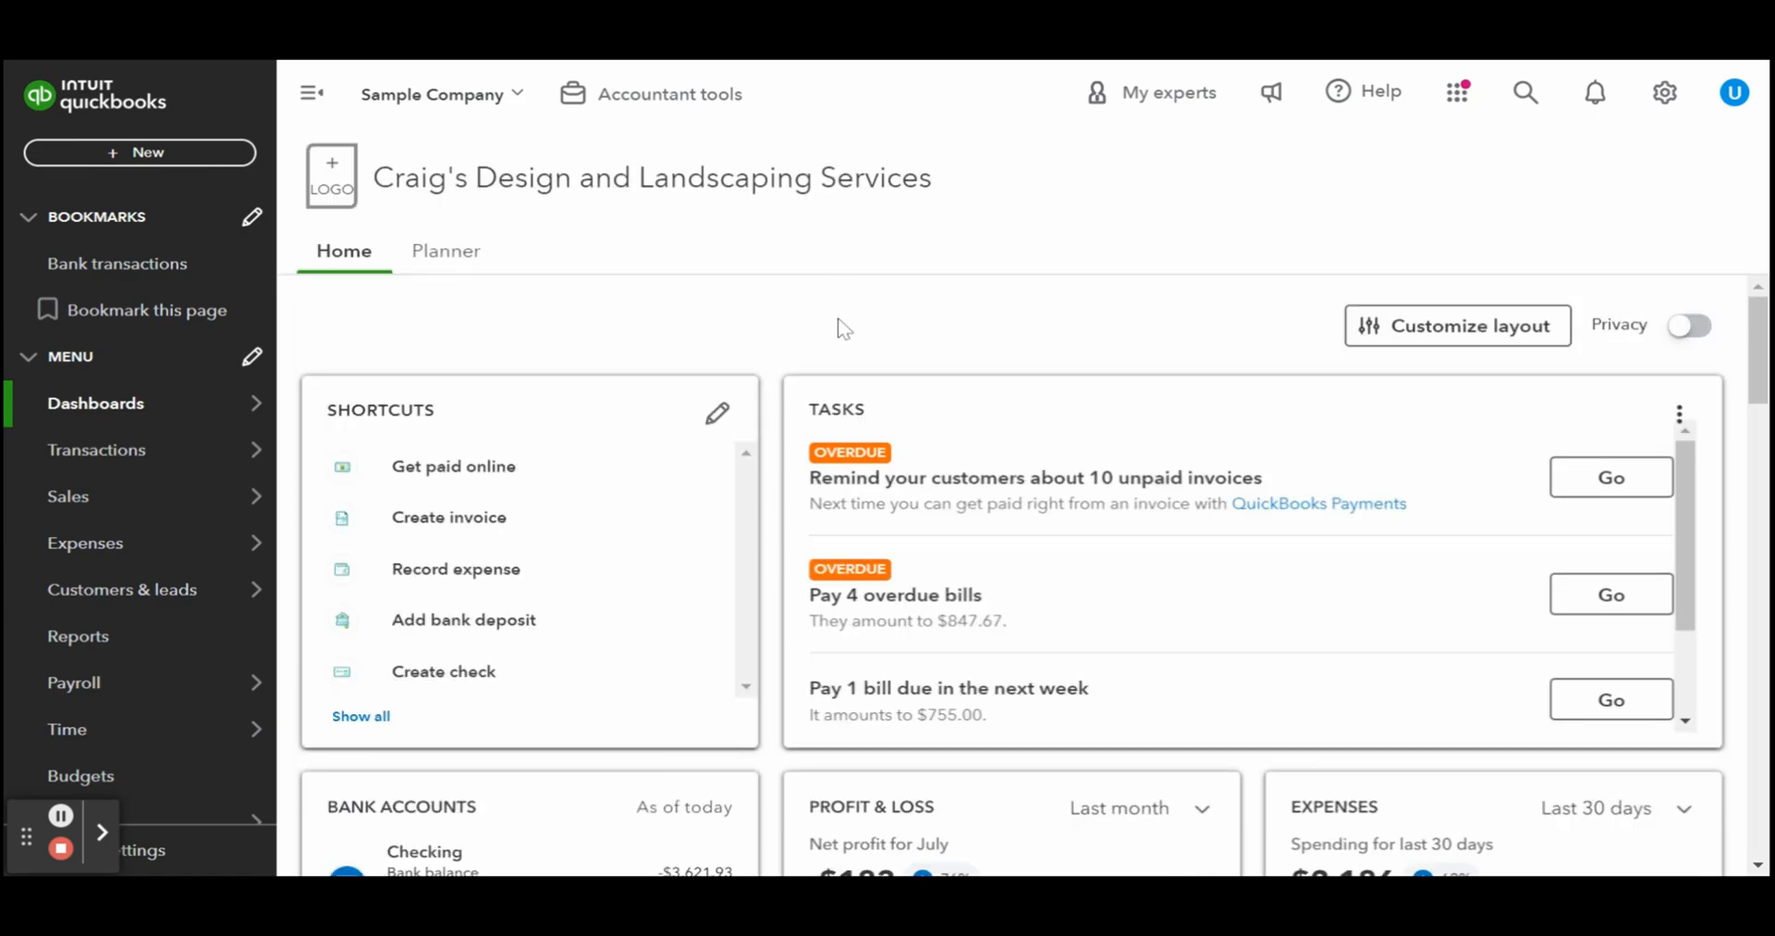
pyautogui.moveTo(844, 330)
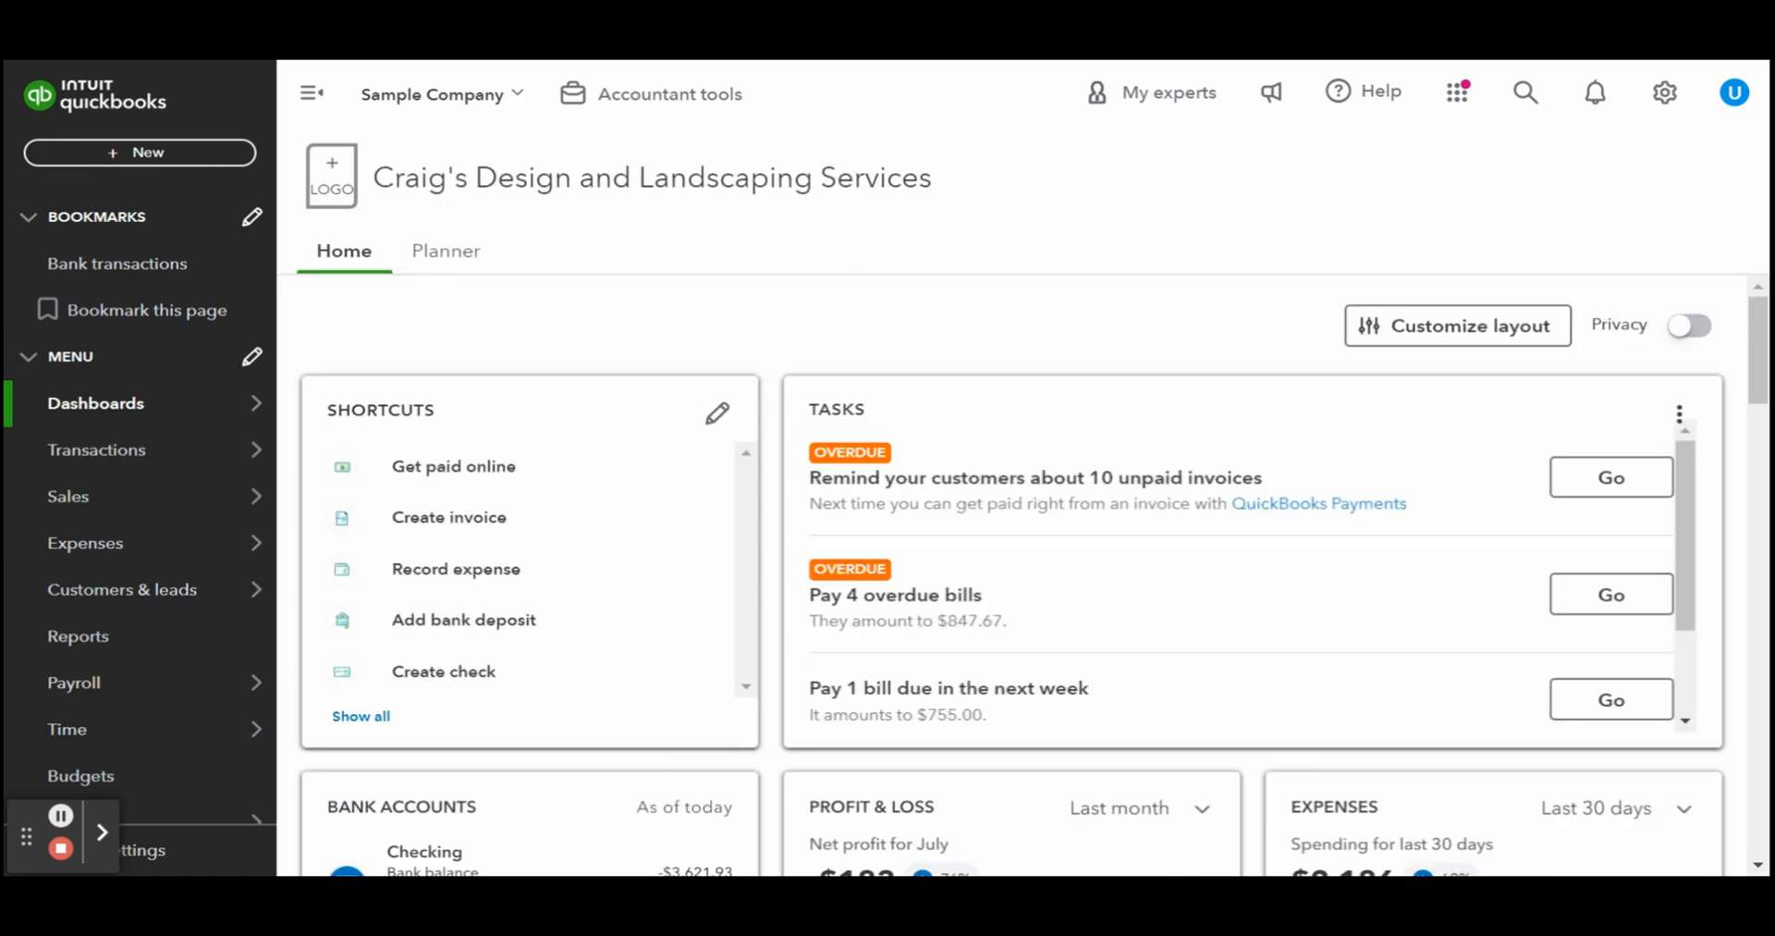